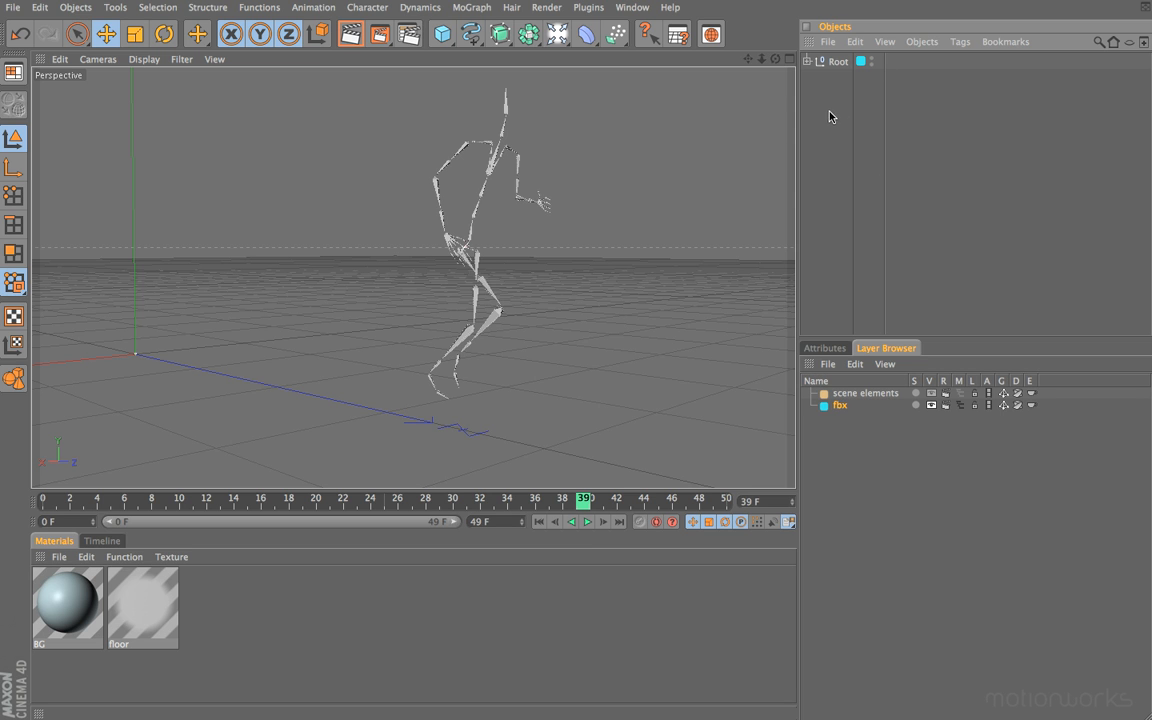
{"action": "mouse_move", "coordinate": [808, 120]}
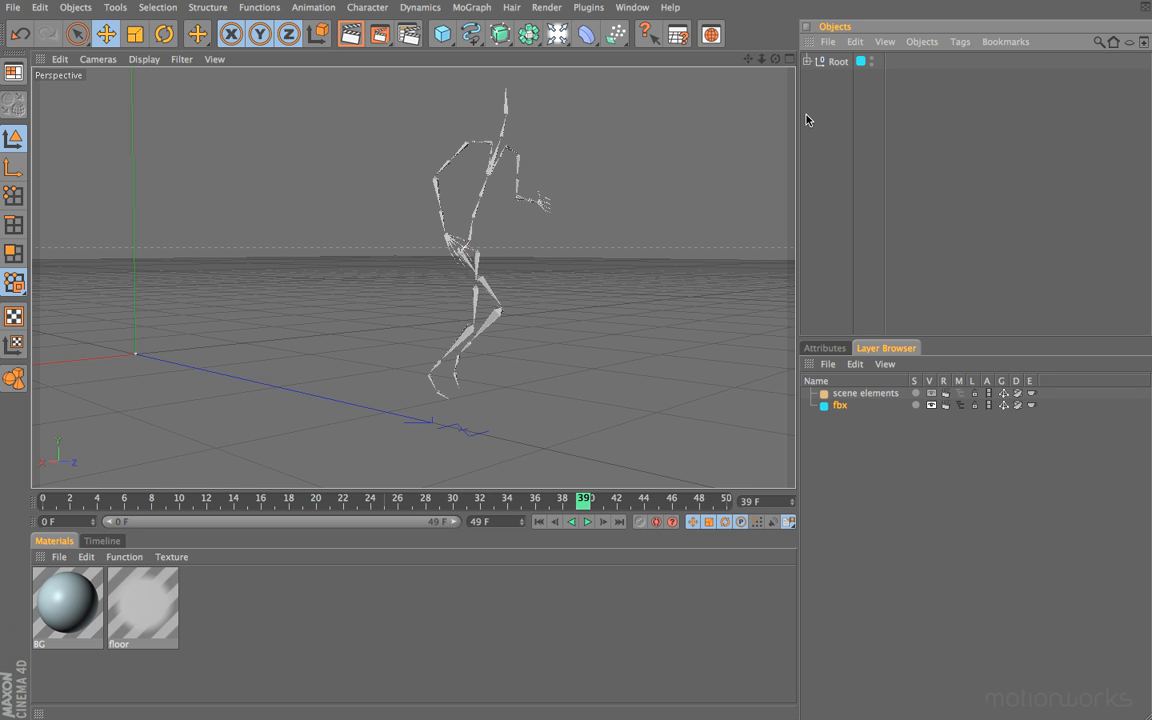
Step: Show the MoGraph menu listing motion graphics objects and effectors
{"action": "left_click", "coordinate": [472, 8]}
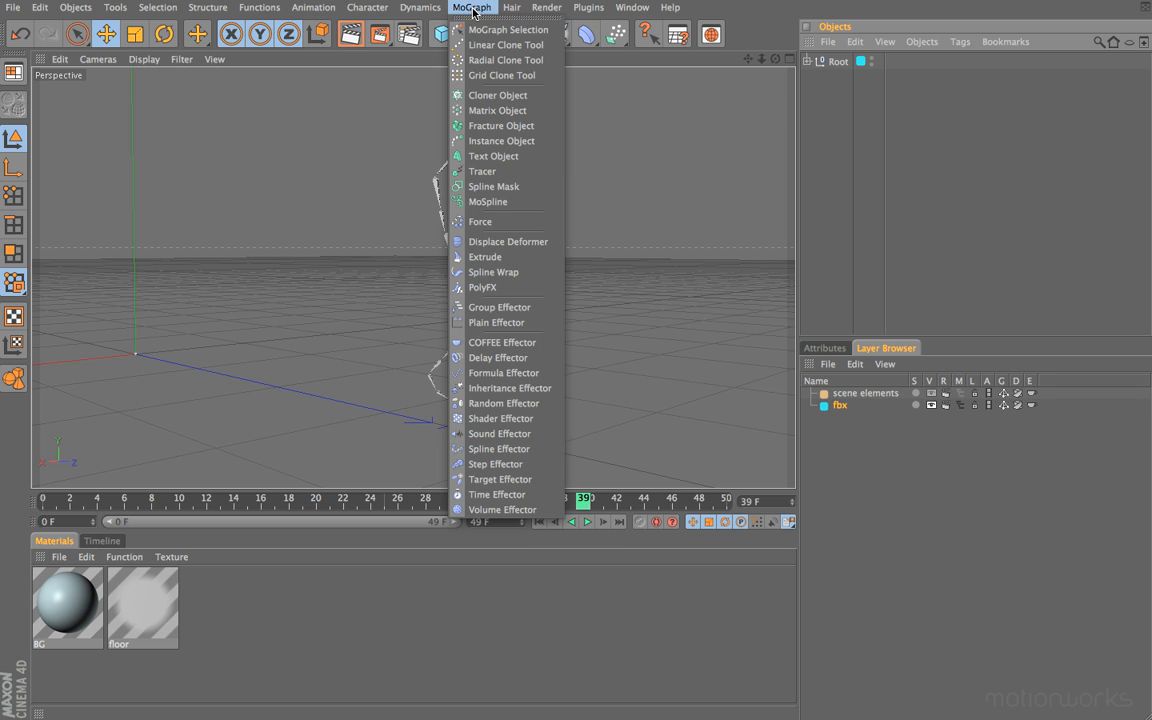
{"action": "mouse_move", "coordinate": [482, 172]}
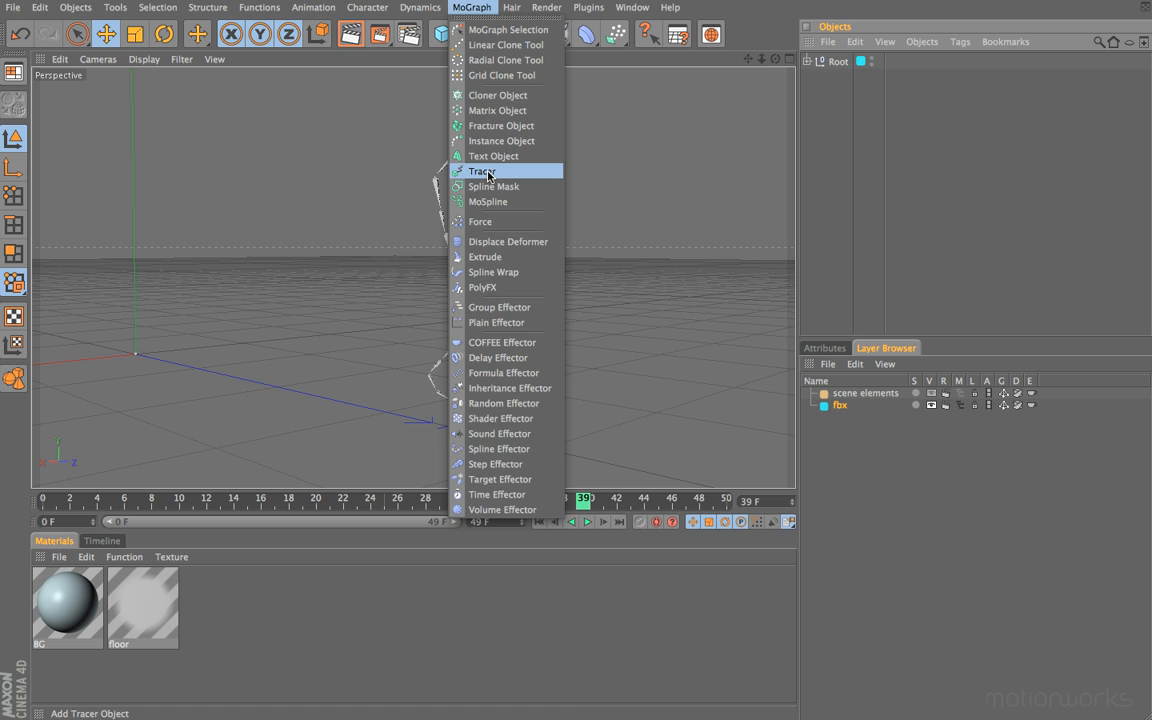
Step: Create a Tracer object from MoGraph and show its trace settings
{"action": "left_click", "coordinate": [484, 172]}
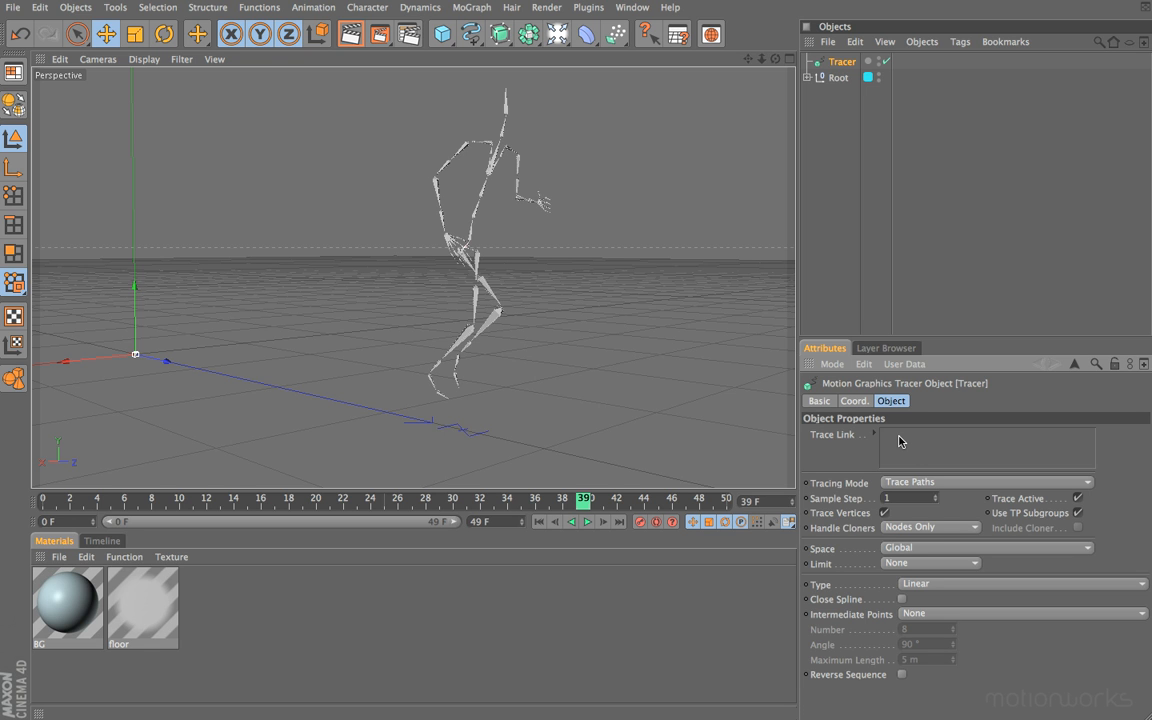
{"action": "mouse_move", "coordinate": [924, 458]}
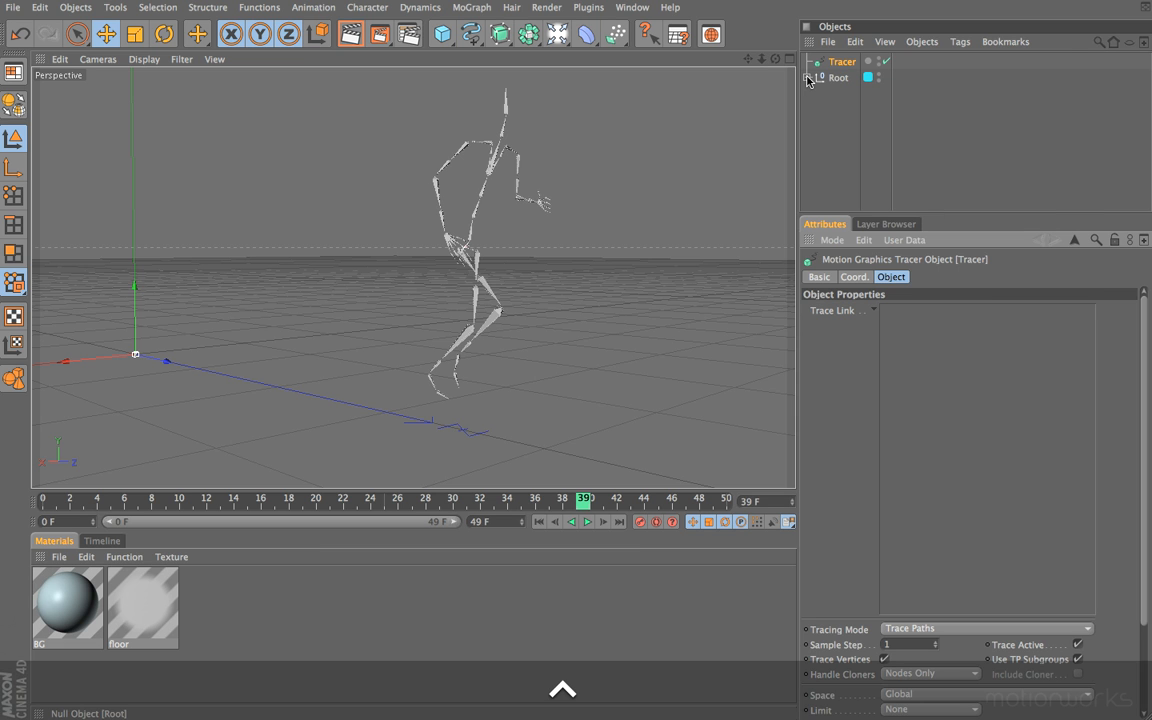
Step: Expand the Root skeleton hierarchy to reveal its bones from Hips to Head
{"action": "left_click", "coordinate": [816, 76]}
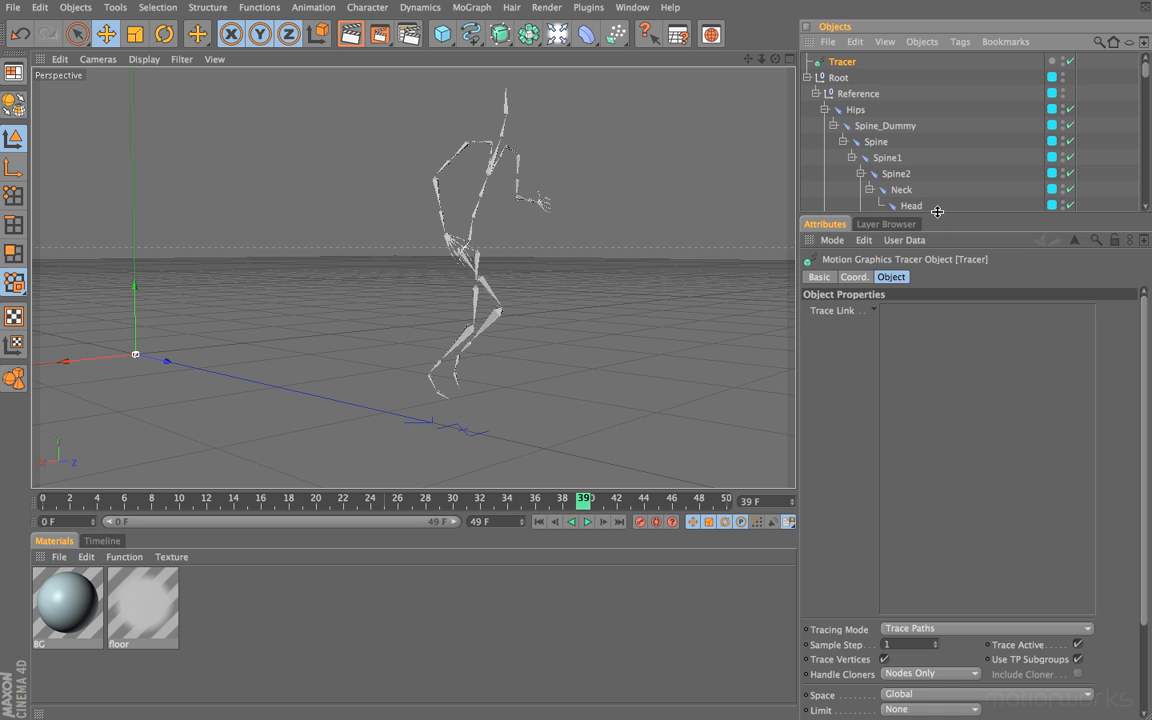
{"action": "mouse_move", "coordinate": [924, 336]}
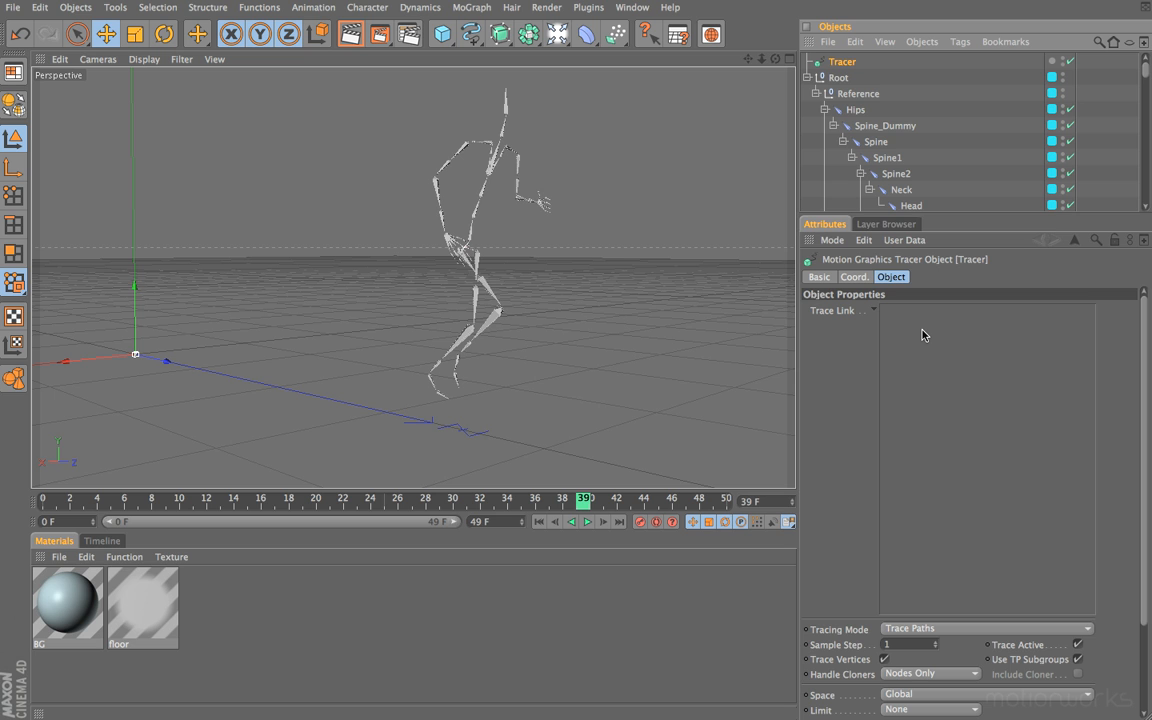
{"action": "mouse_move", "coordinate": [932, 372]}
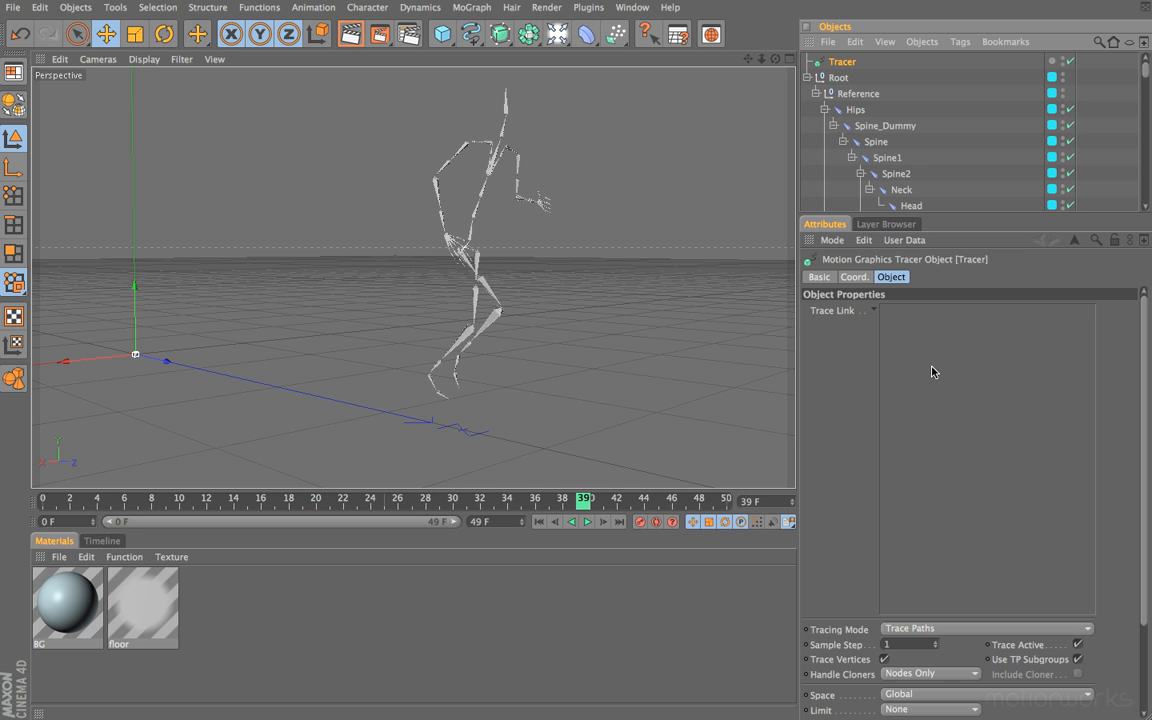
{"action": "mouse_move", "coordinate": [938, 432]}
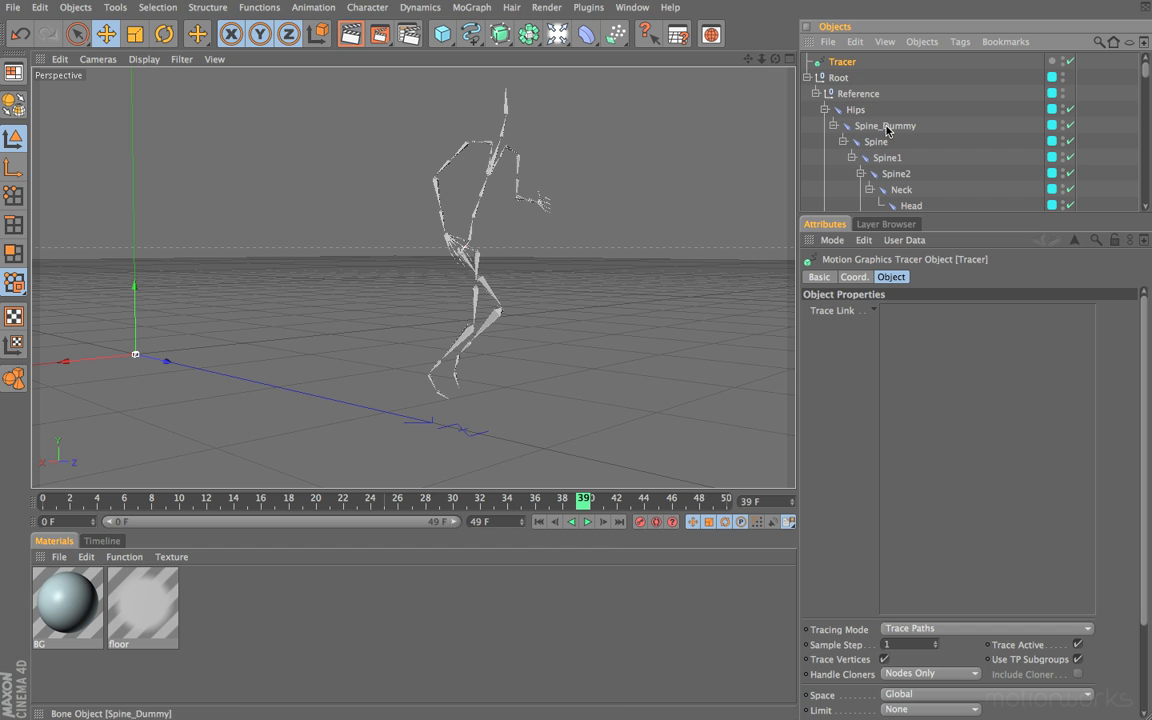
Step: Link the Hips bone into the Tracer's Trace Link field
{"action": "left_click", "coordinate": [856, 108]}
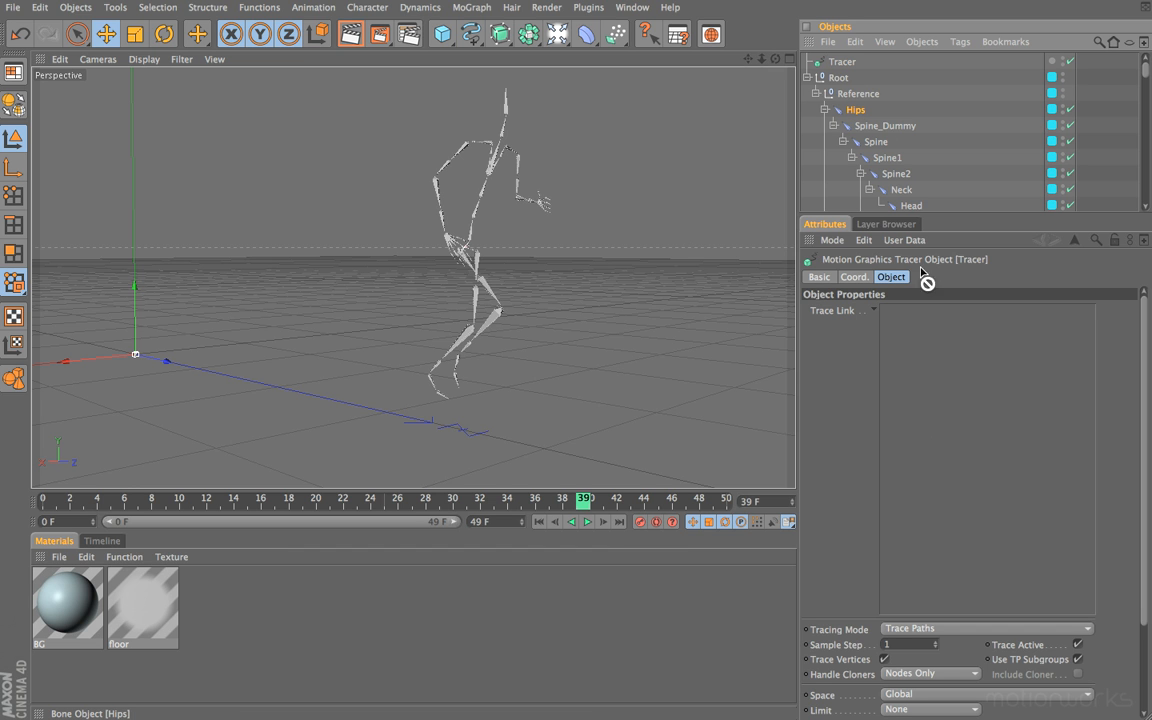
{"action": "left_click", "coordinate": [852, 108]}
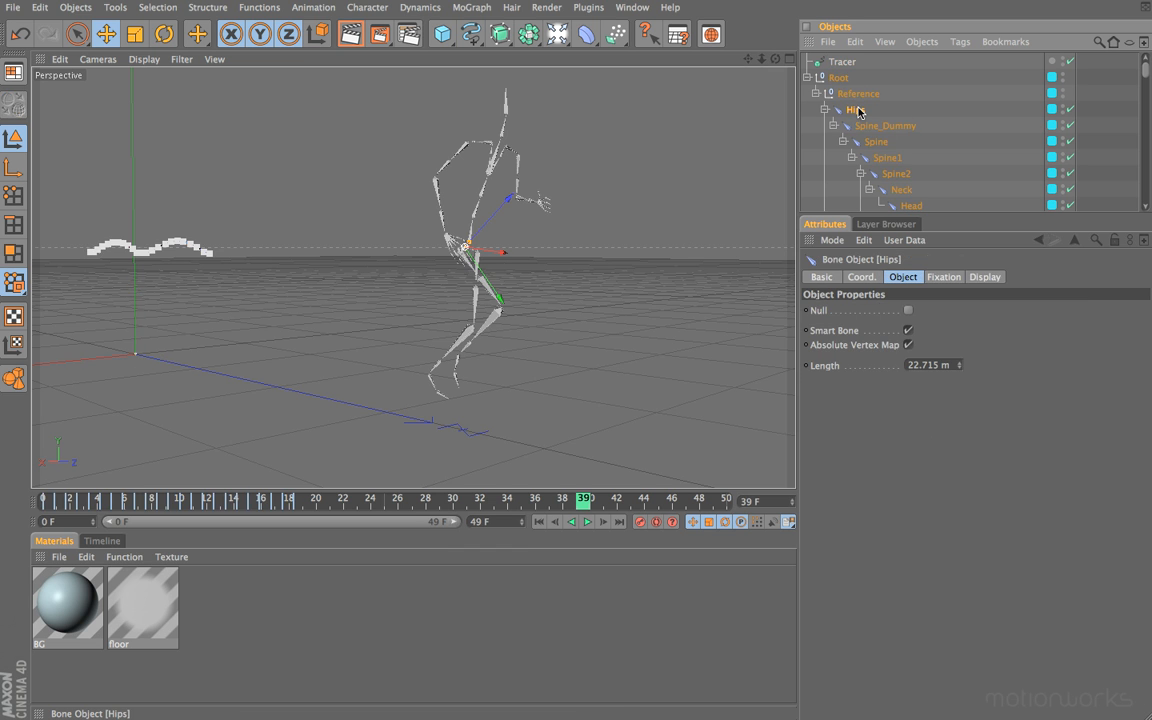
{"action": "left_click", "coordinate": [854, 108]}
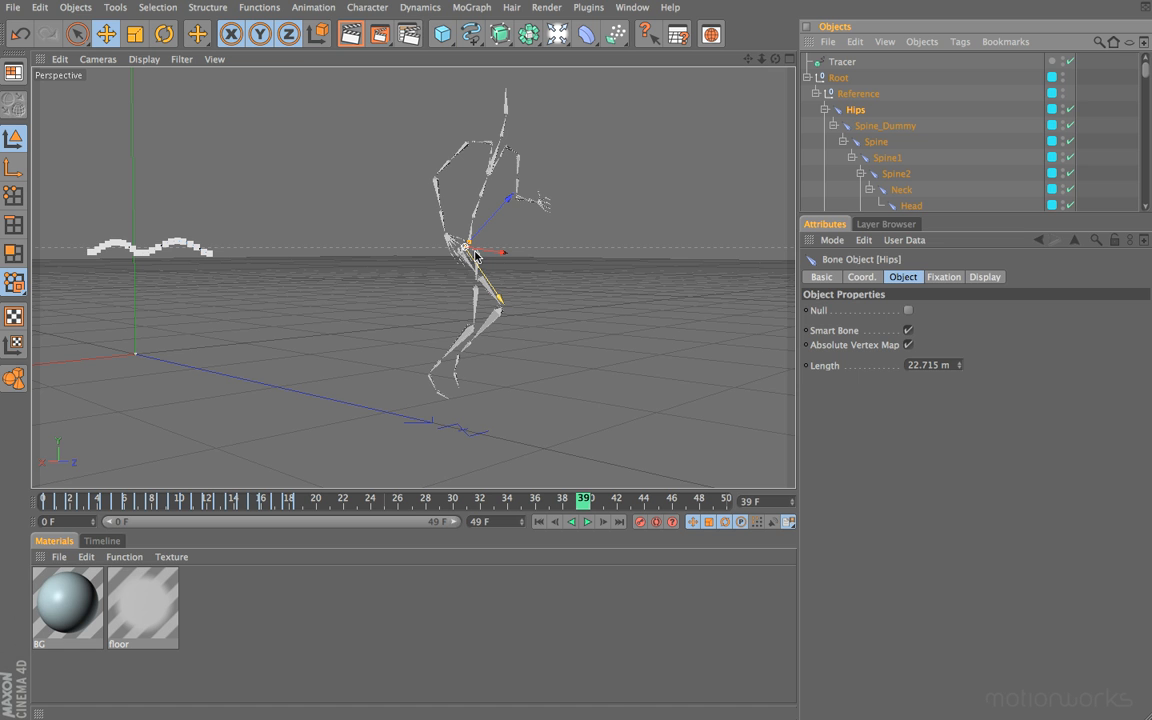
{"action": "left_click", "coordinate": [842, 60]}
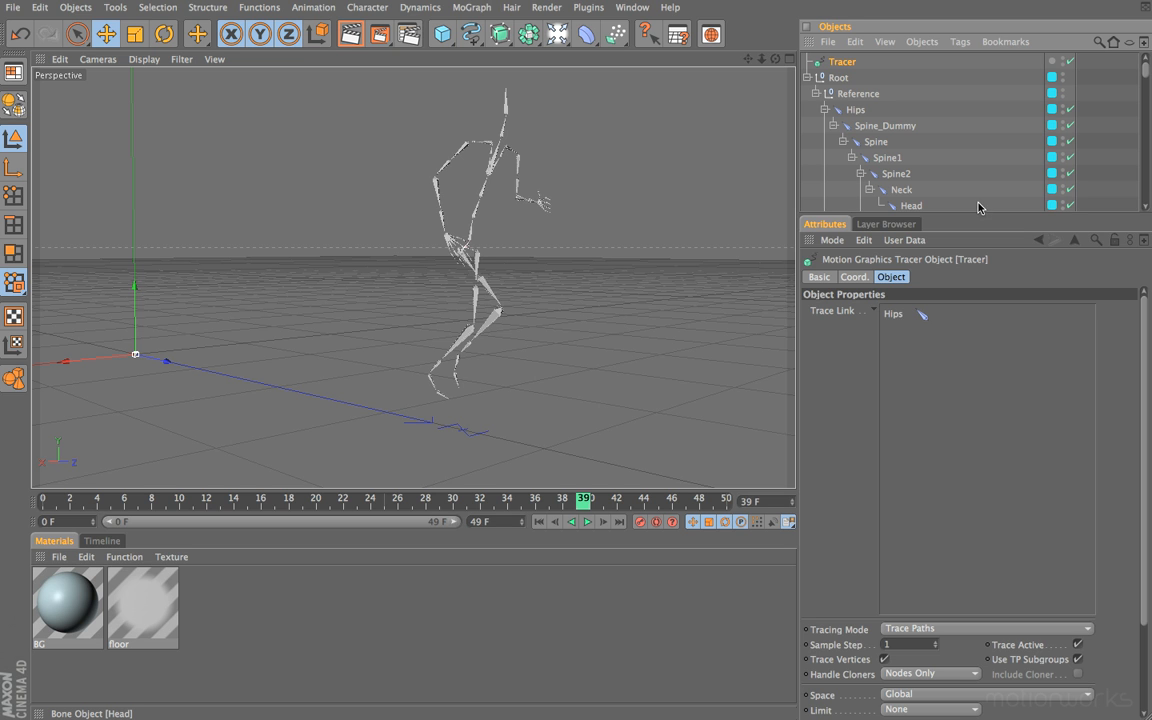
Step: Add the Neck, Head and LeftShoulder bones to the Tracer's trace links
{"action": "left_click", "coordinate": [900, 188]}
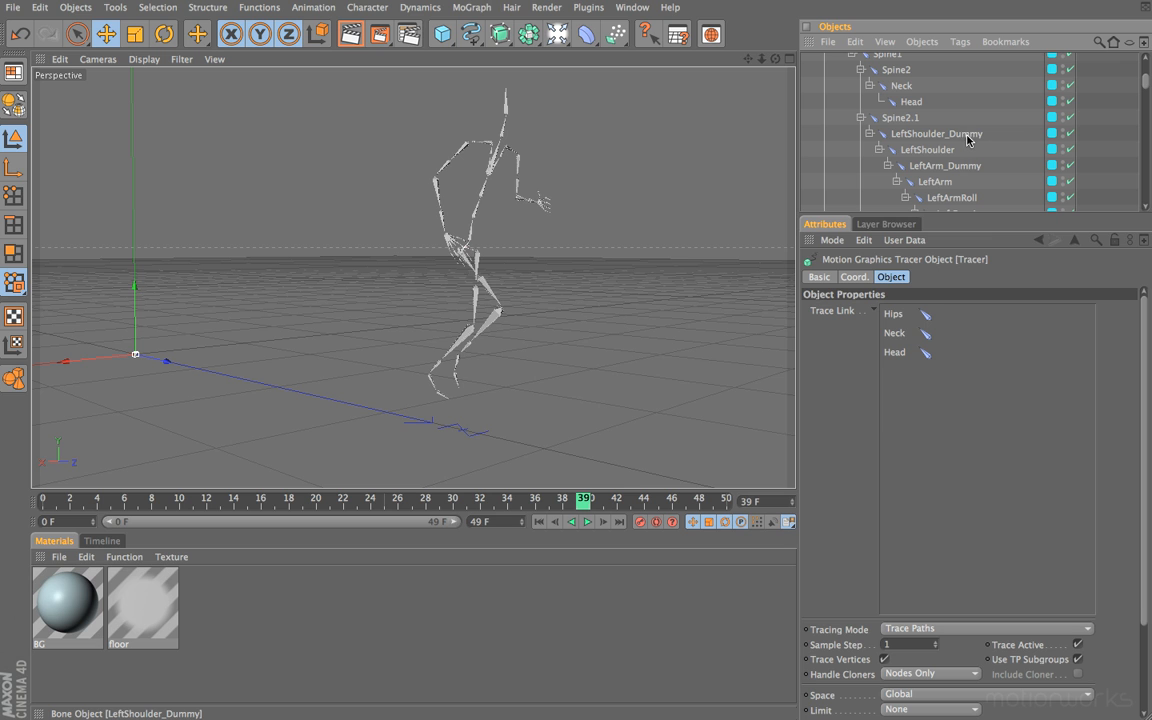
{"action": "left_click", "coordinate": [928, 148]}
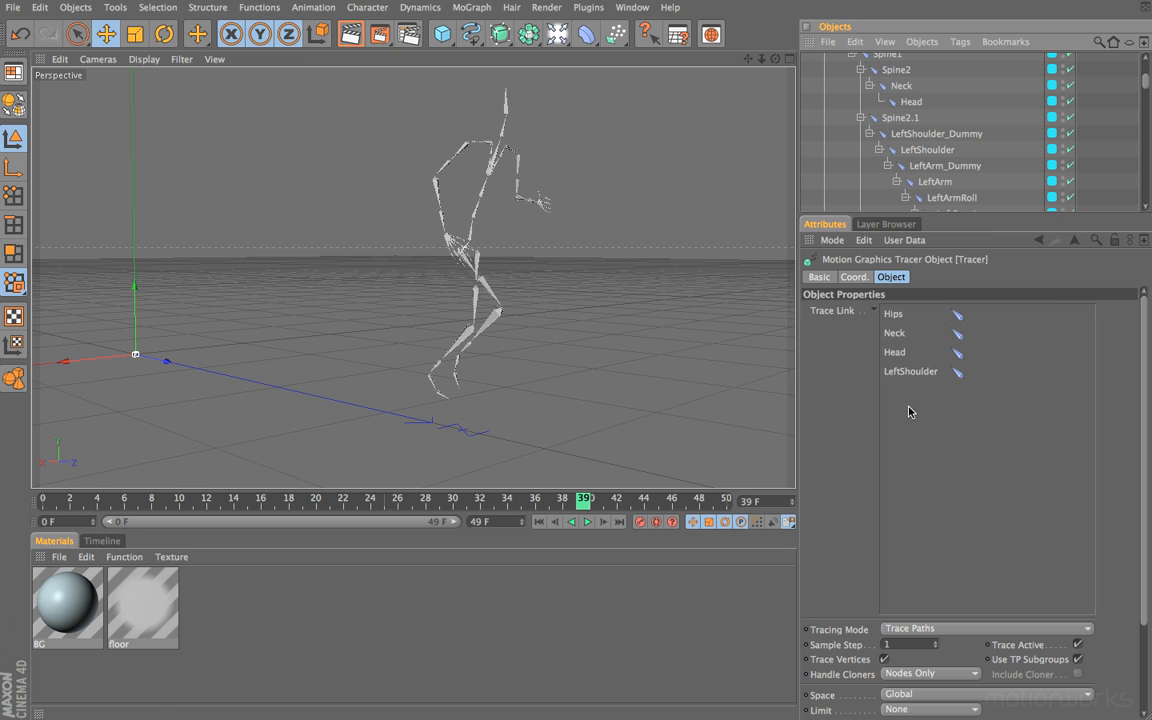
{"action": "left_click", "coordinate": [934, 180]}
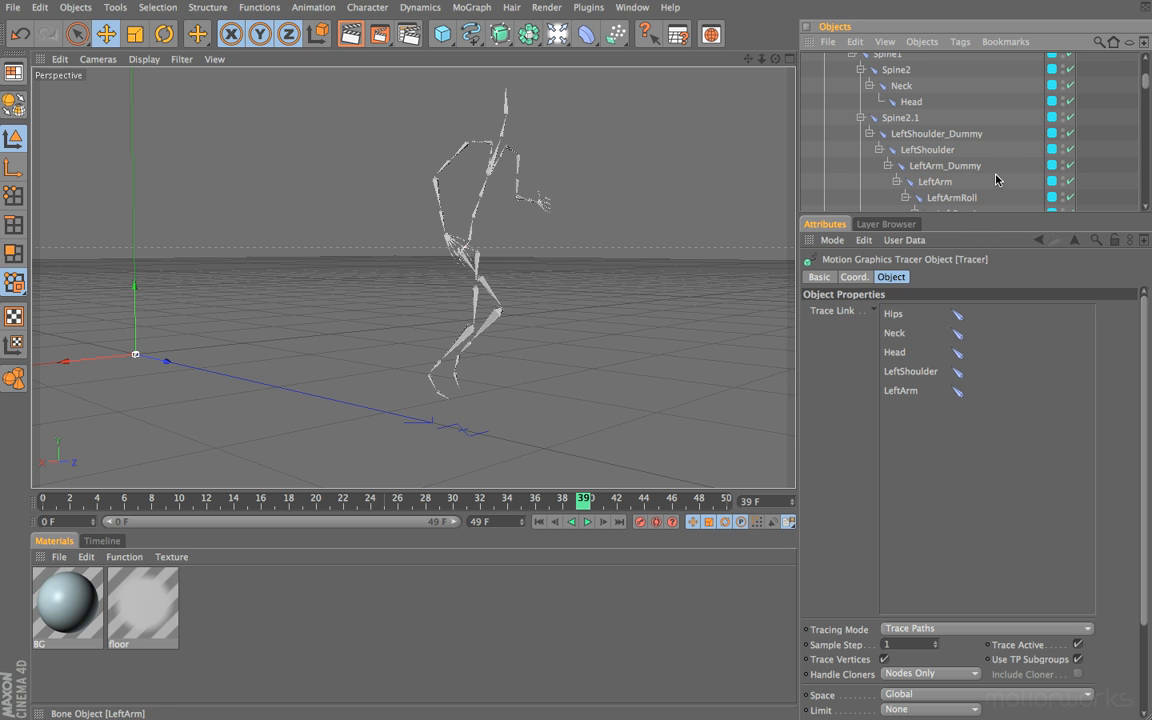
Step: Add LeftForeArm, LeftHand, RightShoulder, RightArm, RightForeArm and RightHand to the trace links
{"action": "scroll", "scroll_direction": "down", "scroll_amount": 3}
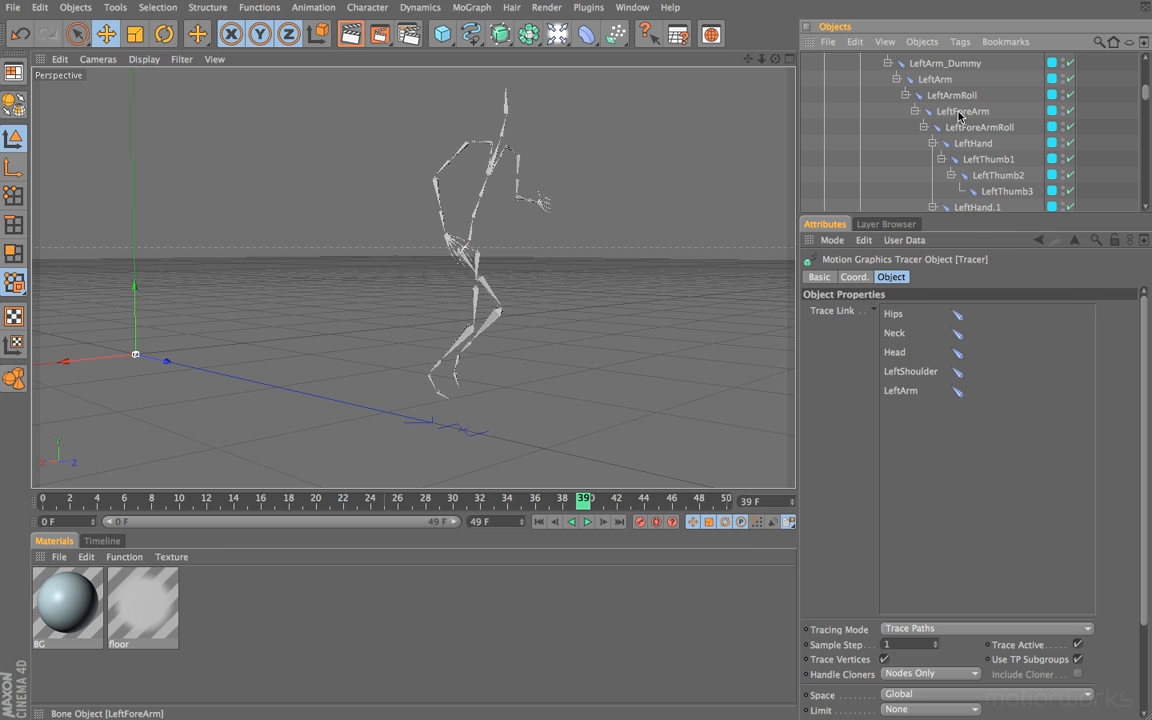
{"action": "left_click", "coordinate": [962, 112]}
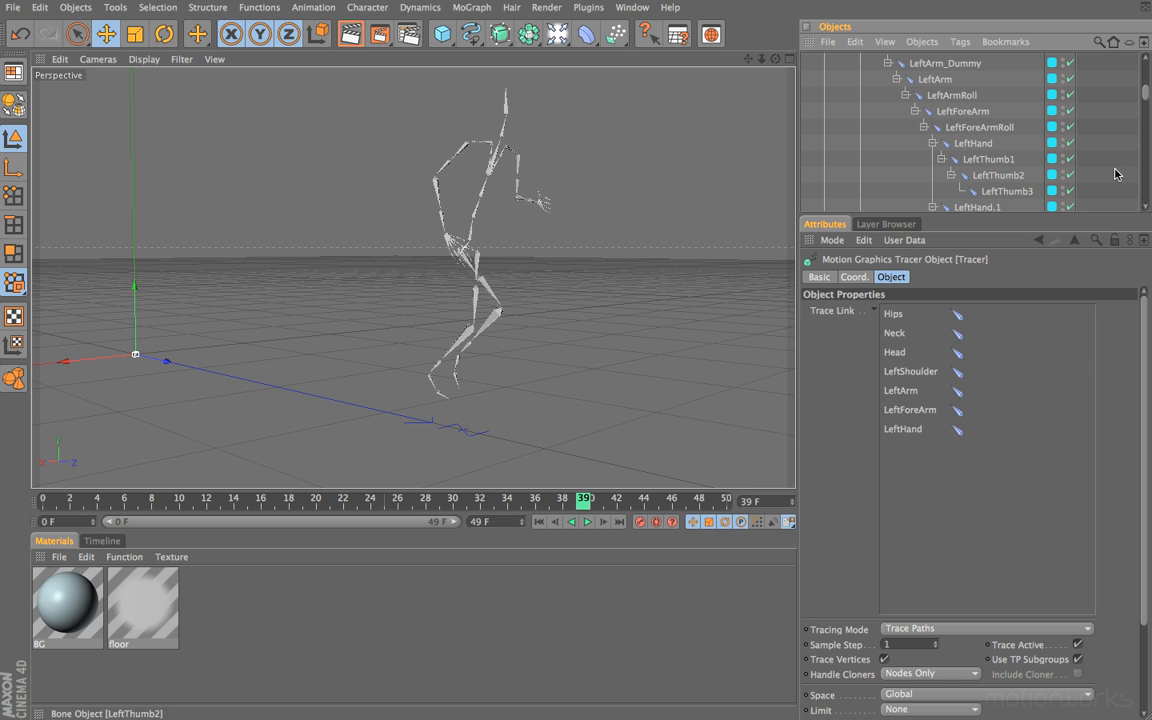
{"action": "scroll", "scroll_direction": "down", "scroll_amount": 3}
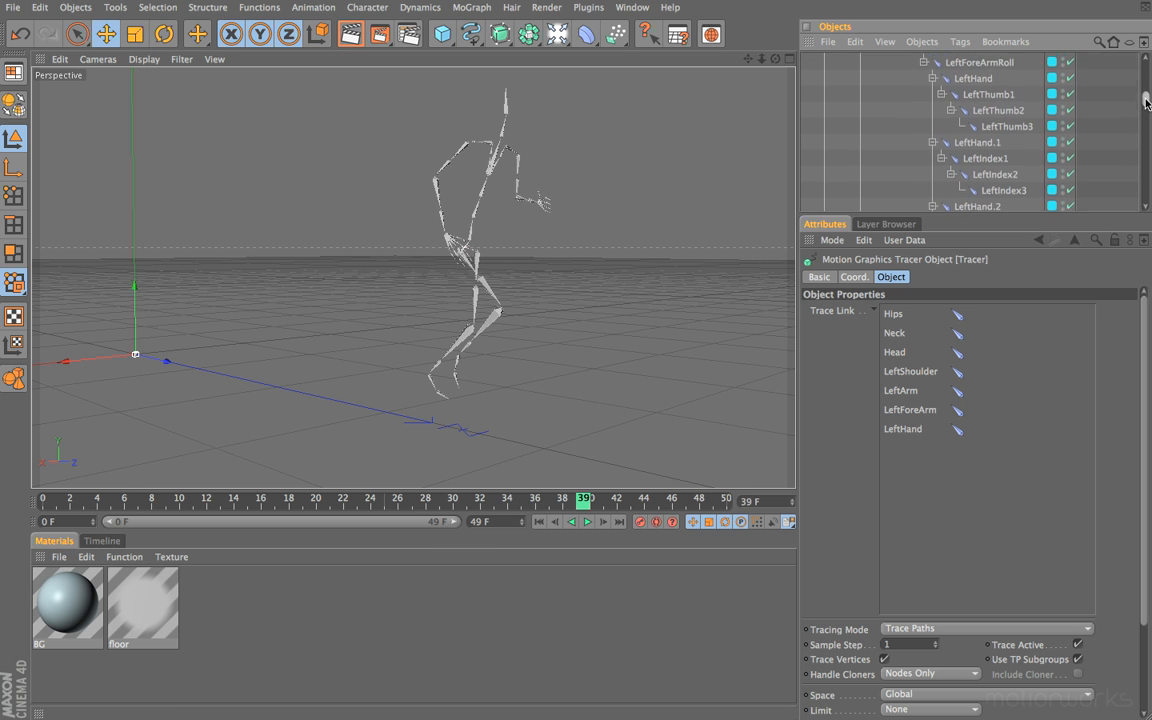
{"action": "scroll", "scroll_direction": "down", "scroll_amount": 3}
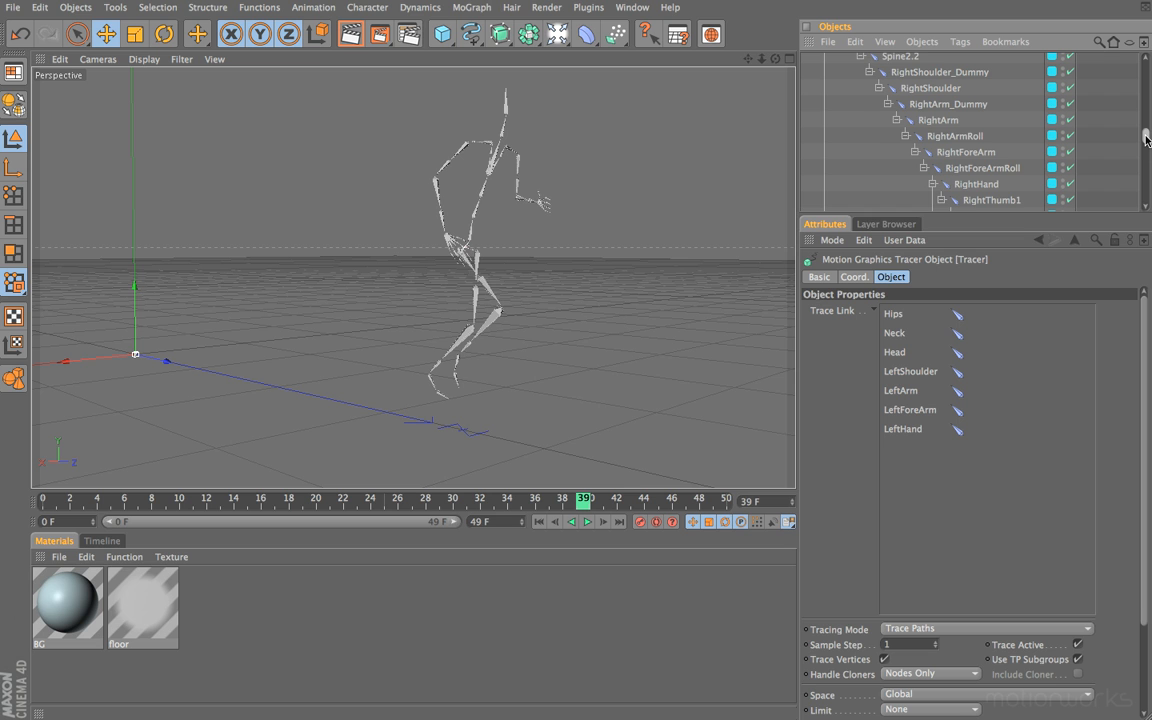
{"action": "scroll", "scroll_direction": "up", "scroll_amount": 3}
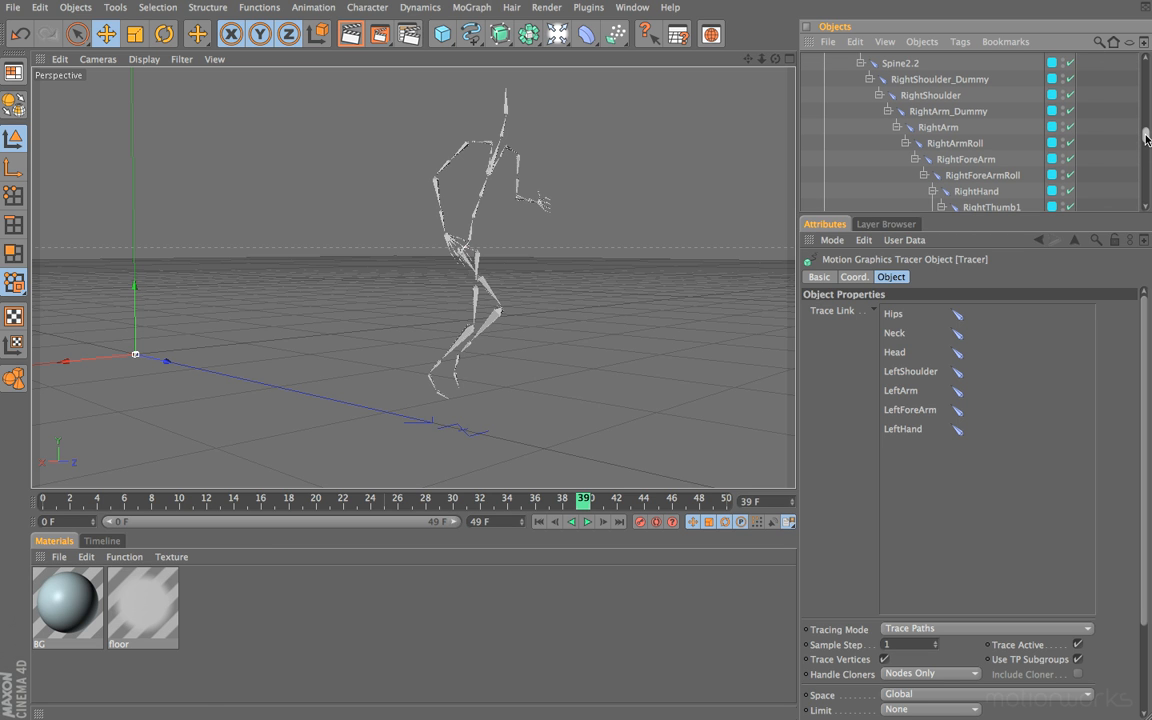
{"action": "left_click", "coordinate": [930, 110]}
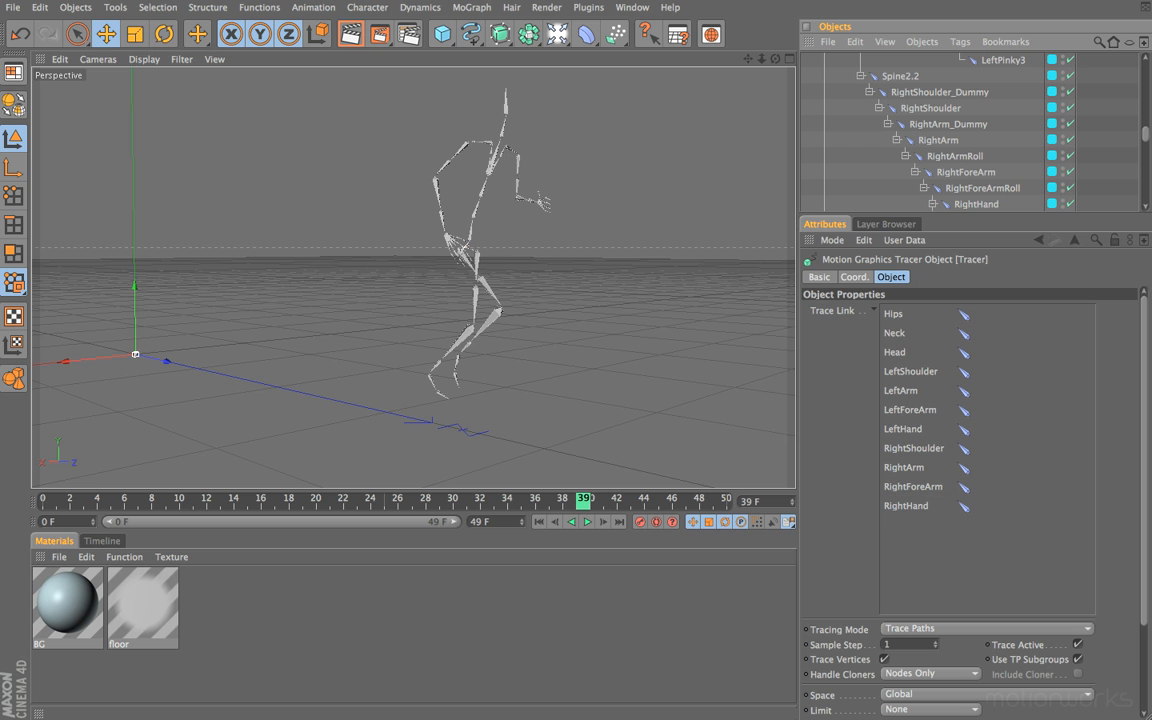
Step: Add LeftUpLeg, LeftLeg, LeftToes, RightUpLeg, RightLeg and RightToes to the trace links
{"action": "scroll", "scroll_direction": "down", "scroll_amount": 3}
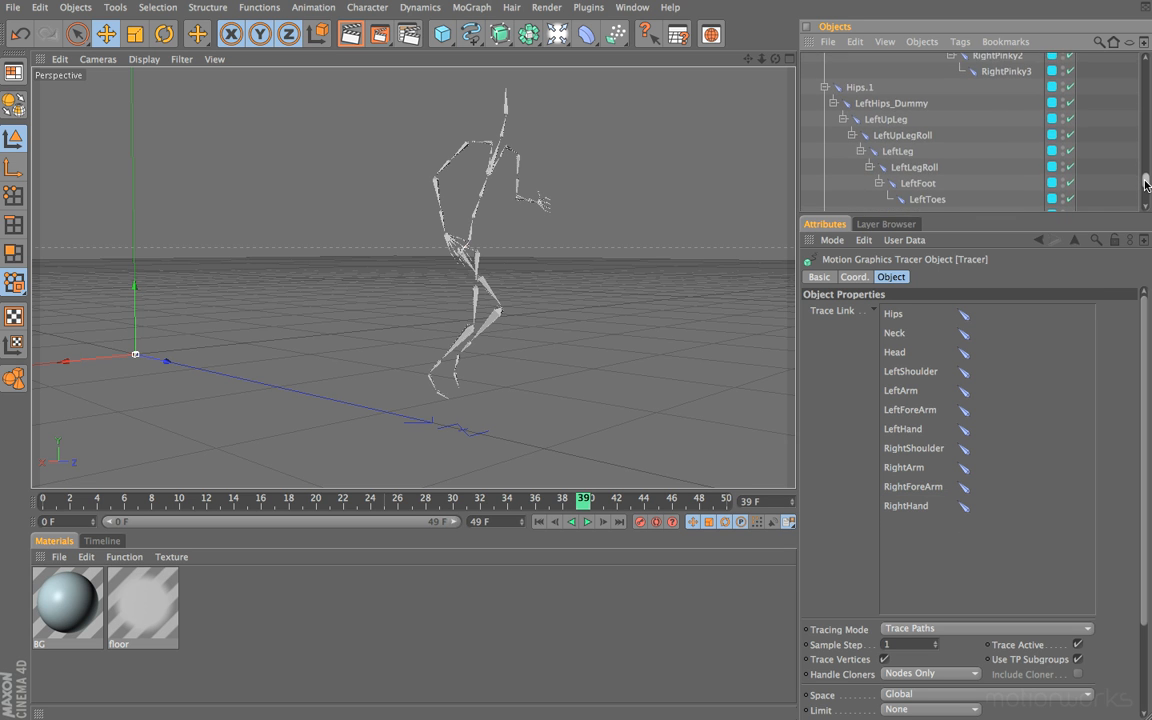
{"action": "scroll", "scroll_direction": "down", "scroll_amount": 3}
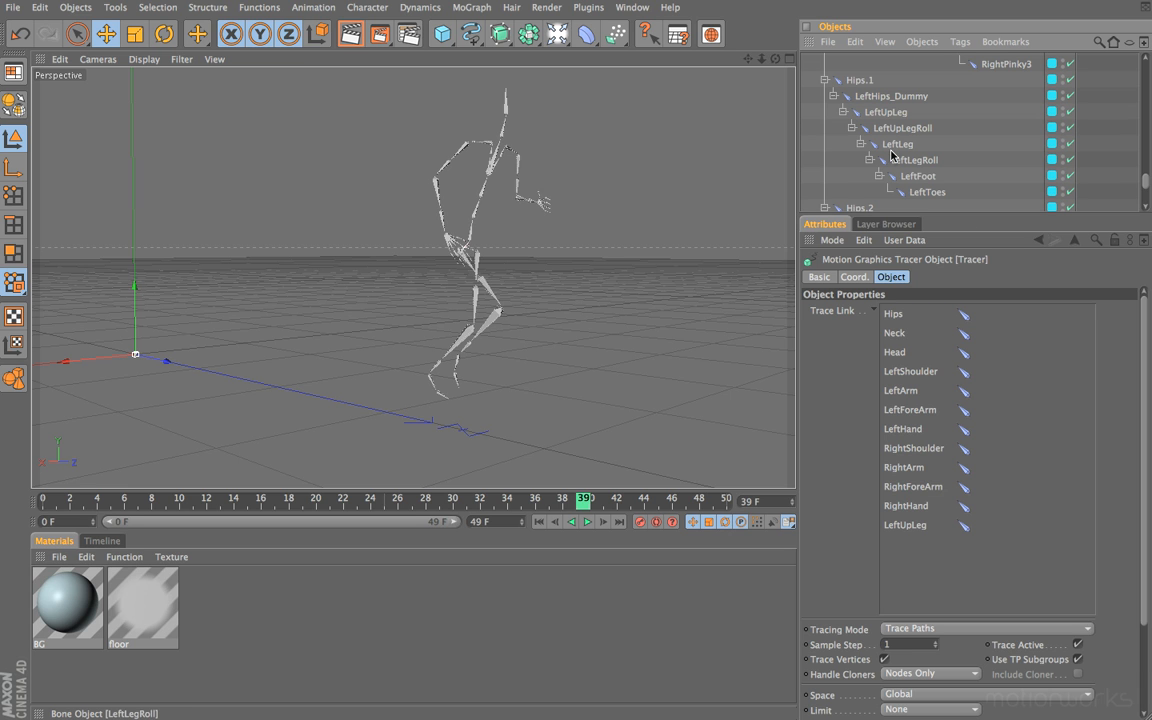
{"action": "left_click", "coordinate": [896, 144]}
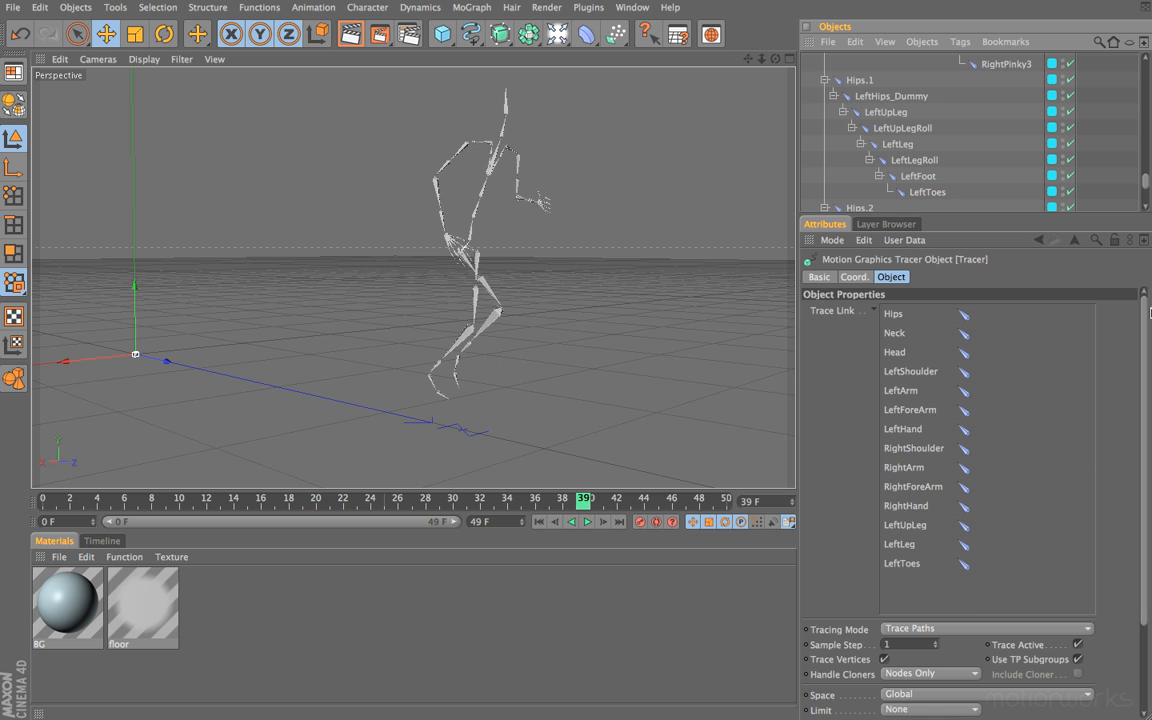
{"action": "scroll", "scroll_direction": "down", "scroll_amount": 3}
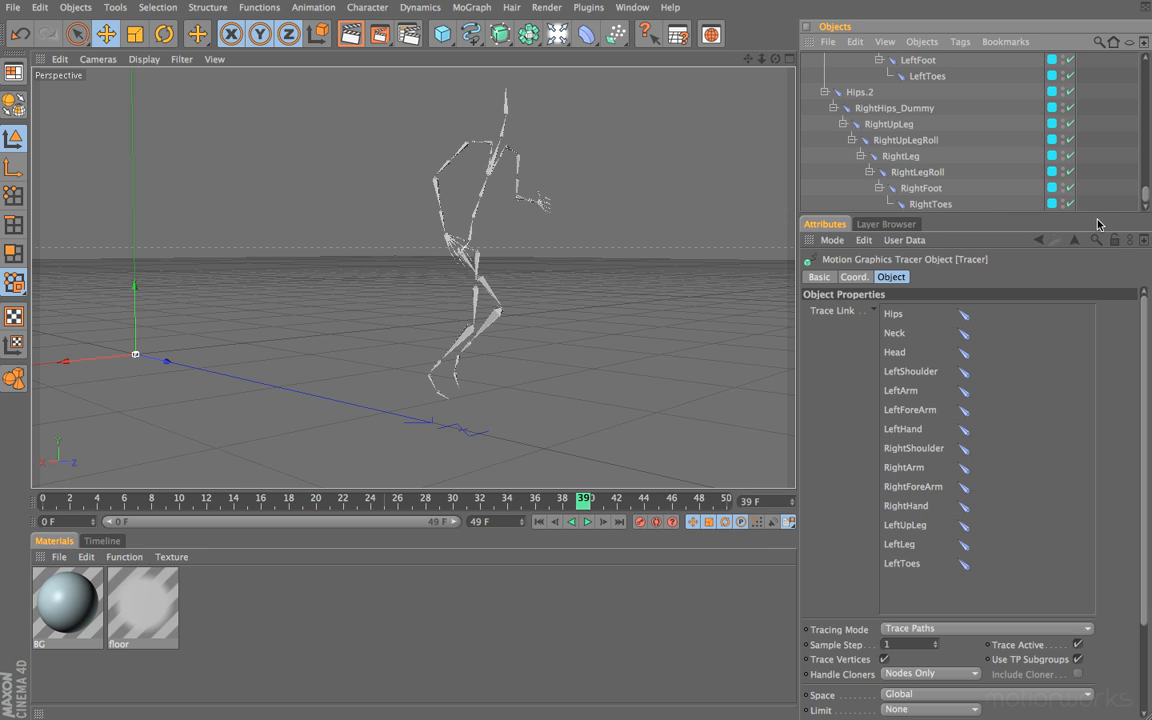
{"action": "left_click", "coordinate": [888, 124]}
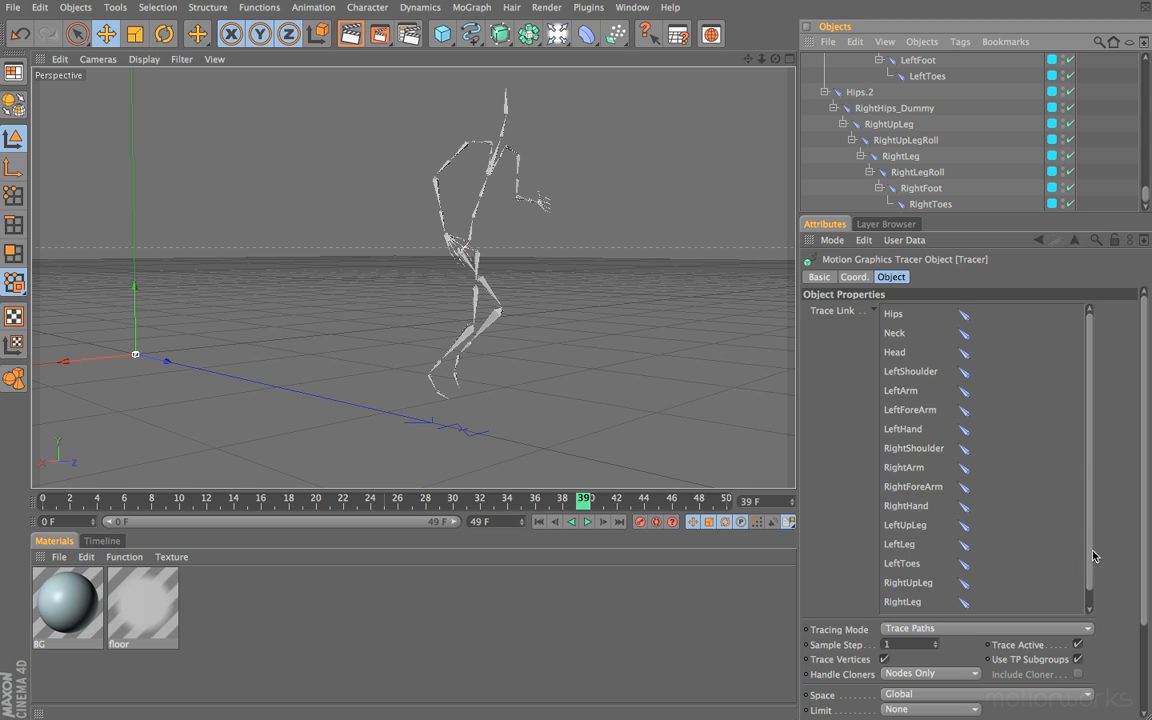
{"action": "scroll", "scroll_direction": "down", "scroll_amount": 3}
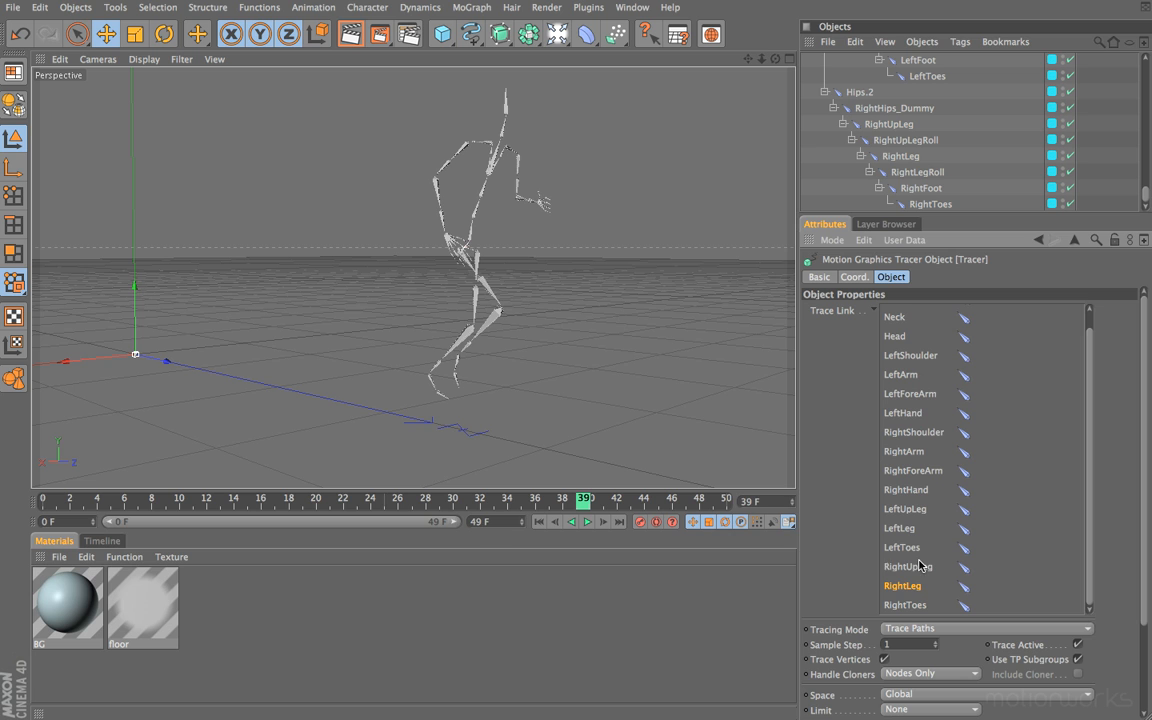
{"action": "mouse_move", "coordinate": [456, 336]}
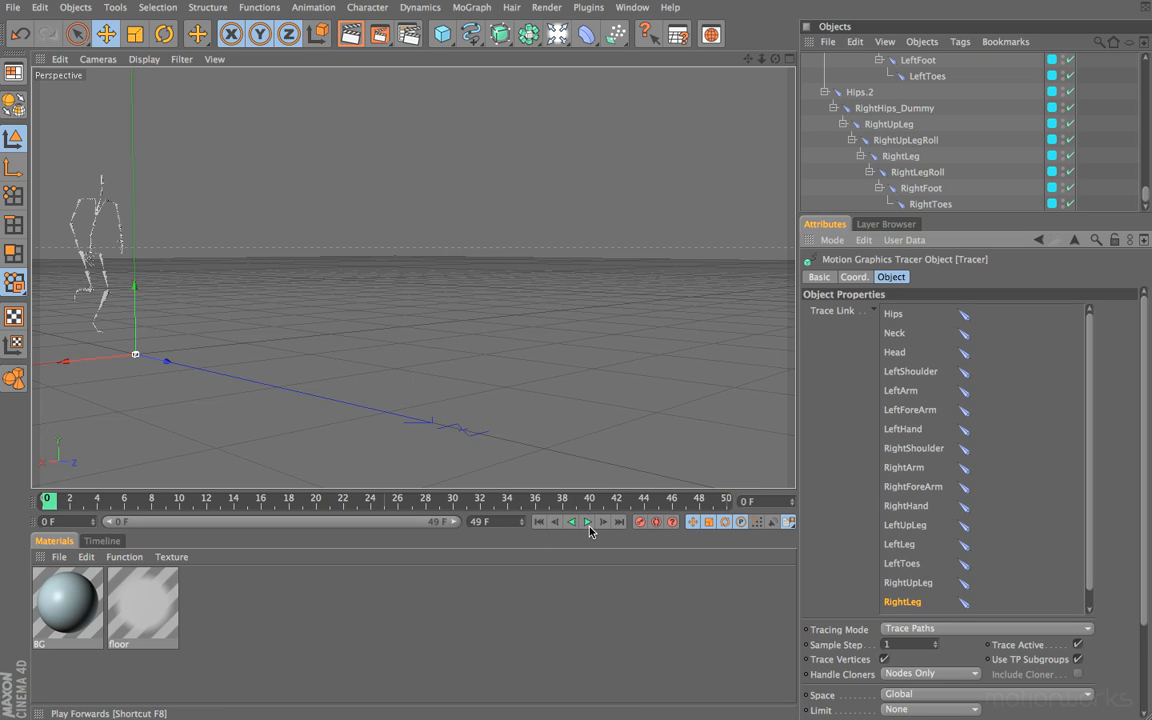
Step: Play the walk so the Tracer draws bone trails and view them from the Right view
{"action": "left_click", "coordinate": [588, 522]}
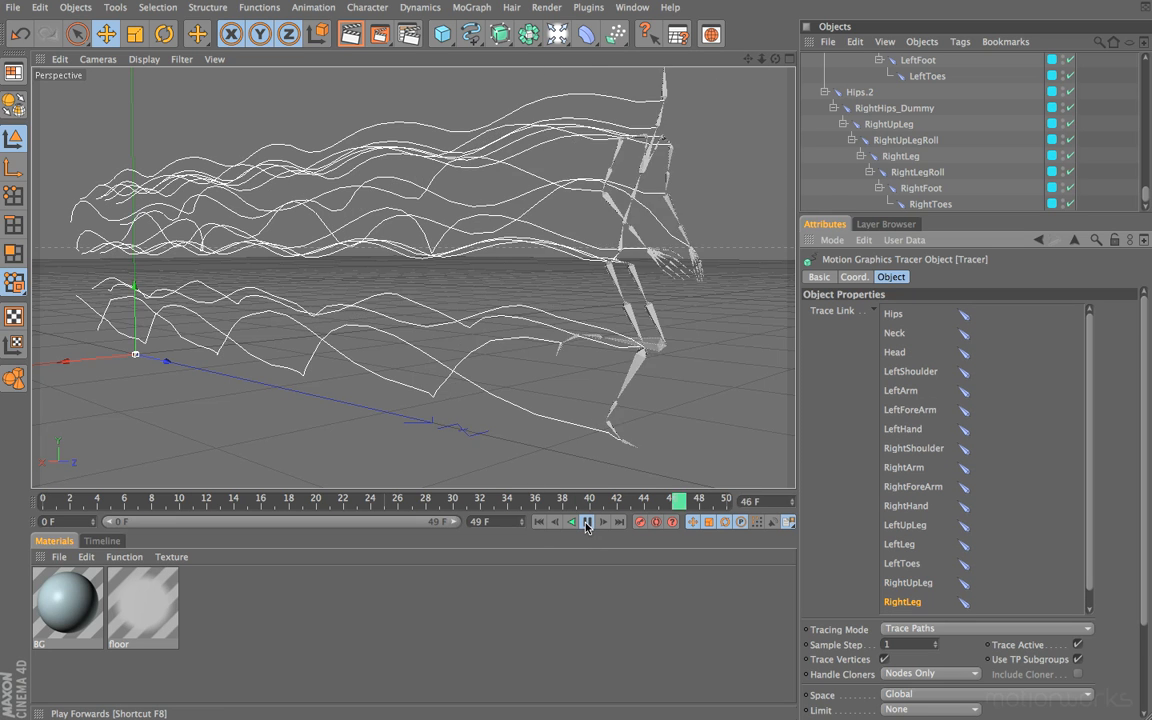
{"action": "left_click", "coordinate": [588, 520]}
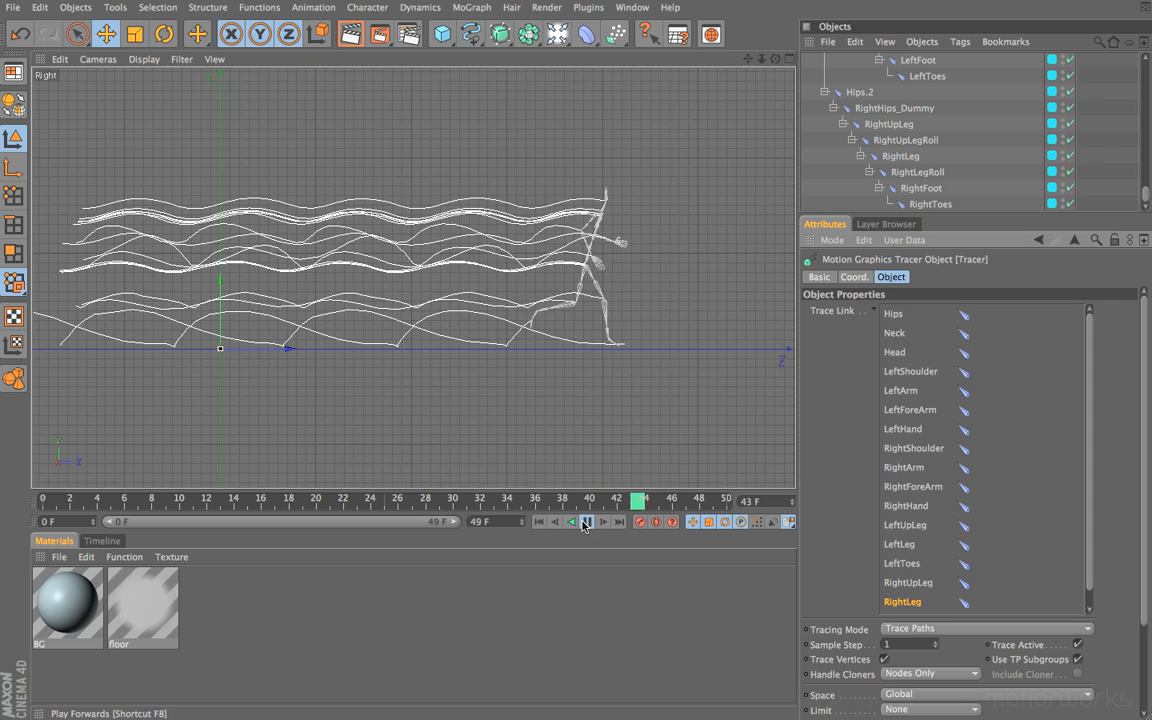
{"action": "left_click", "coordinate": [586, 520]}
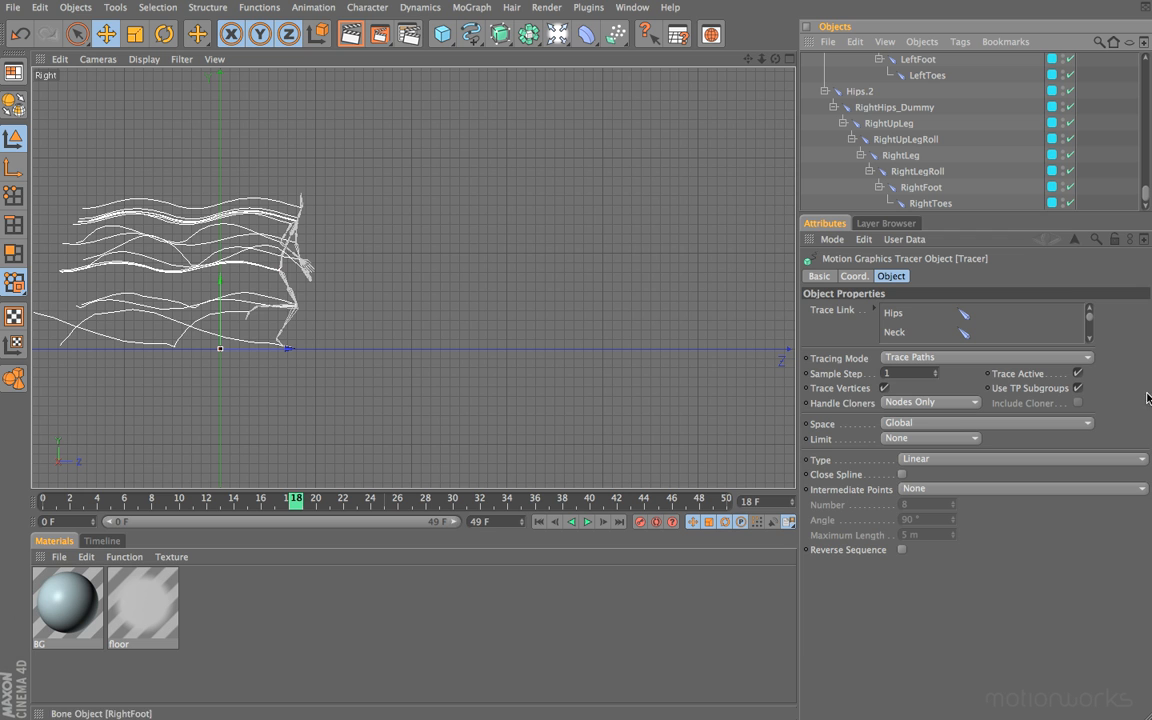
{"action": "mouse_move", "coordinate": [870, 390]}
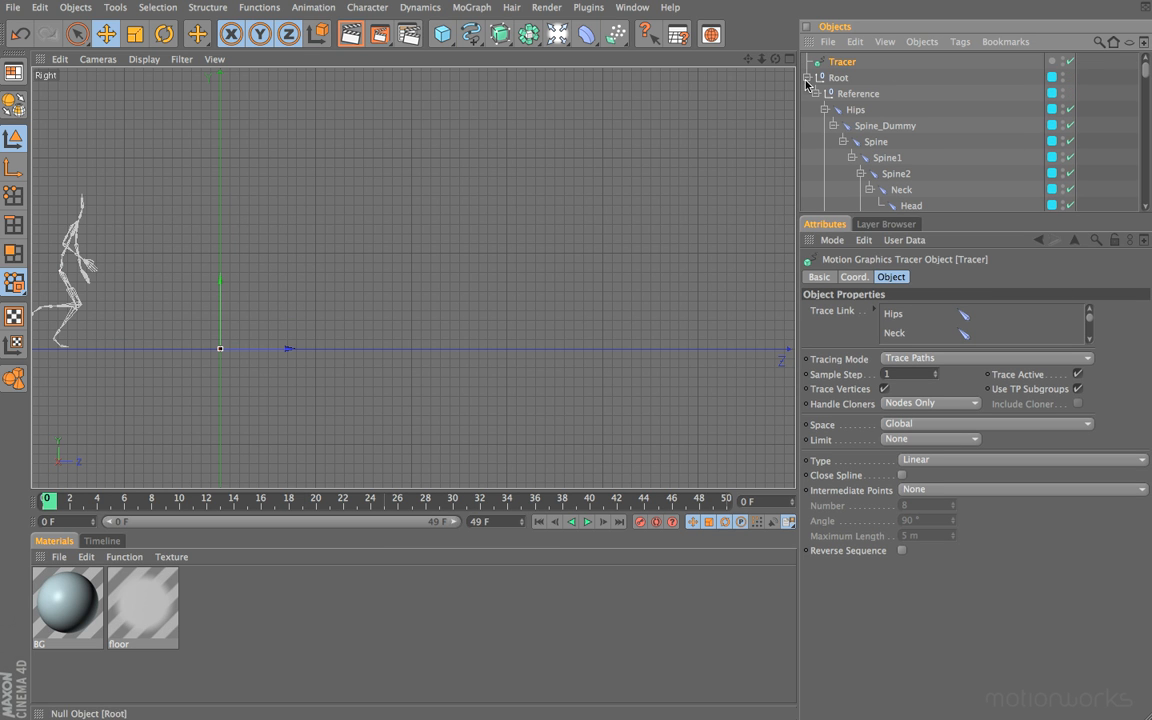
Step: Collapse the Root hierarchy and turn off the skeleton's editor visibility
{"action": "left_click", "coordinate": [808, 76]}
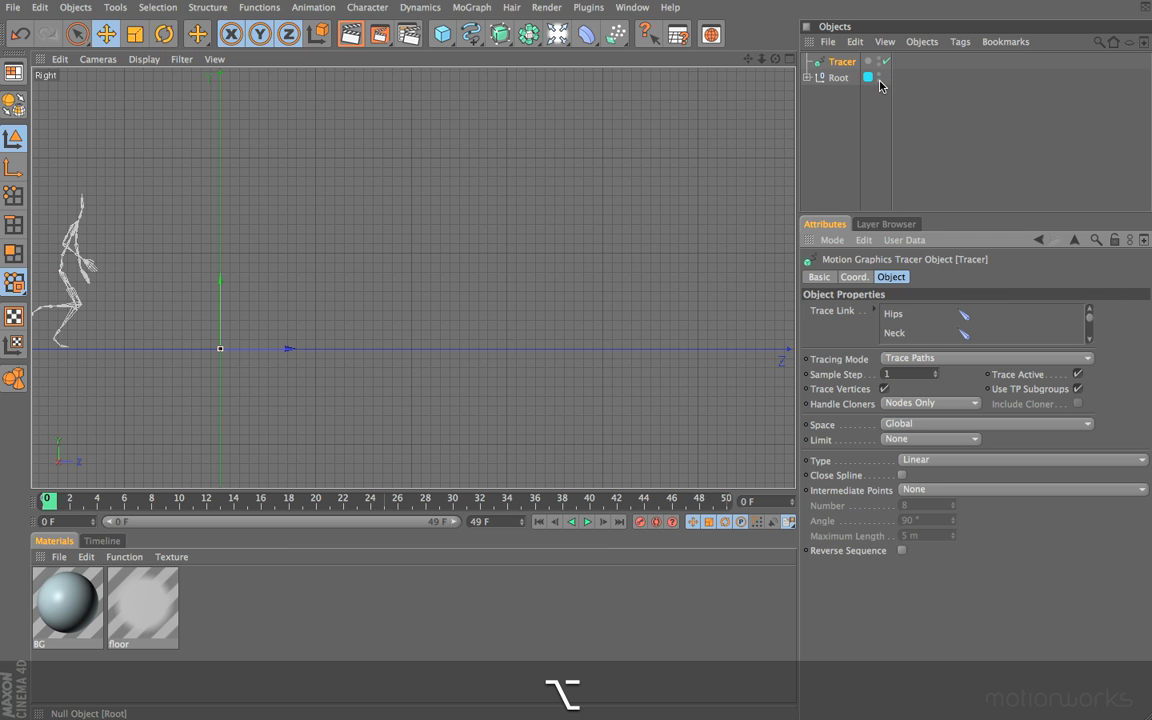
{"action": "left_click", "coordinate": [878, 76]}
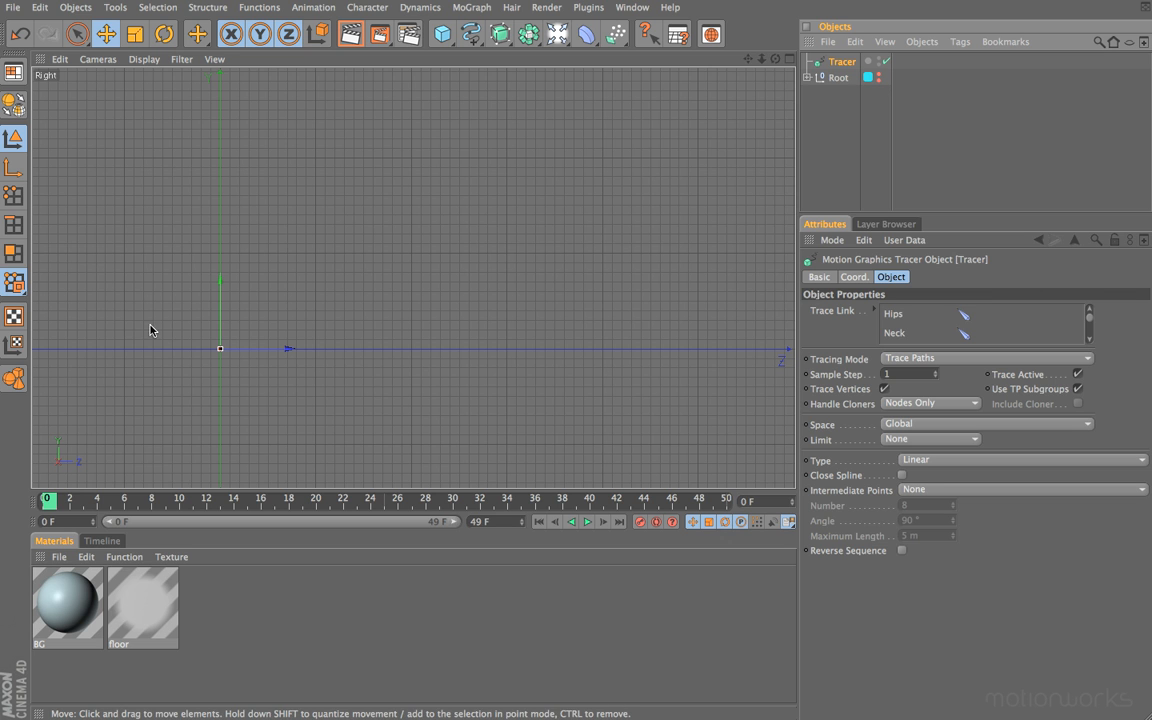
Step: Play the animation so only the trails draw, then rewind to the first frame
{"action": "left_click", "coordinate": [586, 520]}
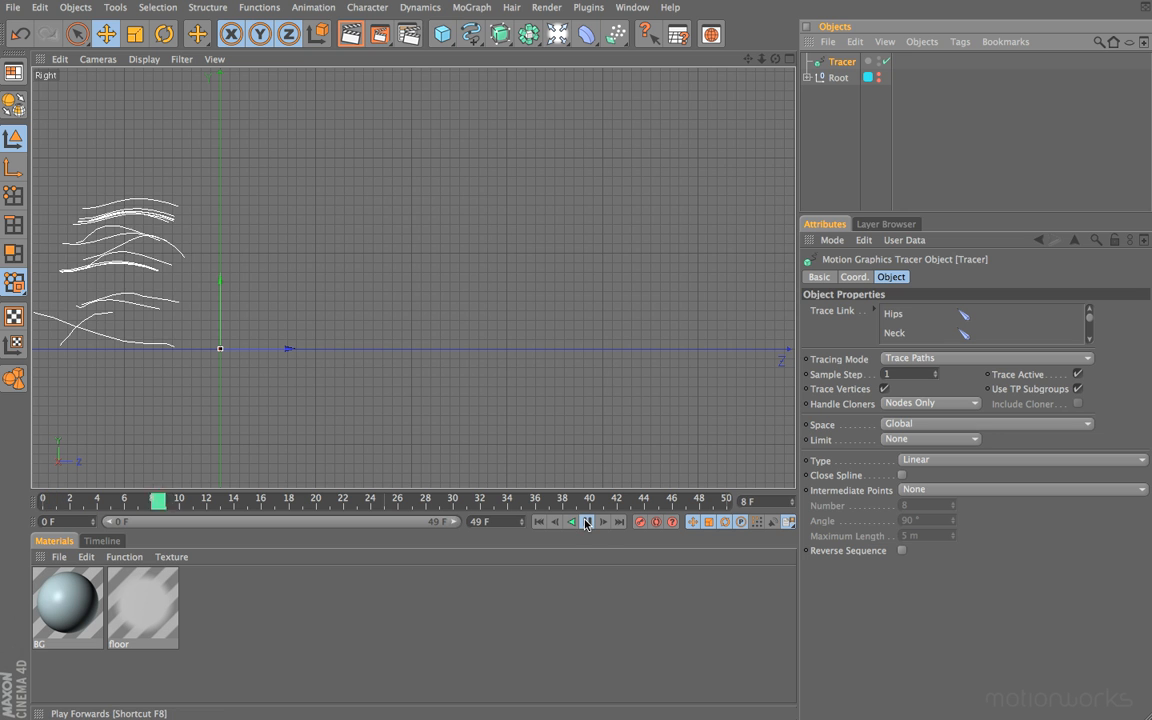
{"action": "left_click", "coordinate": [588, 520]}
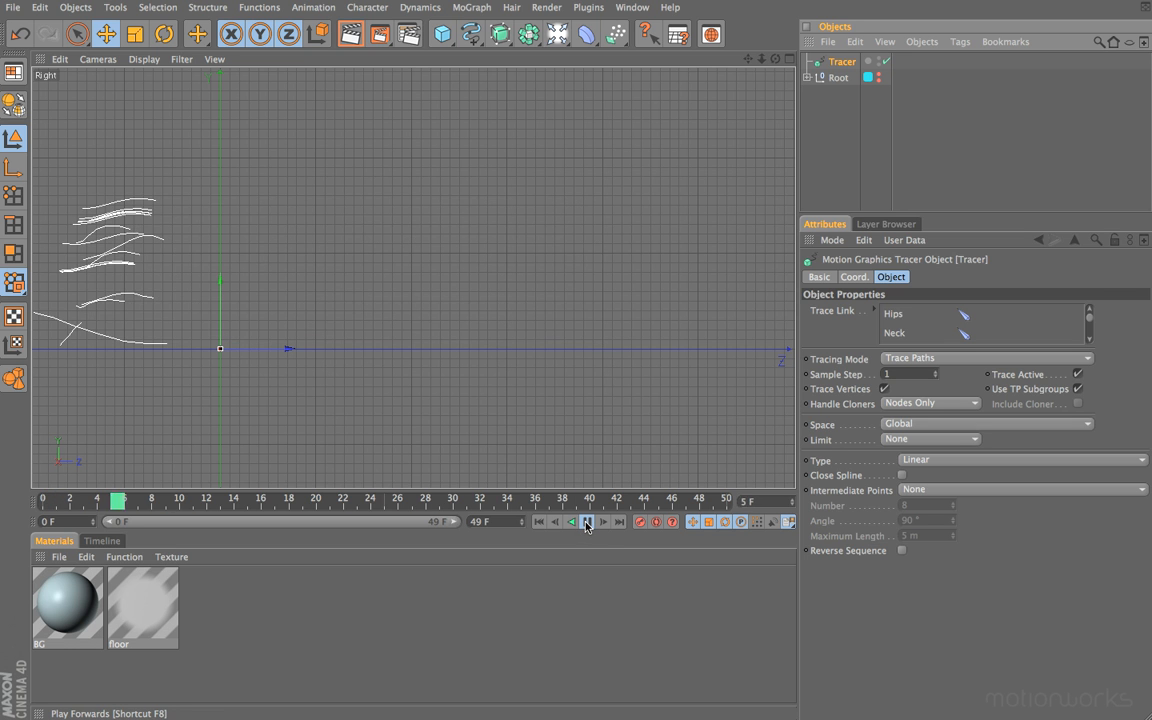
{"action": "left_click", "coordinate": [586, 520]}
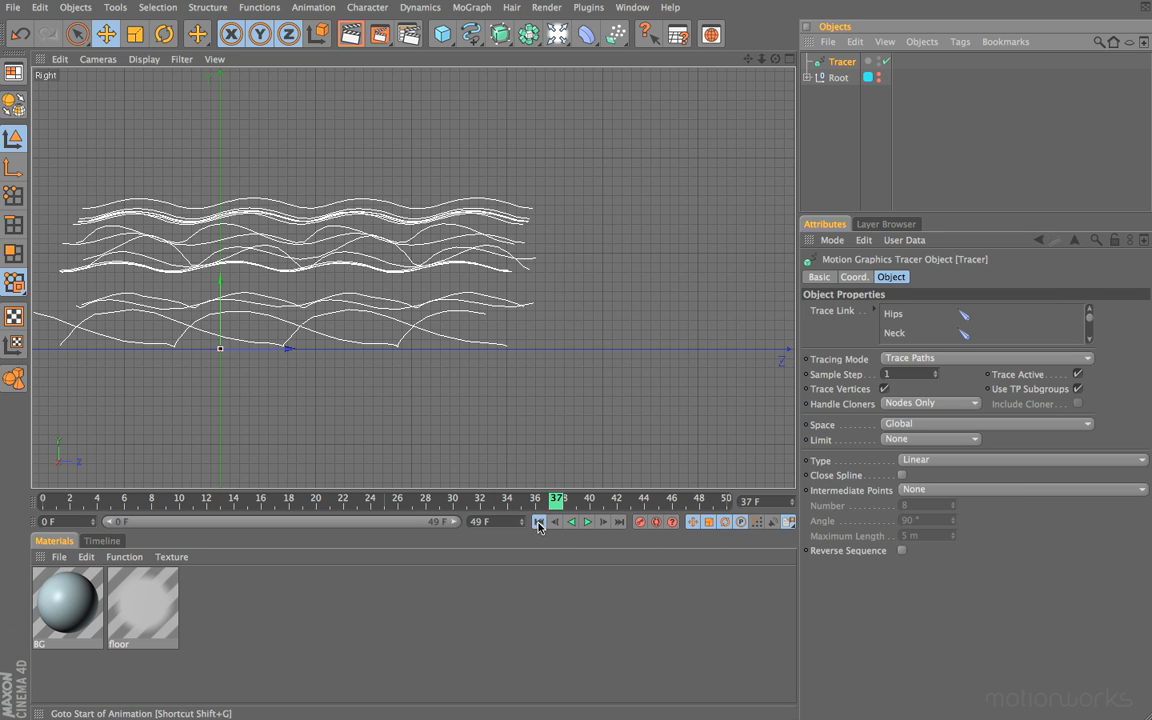
{"action": "left_click", "coordinate": [538, 520]}
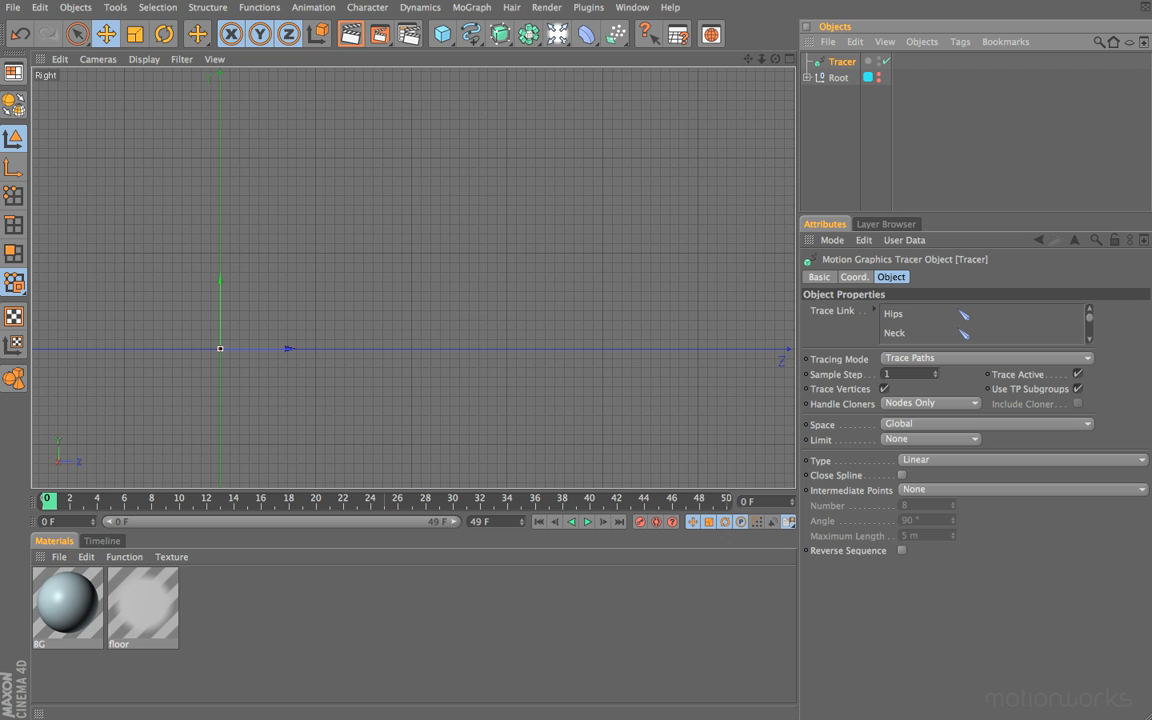
{"action": "mouse_move", "coordinate": [828, 368]}
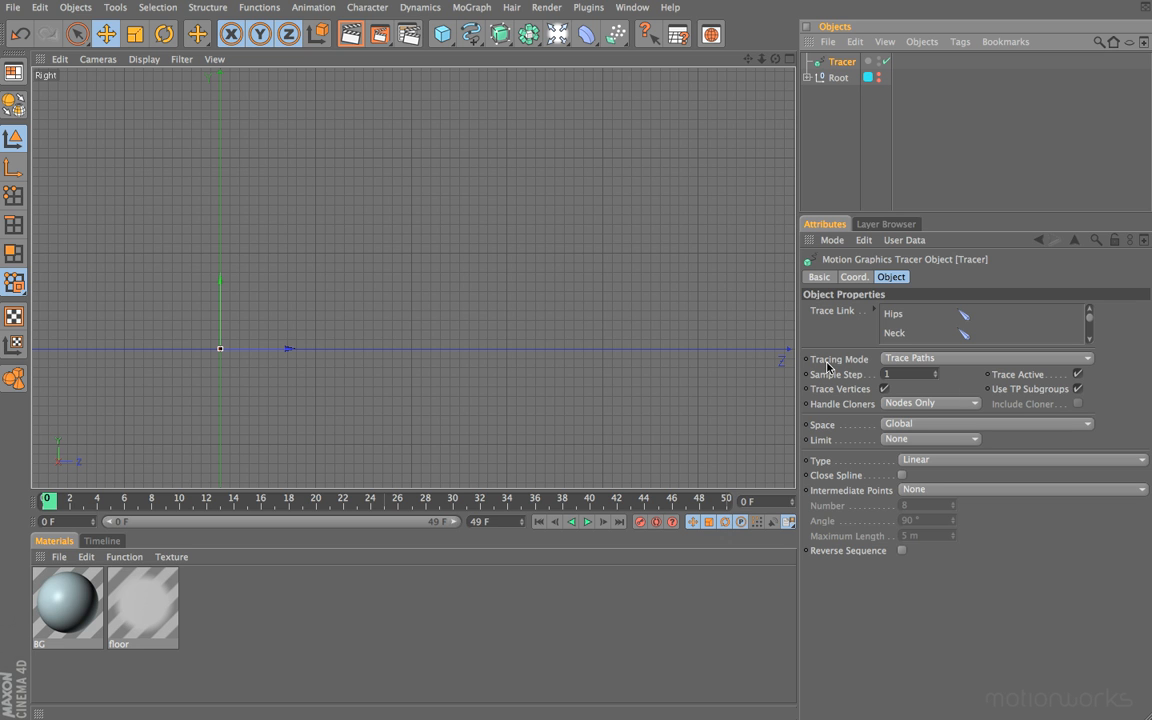
{"action": "mouse_move", "coordinate": [856, 368]}
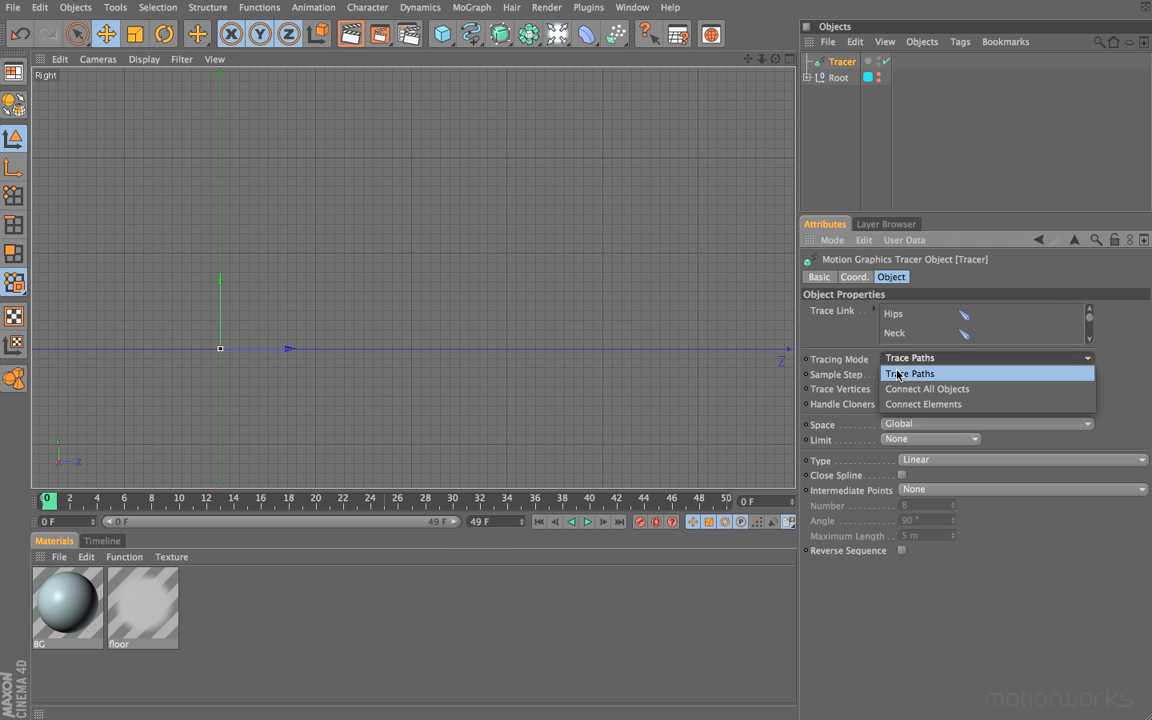
{"action": "mouse_move", "coordinate": [920, 404]}
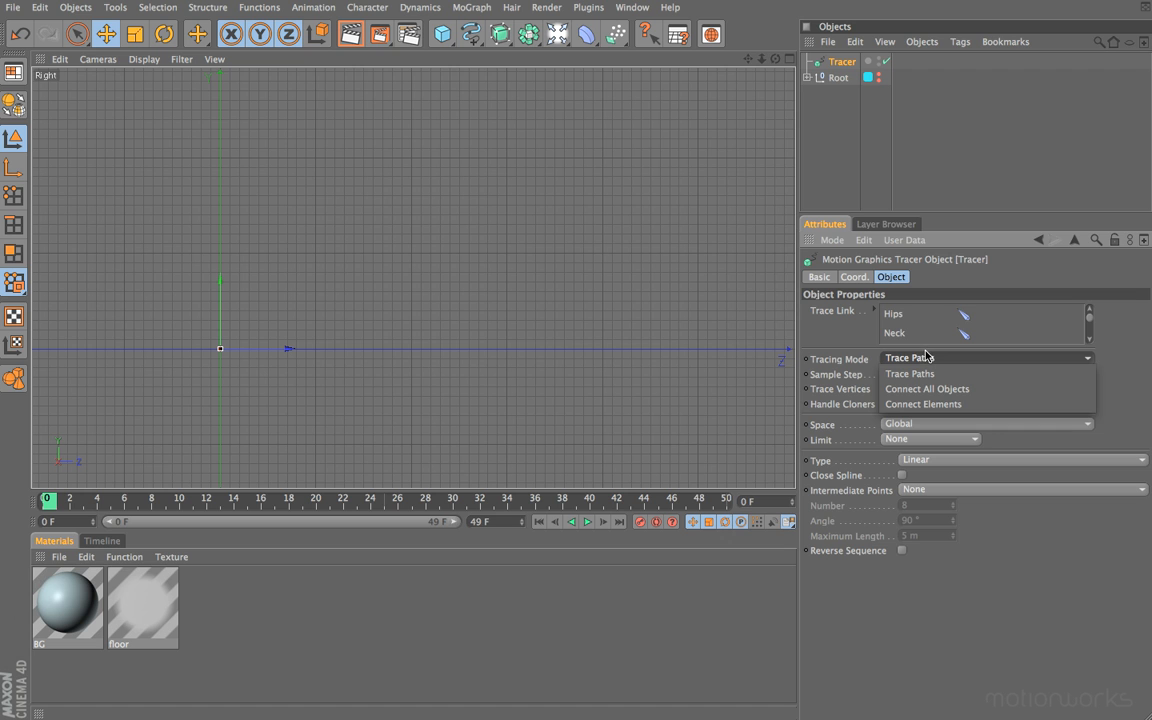
{"action": "mouse_move", "coordinate": [962, 360]}
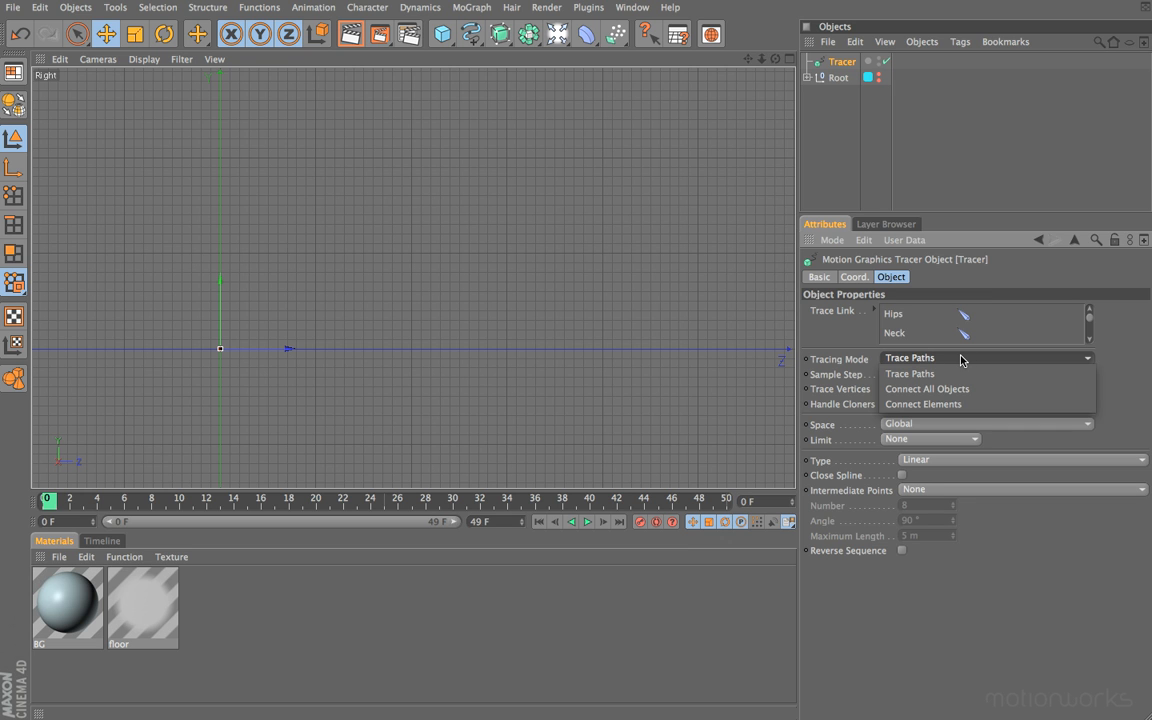
Step: Keep Tracing Mode on Trace Paths and raise the Sample Step so trails turn coarse during playback
{"action": "left_click", "coordinate": [908, 374]}
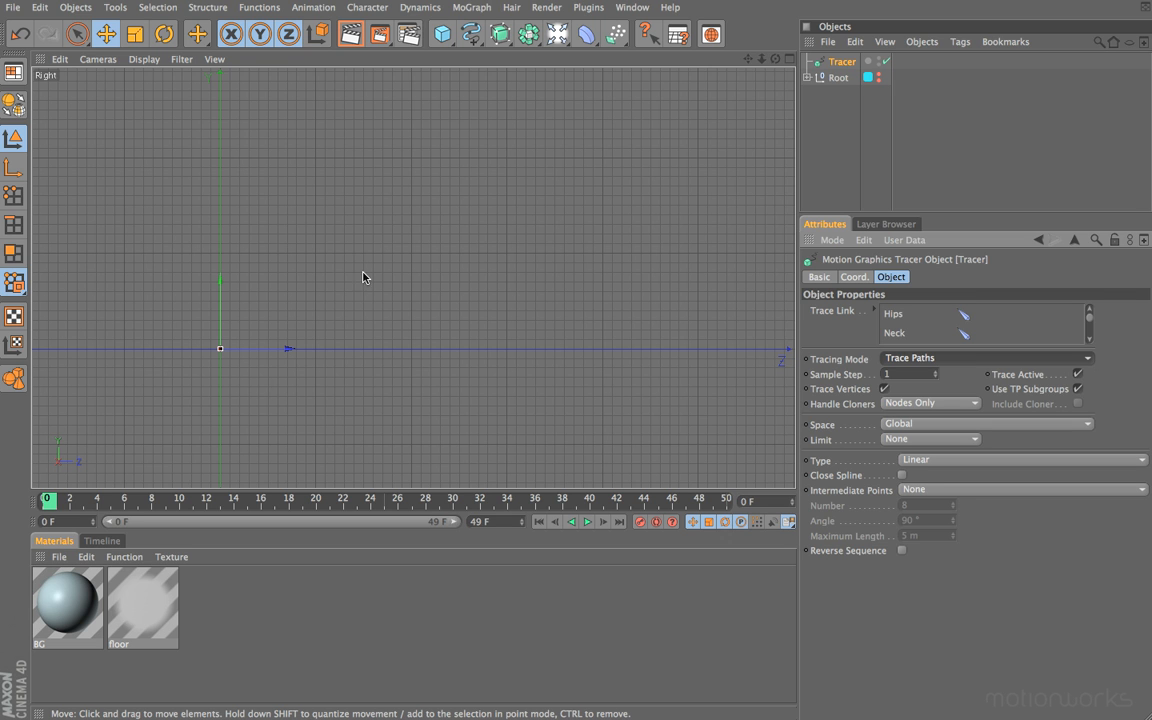
{"action": "mouse_move", "coordinate": [168, 160]}
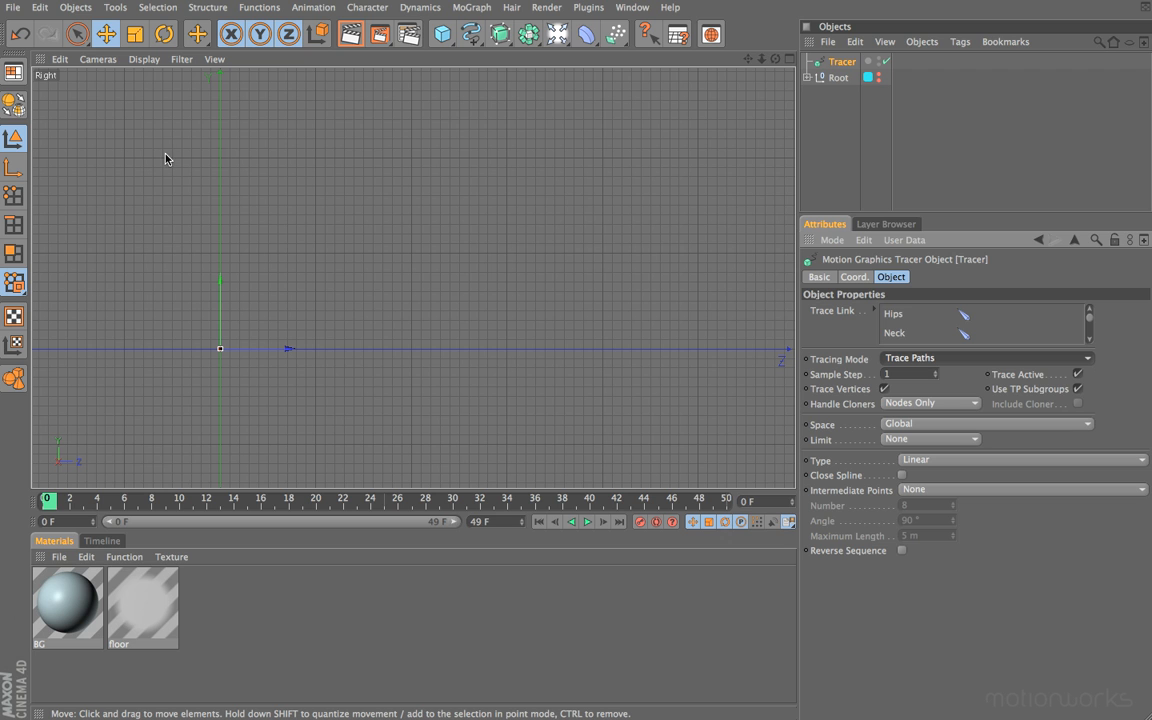
{"action": "mouse_move", "coordinate": [170, 236]}
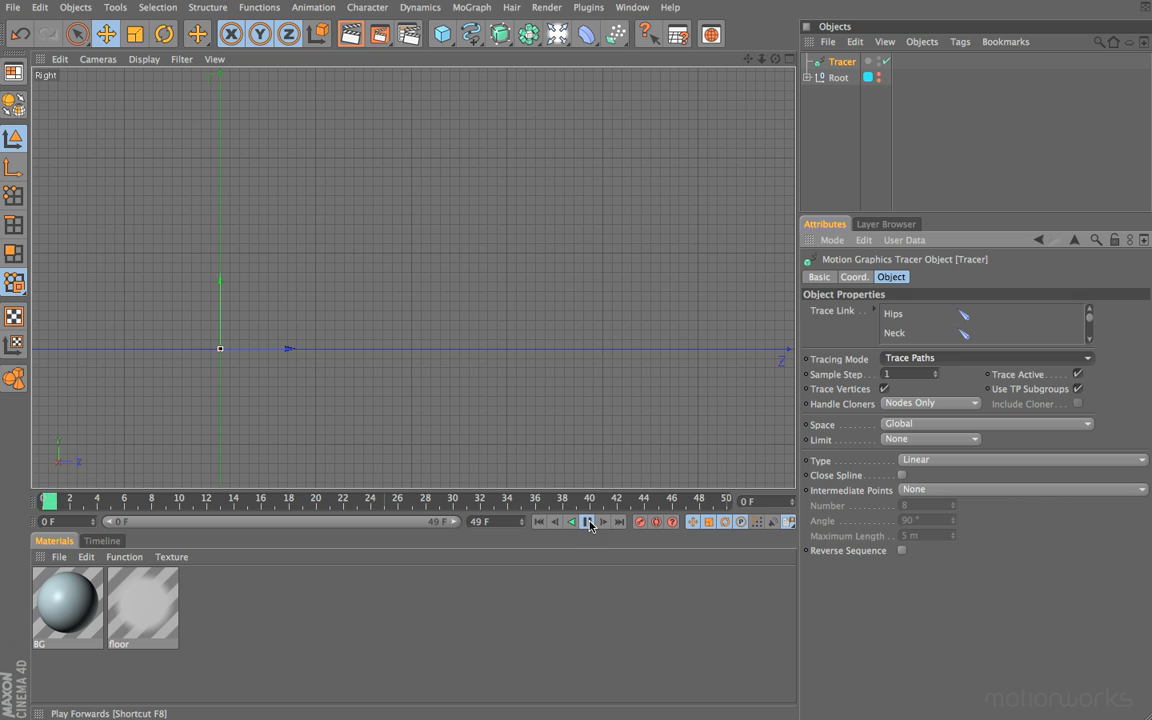
{"action": "left_click", "coordinate": [588, 520]}
{"action": "type", "text": "5"}
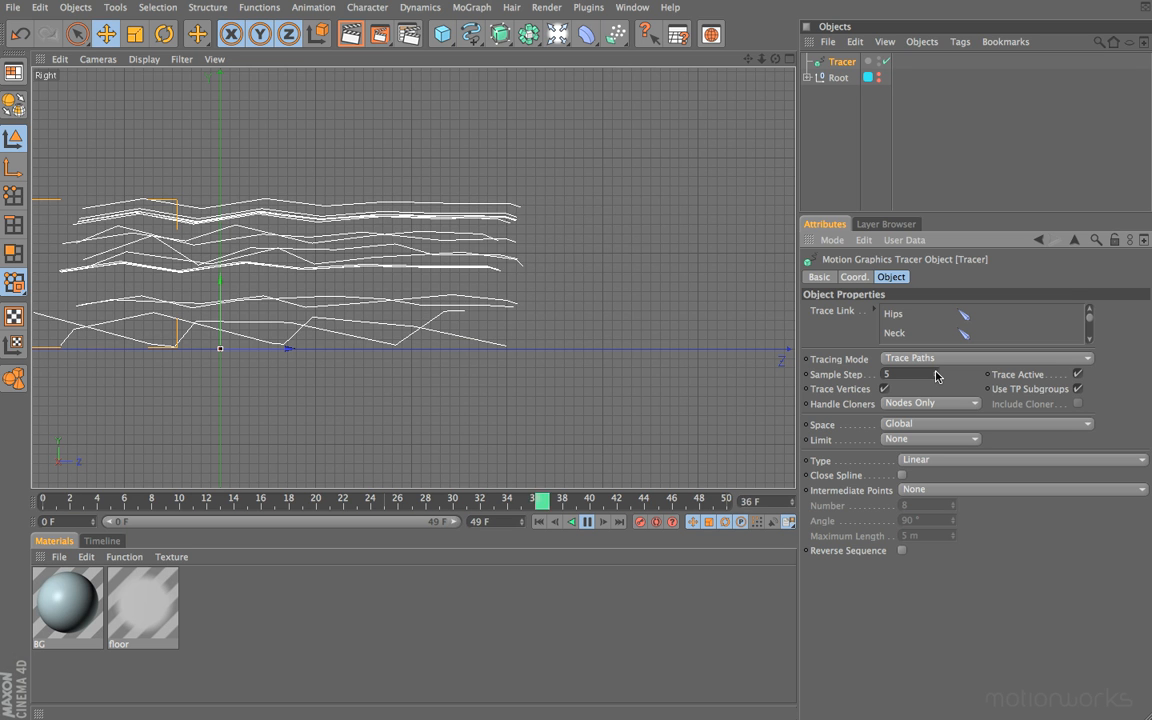
{"action": "left_click_drag", "start_coordinate": [544, 500], "coordinate": [500, 500]}
{"action": "type", "text": "1"}
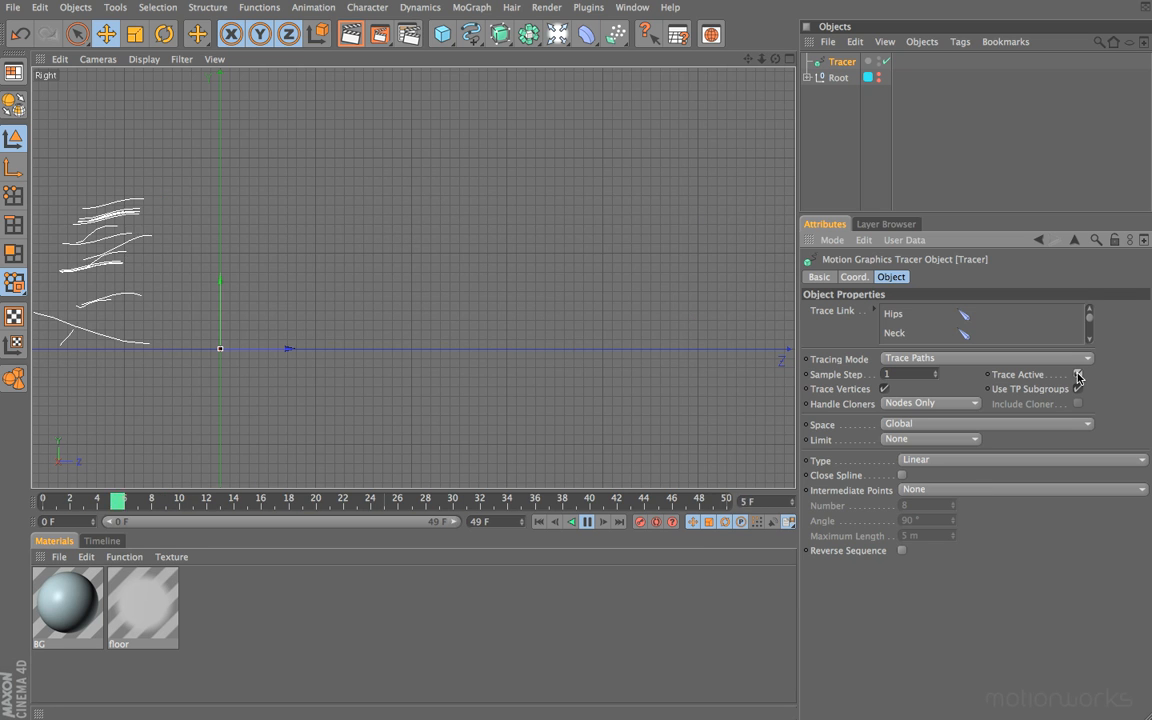
Step: Turn off Trace Active so the trails stop growing while the animation plays
{"action": "left_click", "coordinate": [1076, 374]}
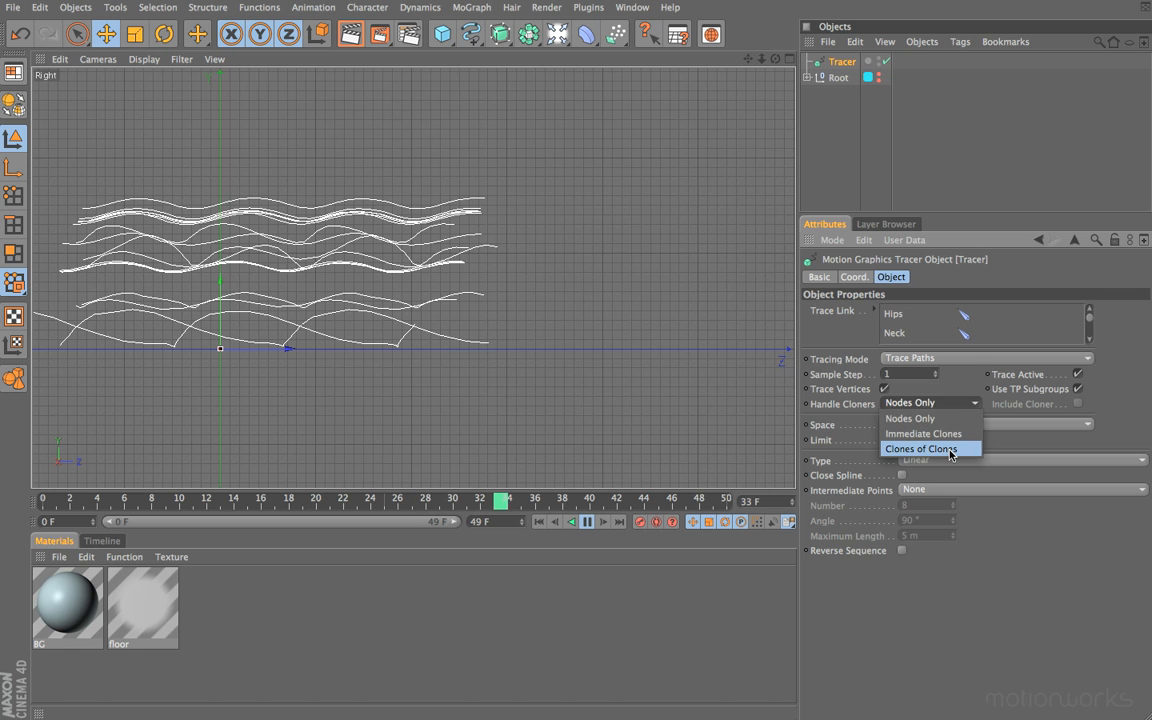
{"action": "mouse_move", "coordinate": [968, 358]}
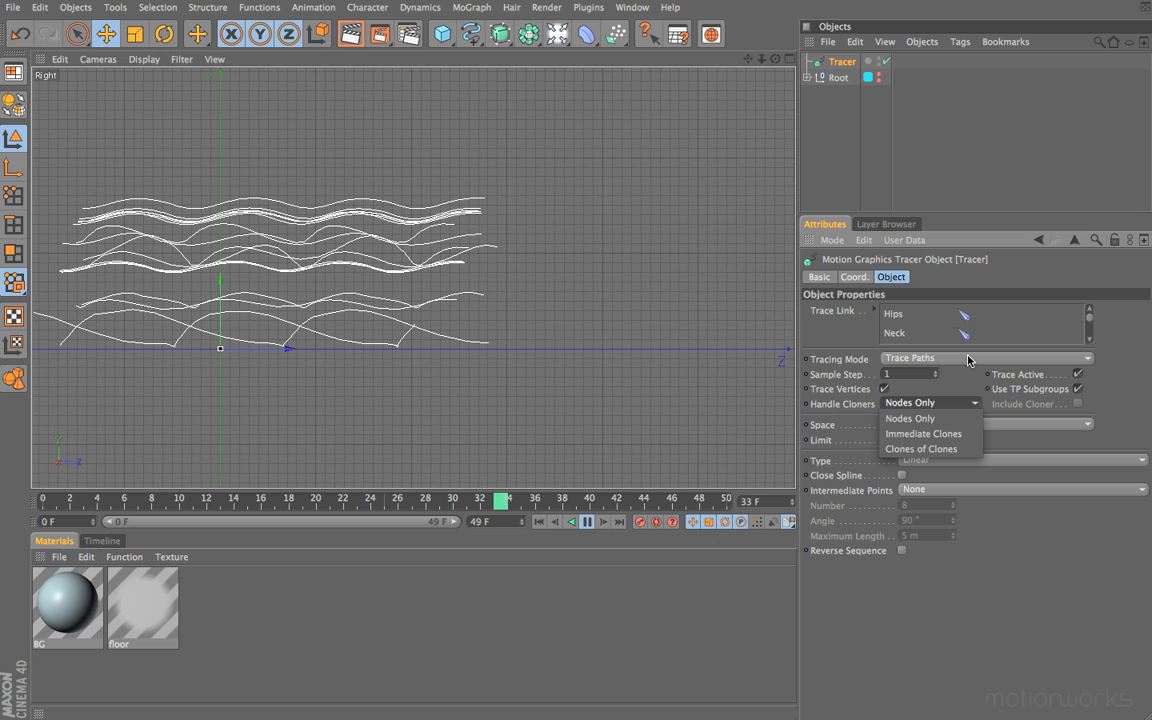
{"action": "mouse_move", "coordinate": [932, 402]}
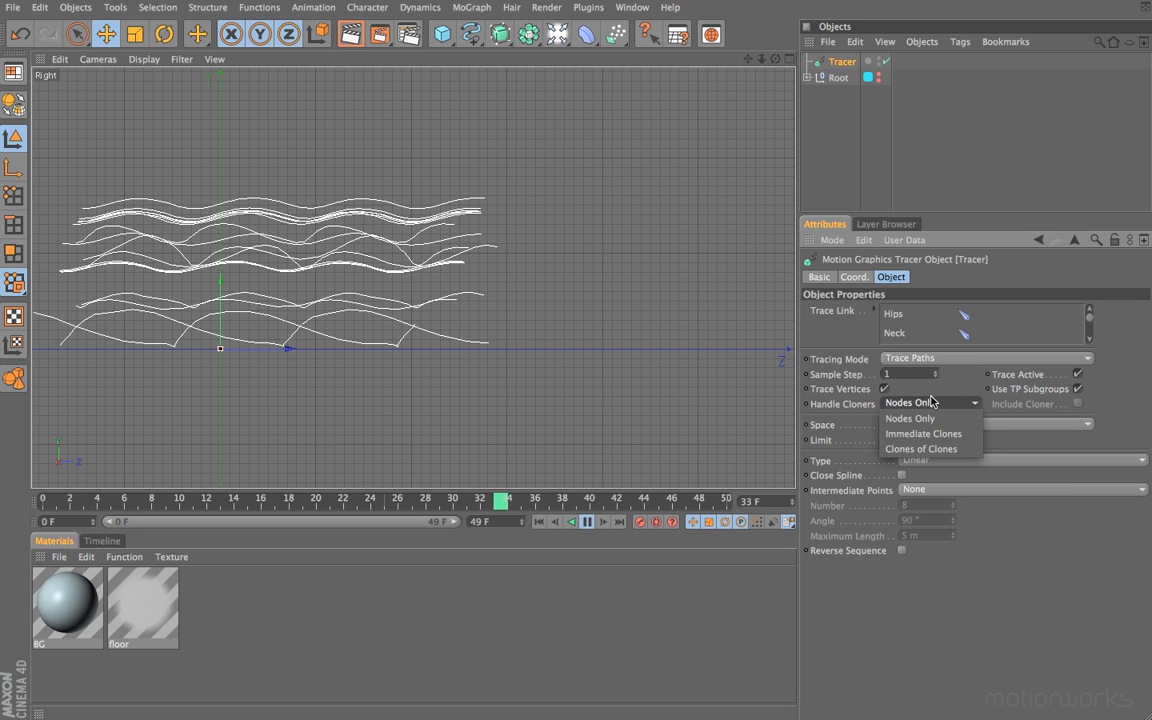
{"action": "mouse_move", "coordinate": [1146, 324]}
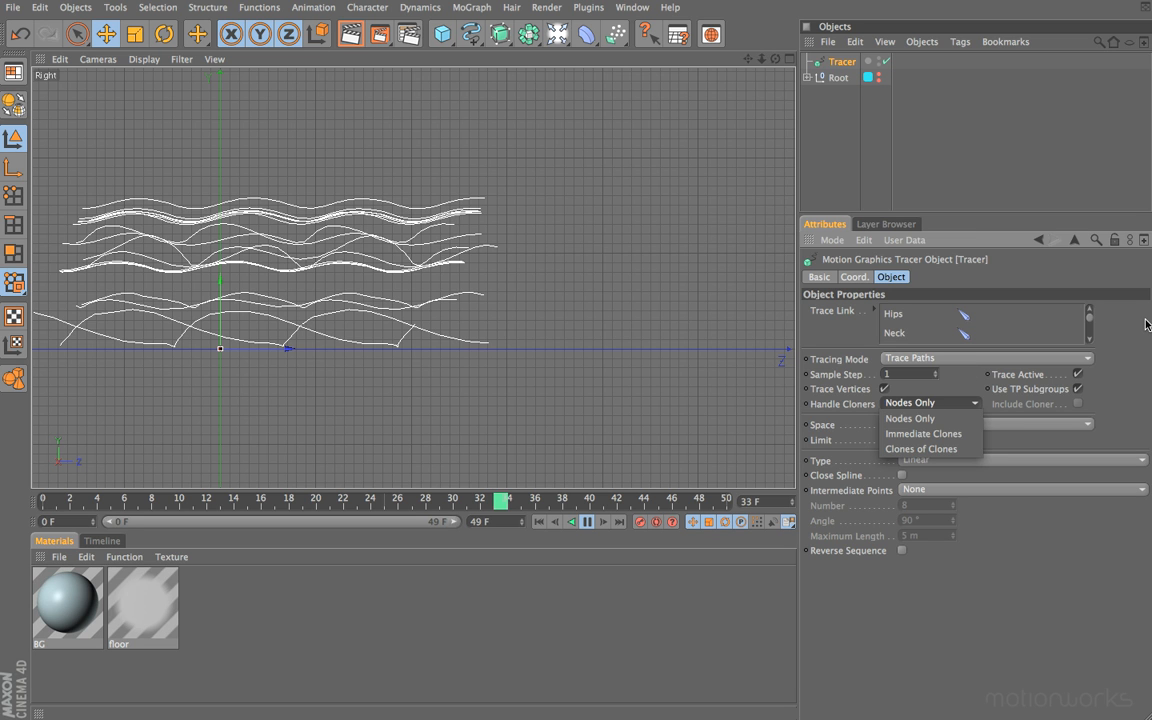
{"action": "mouse_move", "coordinate": [1132, 322]}
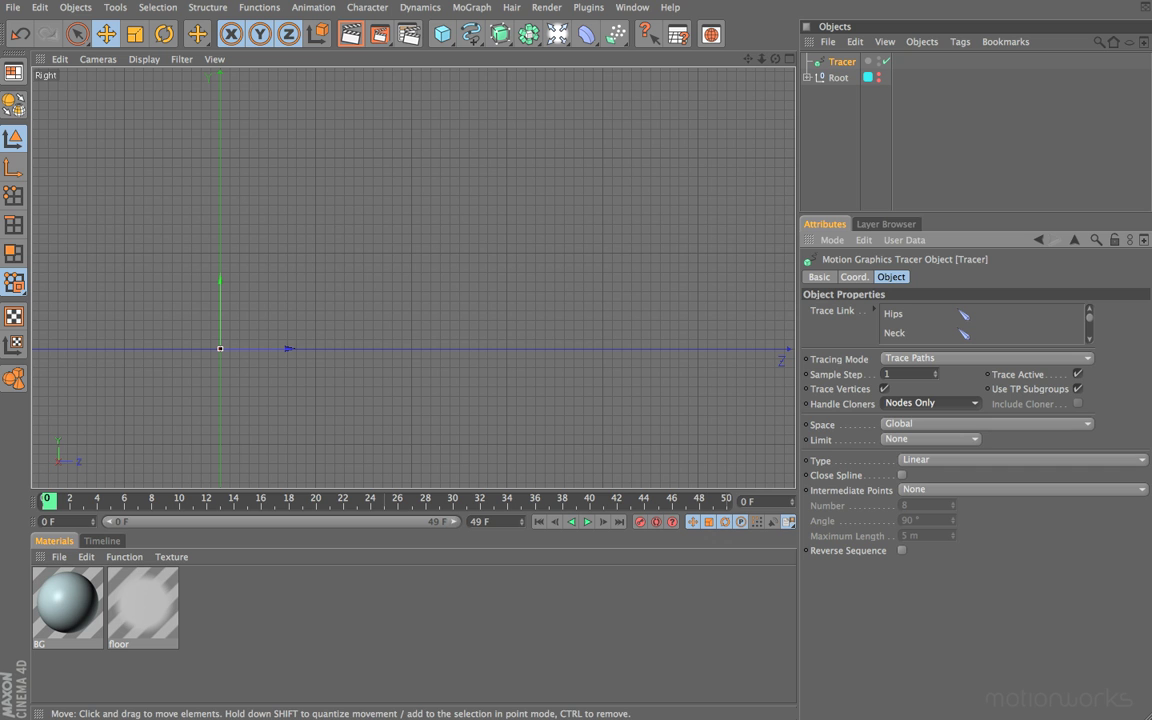
{"action": "mouse_move", "coordinate": [864, 436]}
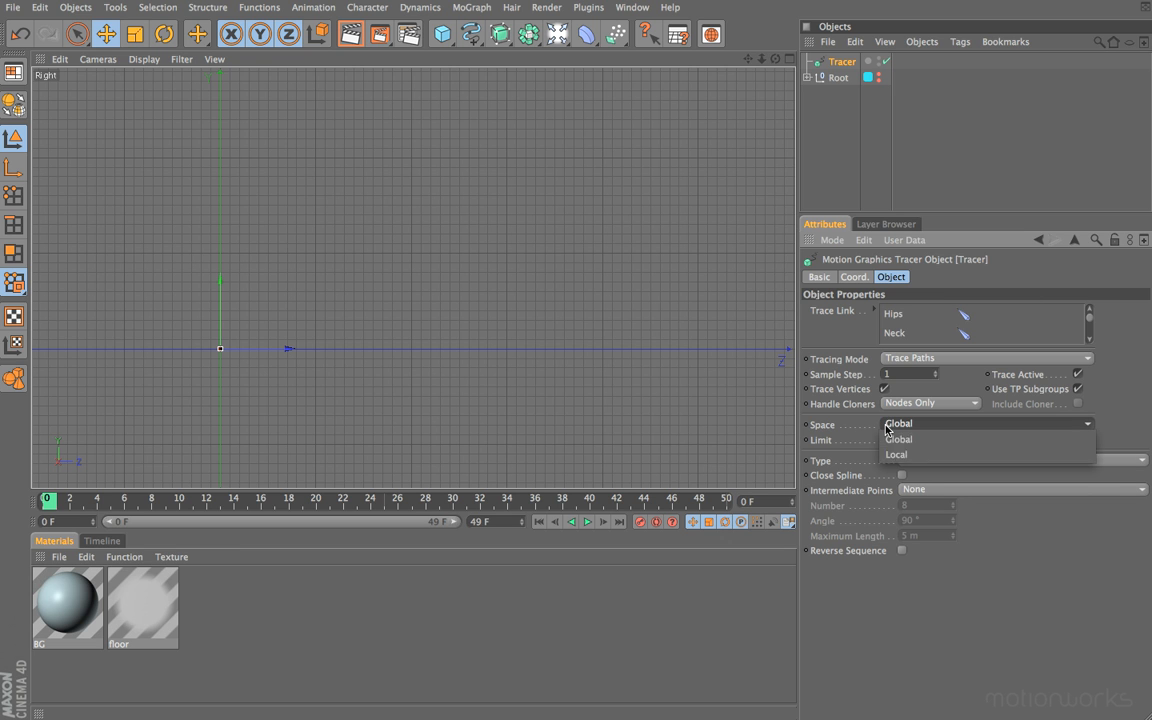
{"action": "mouse_move", "coordinate": [838, 424]}
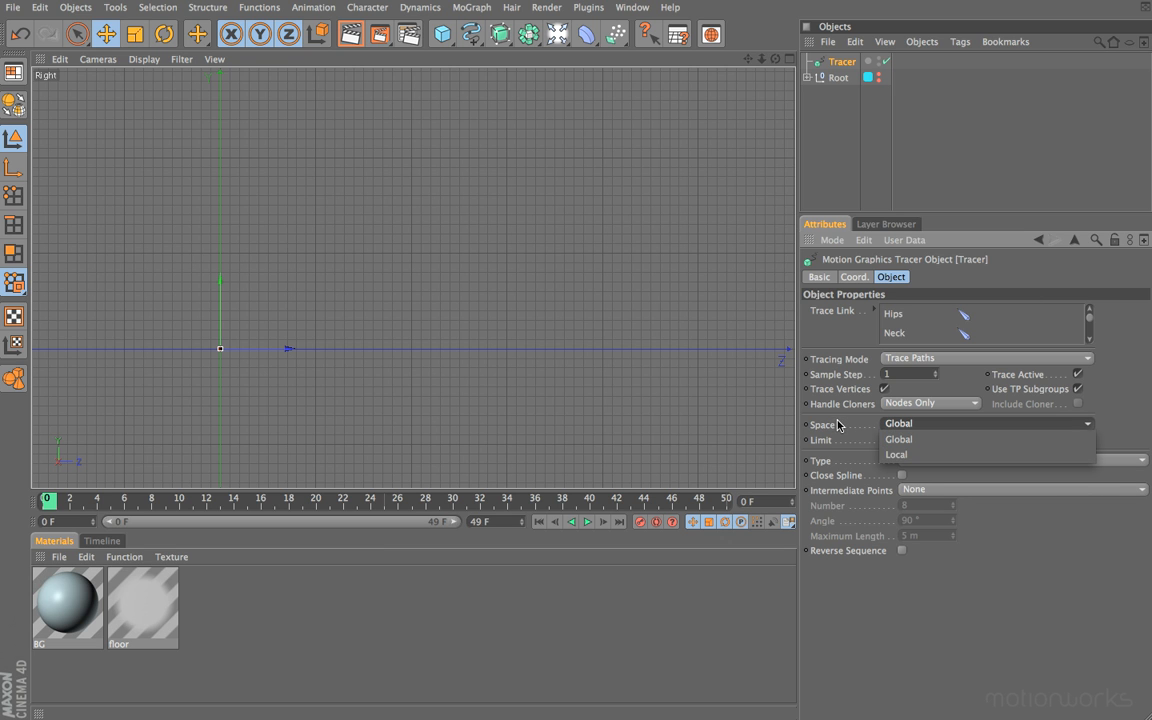
{"action": "left_click", "coordinate": [898, 440]}
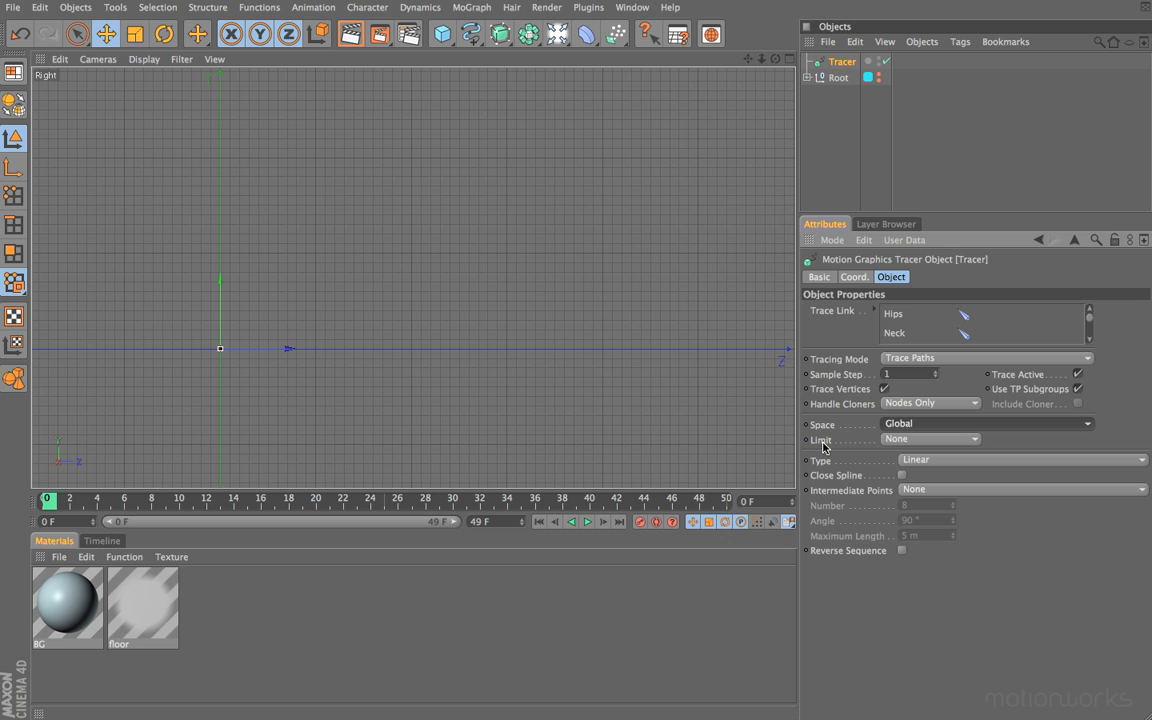
{"action": "mouse_move", "coordinate": [864, 448]}
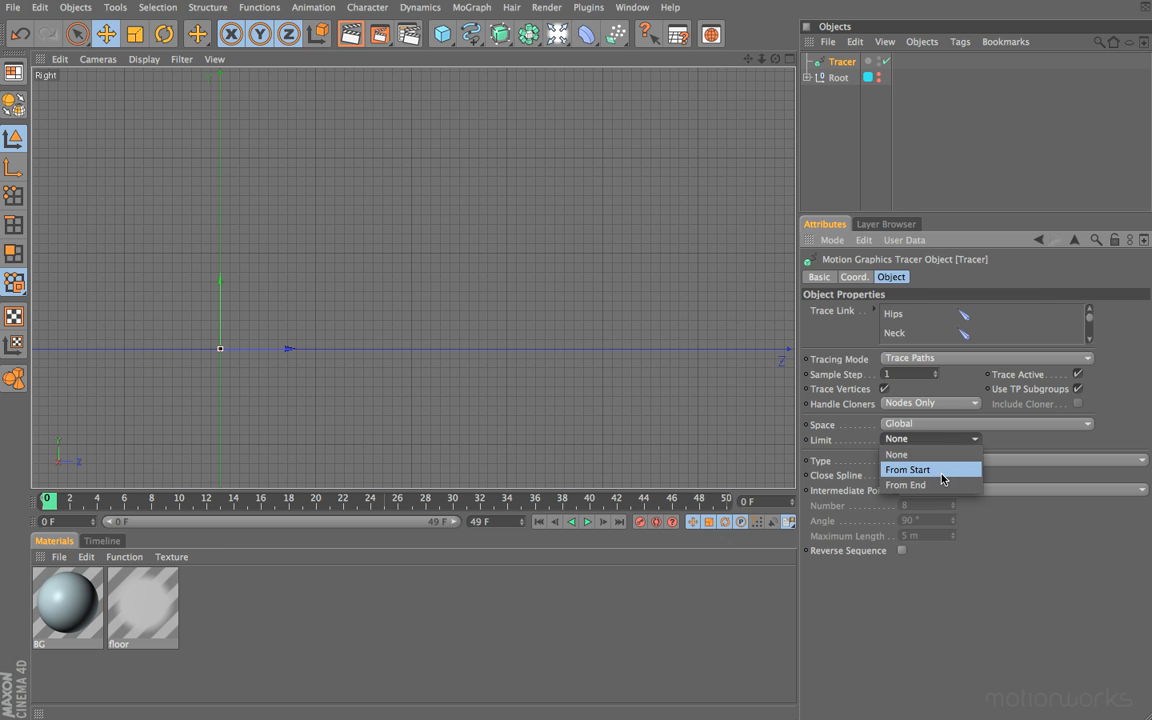
Step: Limit the Tracer trails From Start at 20 frames and play the walk to watch them draw
{"action": "left_click", "coordinate": [908, 468]}
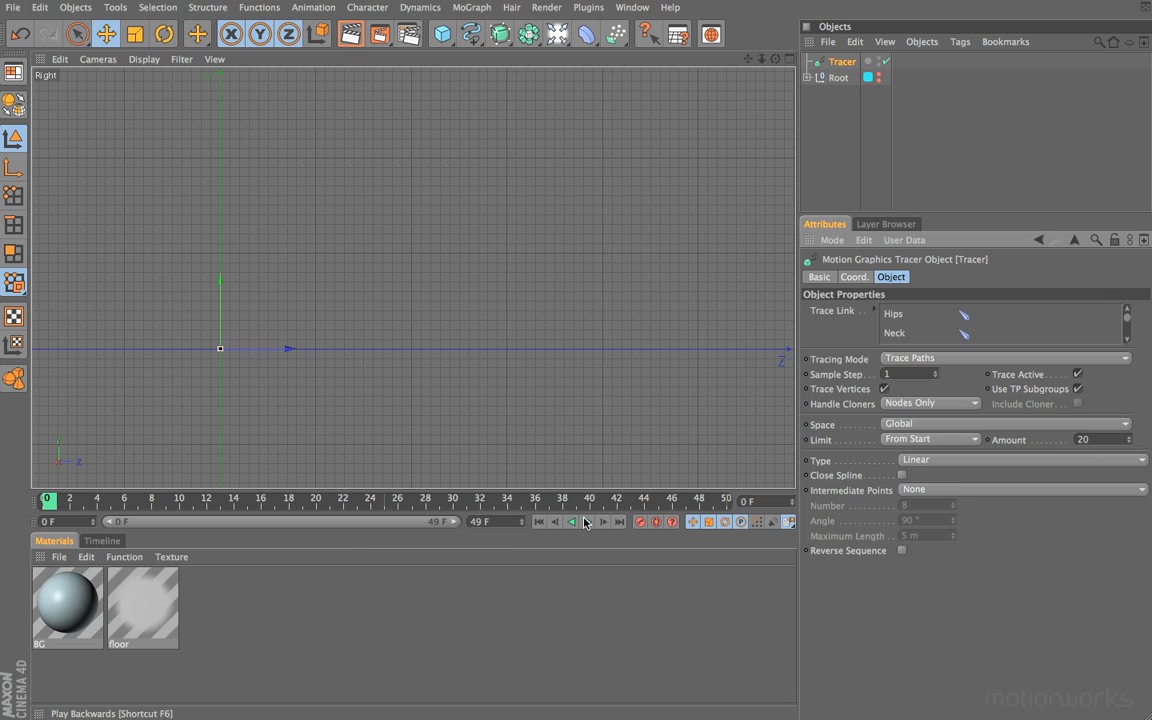
{"action": "left_click", "coordinate": [572, 520]}
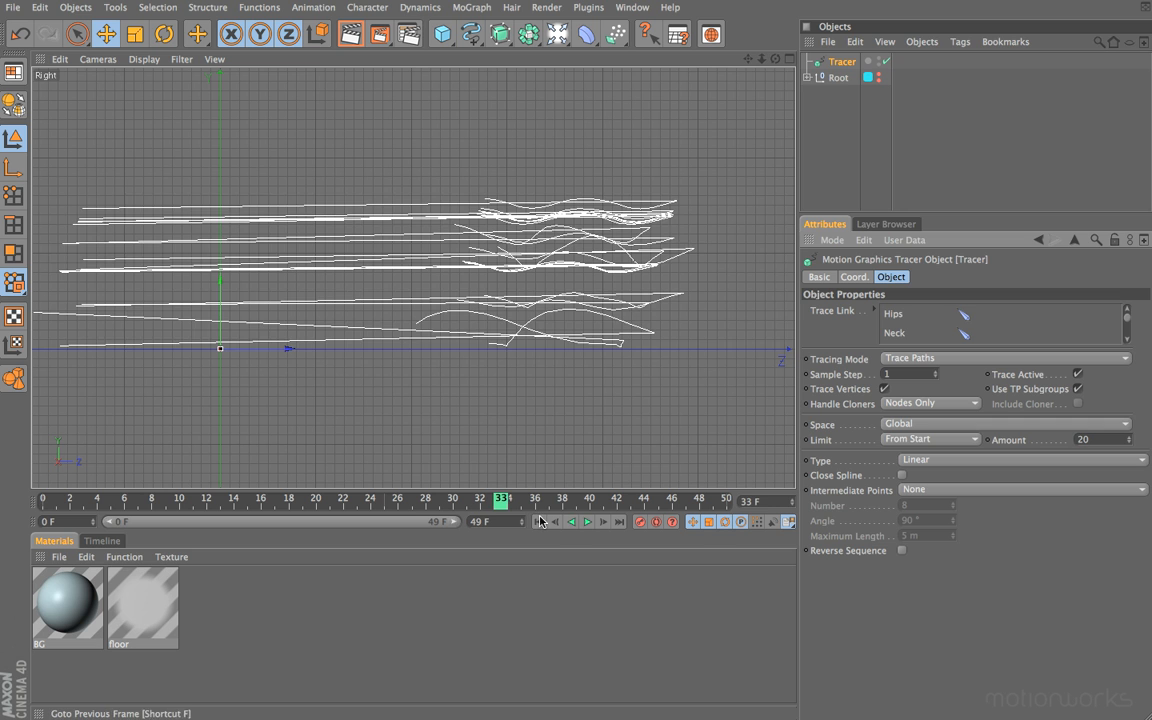
{"action": "left_click", "coordinate": [588, 520]}
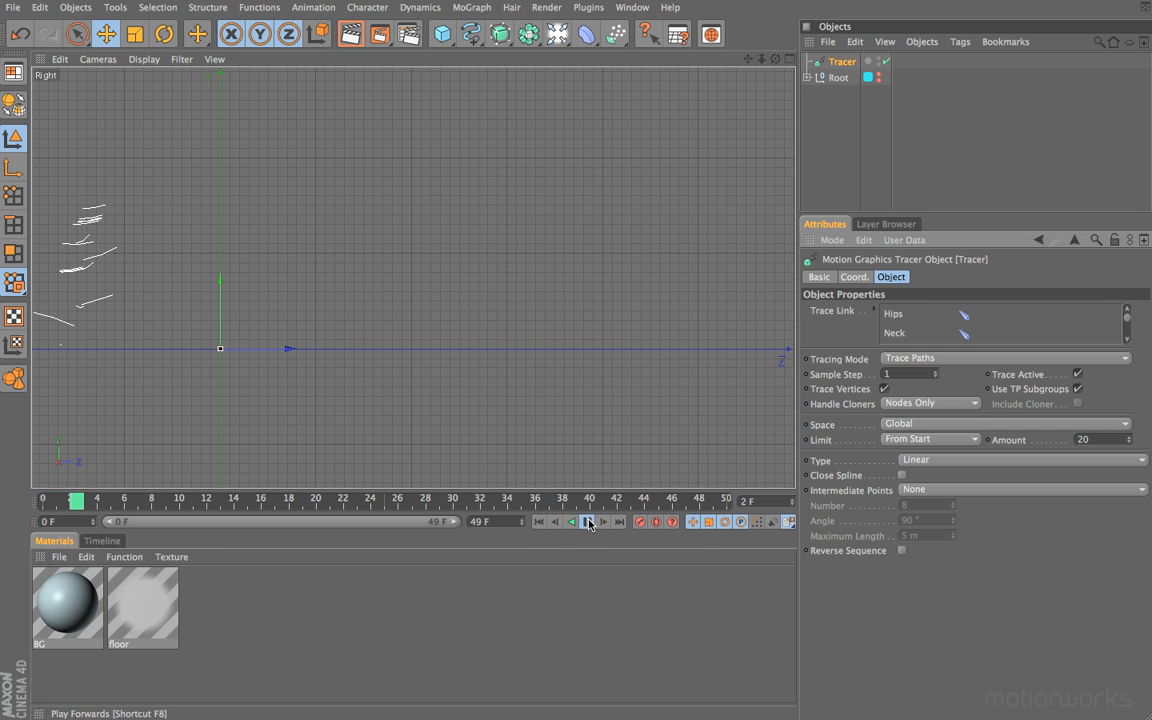
{"action": "left_click", "coordinate": [588, 520]}
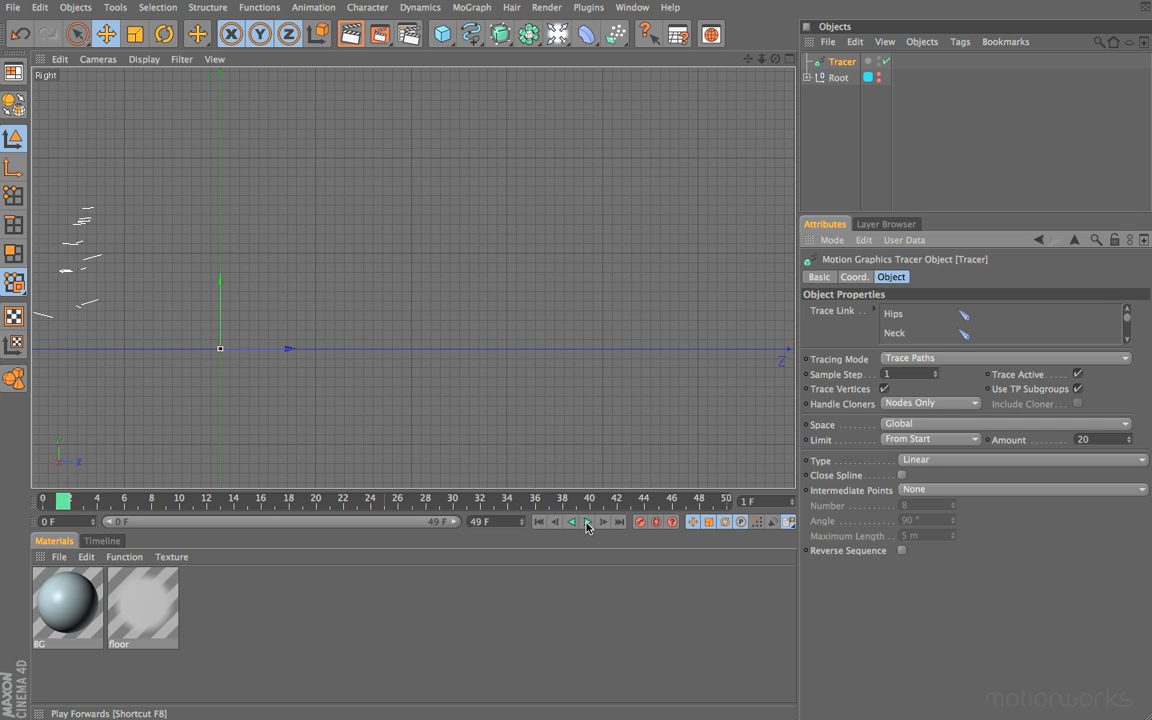
{"action": "left_click", "coordinate": [588, 520]}
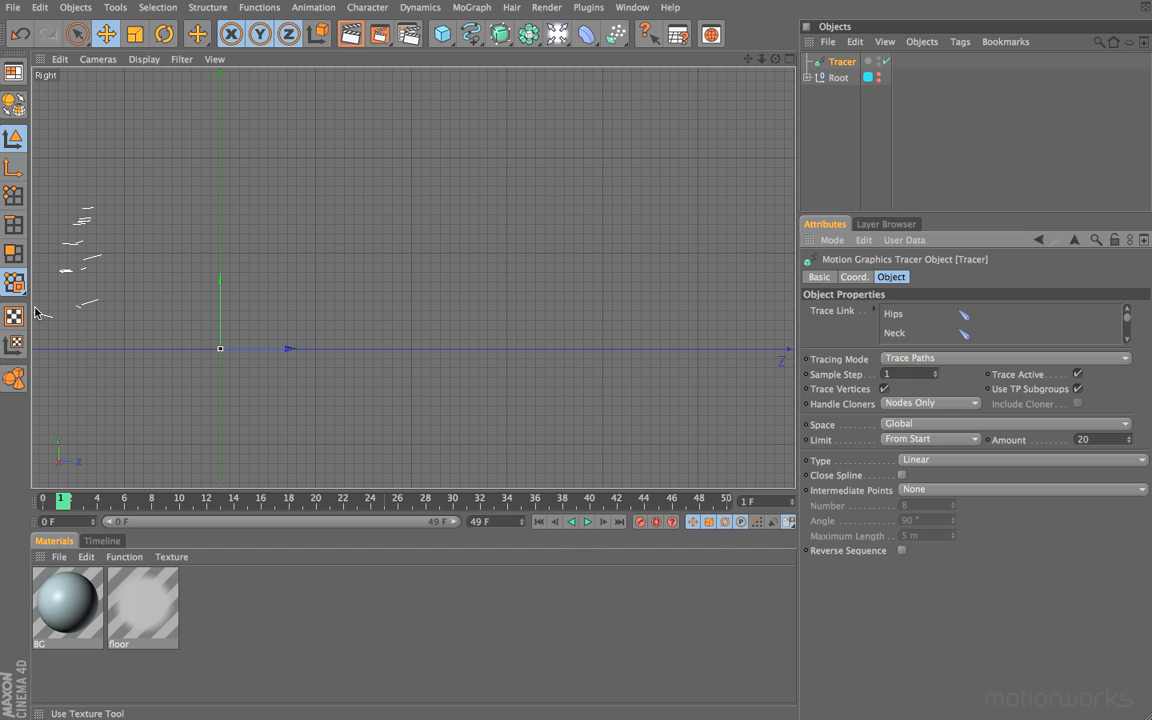
{"action": "mouse_move", "coordinate": [564, 544]}
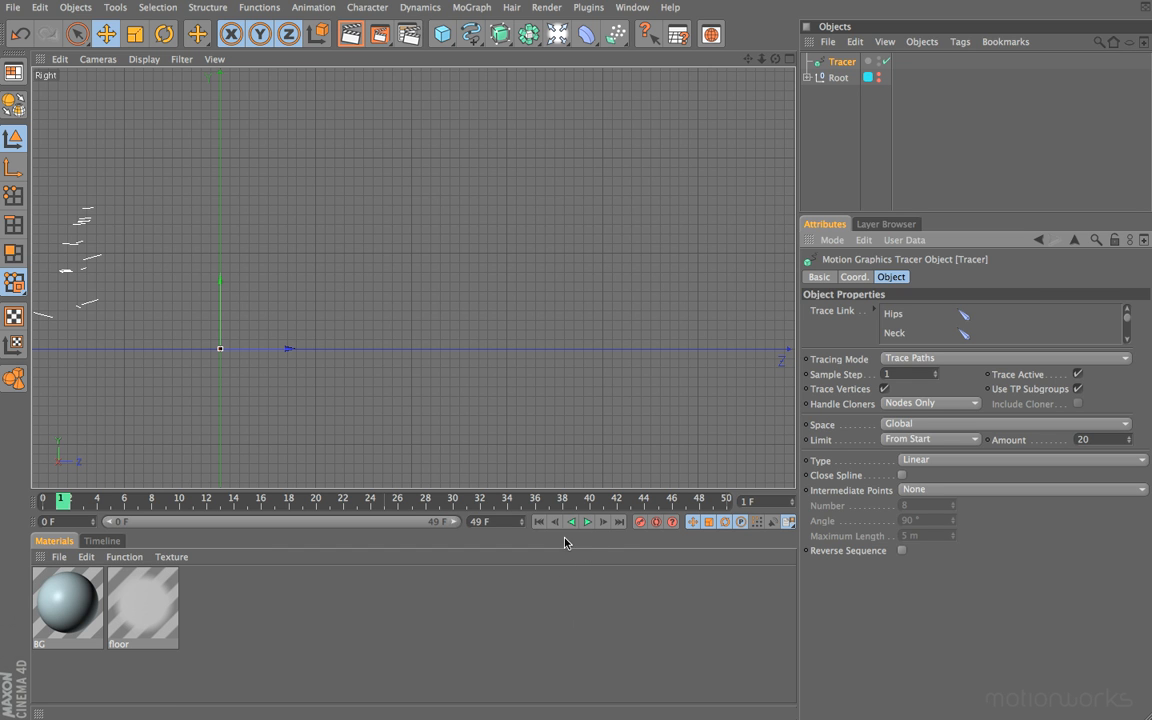
{"action": "left_click", "coordinate": [588, 520]}
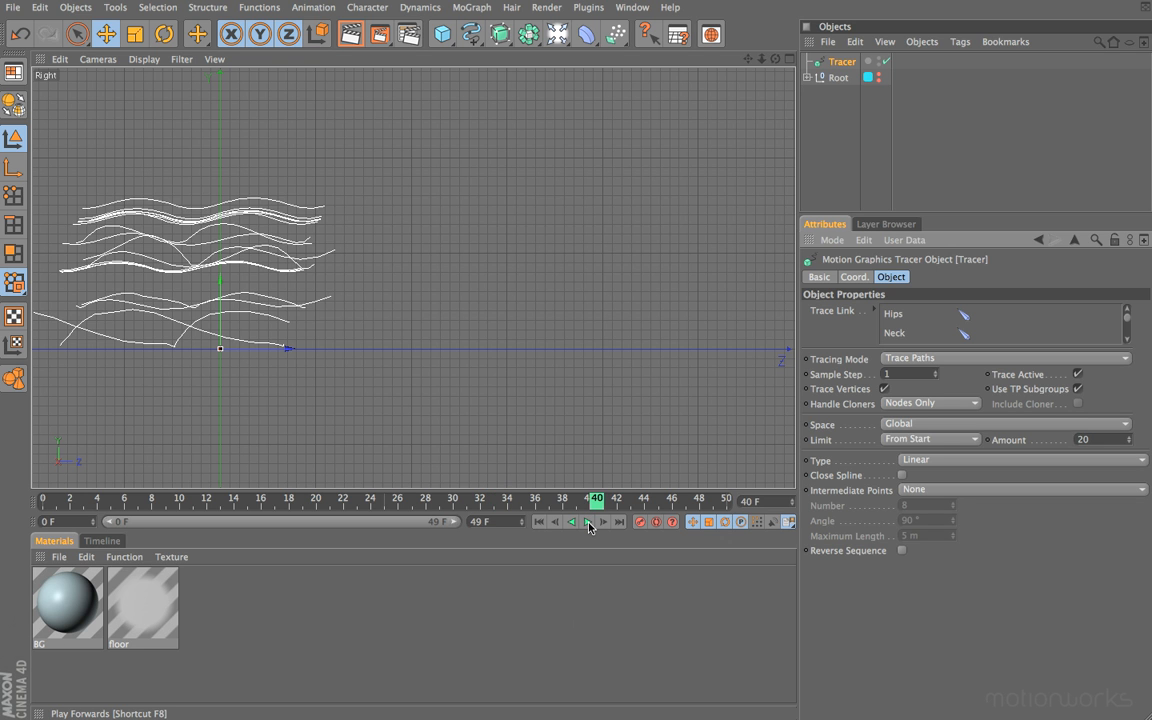
{"action": "mouse_move", "coordinate": [538, 520]}
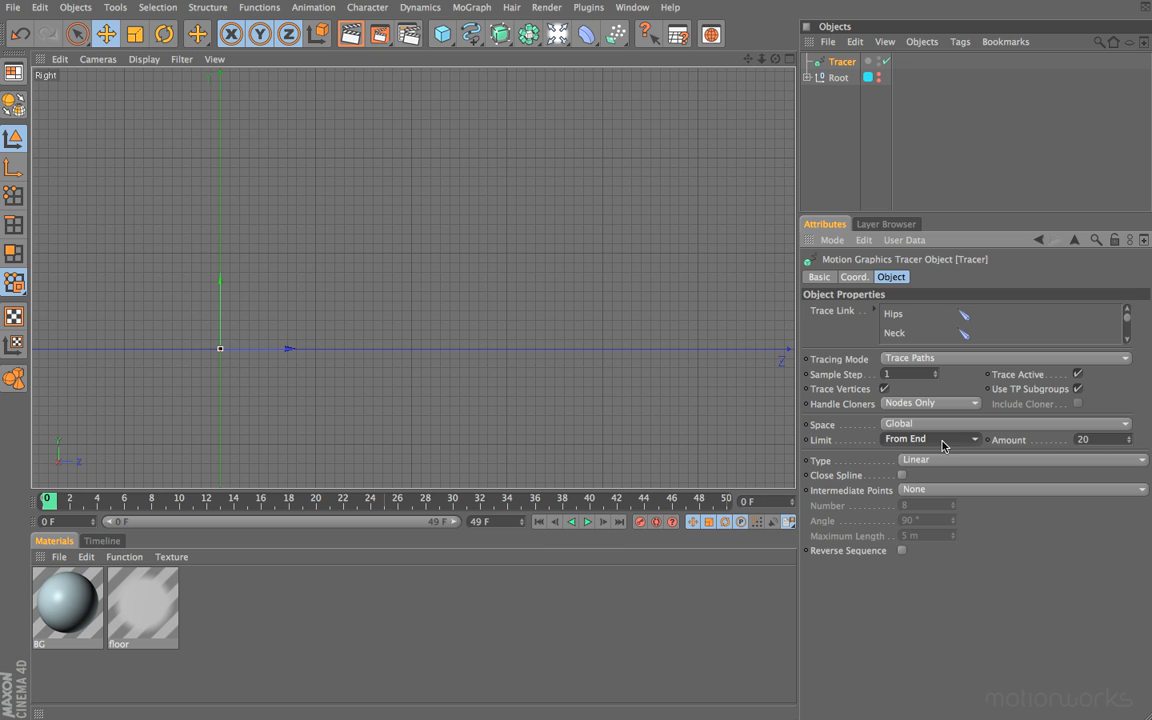
Step: Play the walk to preview the trails now limited From End to the latest 20 frames
{"action": "left_click", "coordinate": [586, 520]}
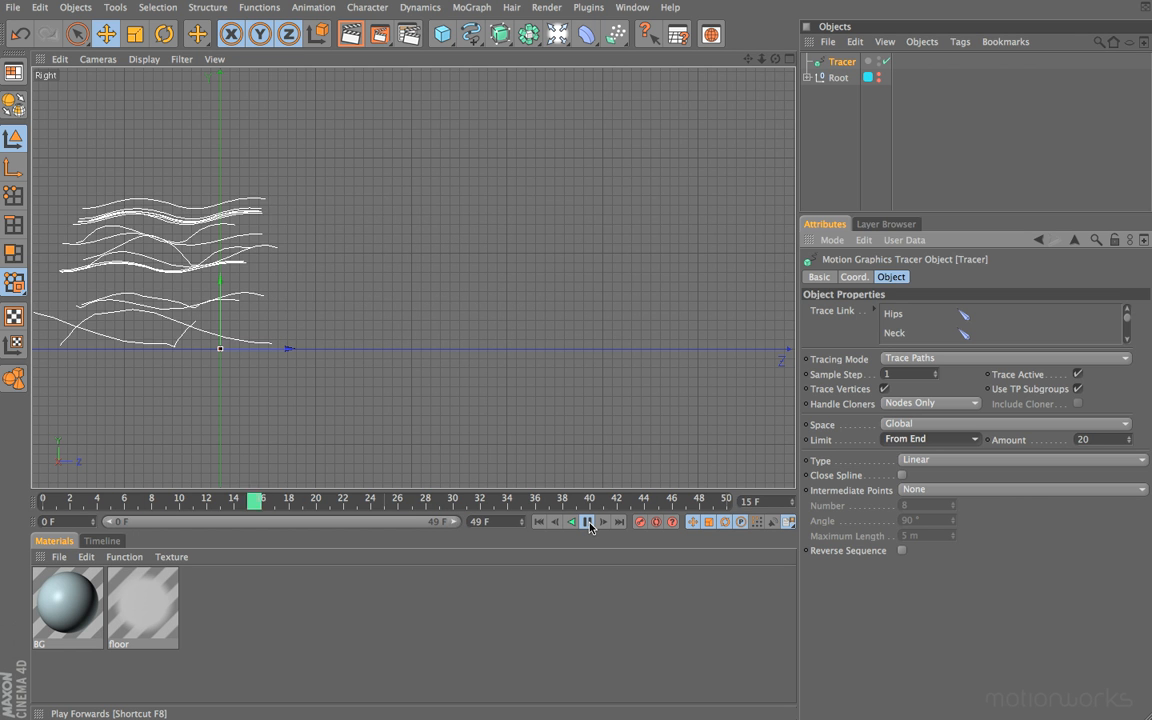
{"action": "left_click", "coordinate": [586, 520]}
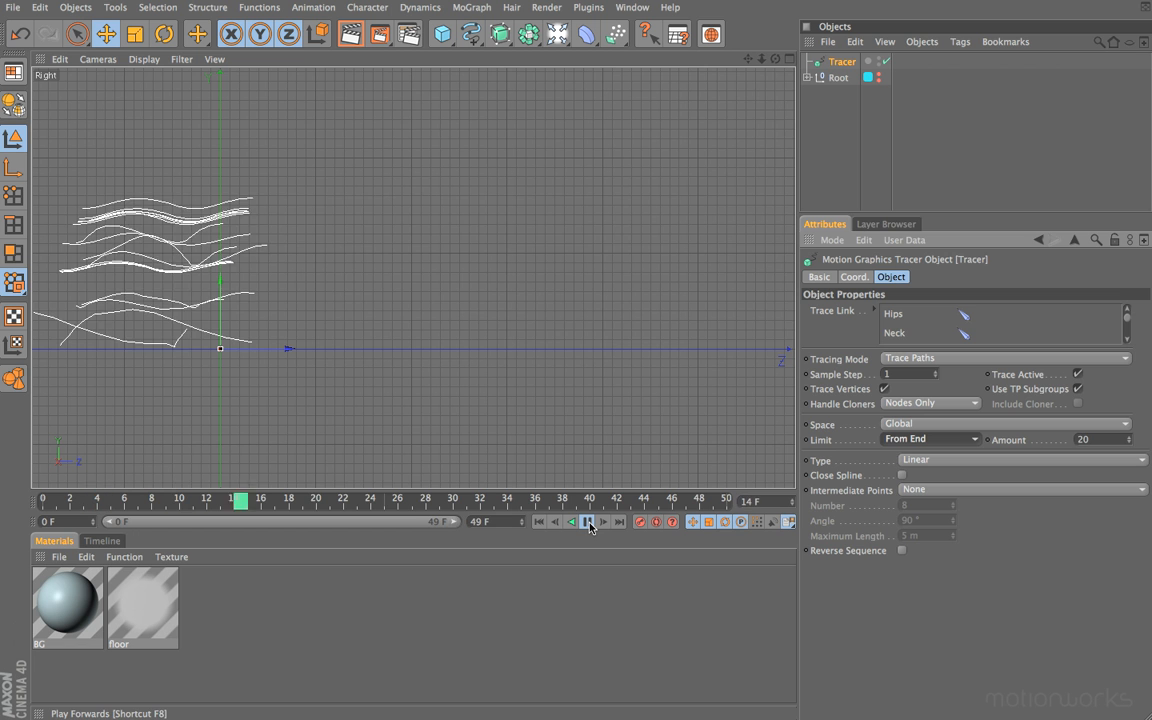
{"action": "left_click", "coordinate": [586, 520]}
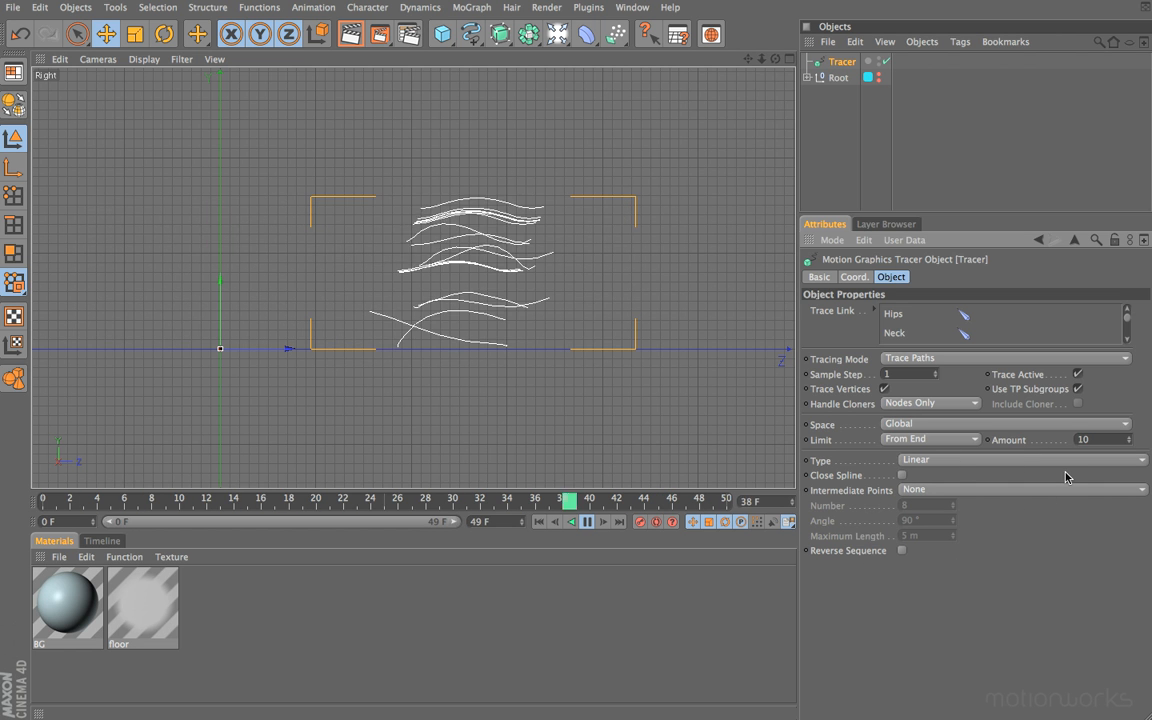
Step: Set the Tracer limit back to None and the sample step to 5 frames
{"action": "left_click", "coordinate": [930, 438]}
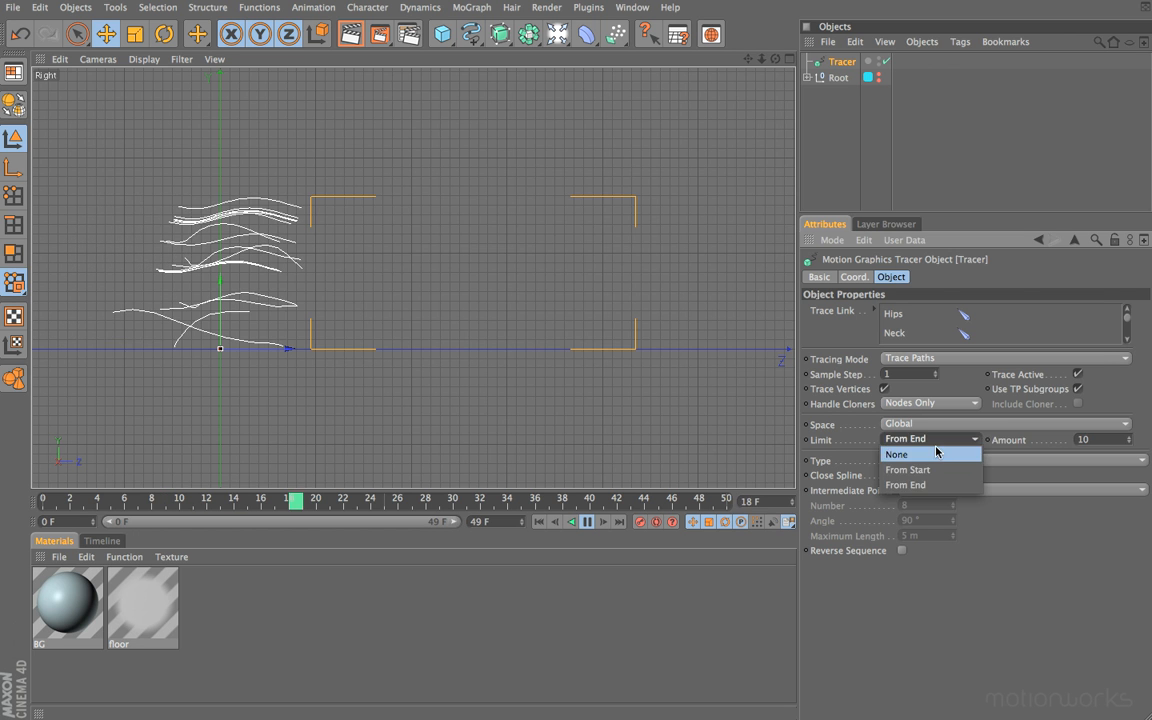
{"action": "left_click", "coordinate": [896, 454]}
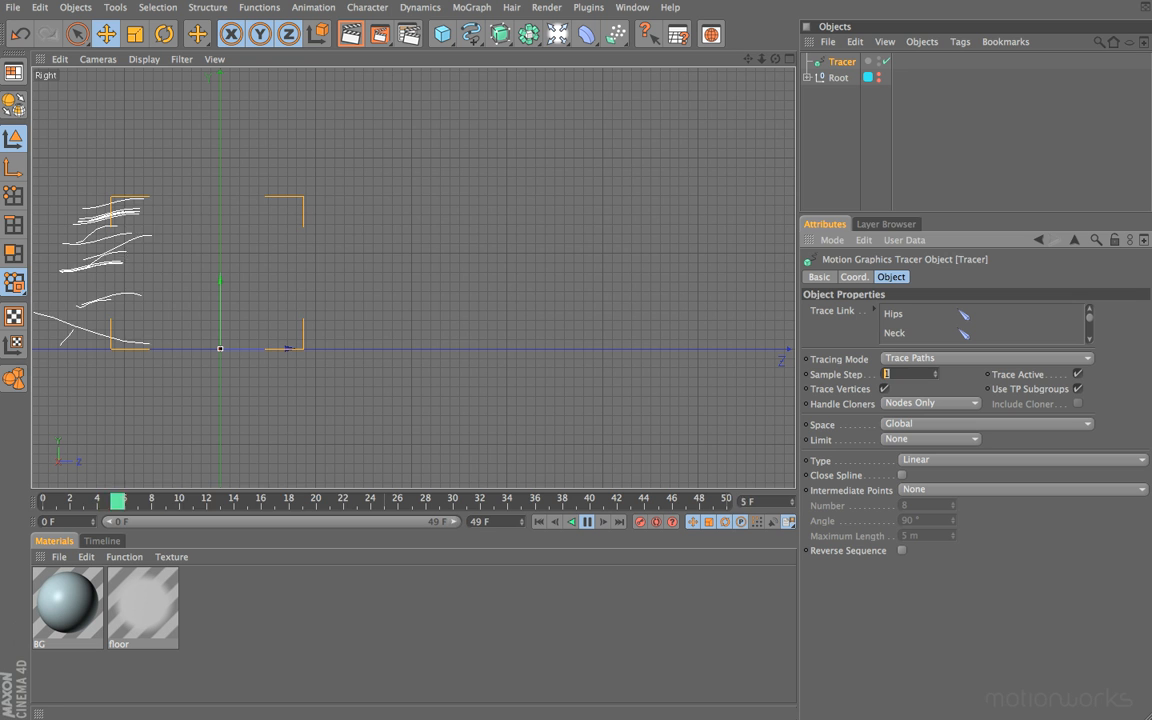
{"action": "type", "text": "5"}
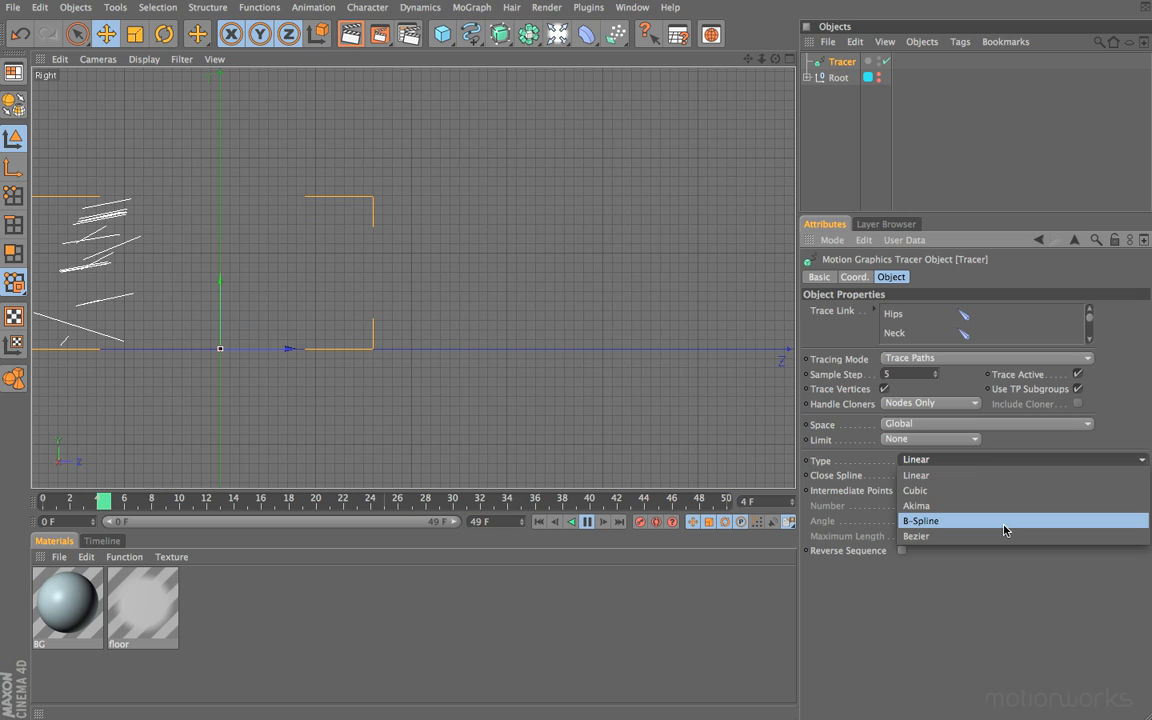
Step: Make the trails B-Spline with Natural intermediate points, number 2, and play a preview
{"action": "left_click", "coordinate": [920, 520]}
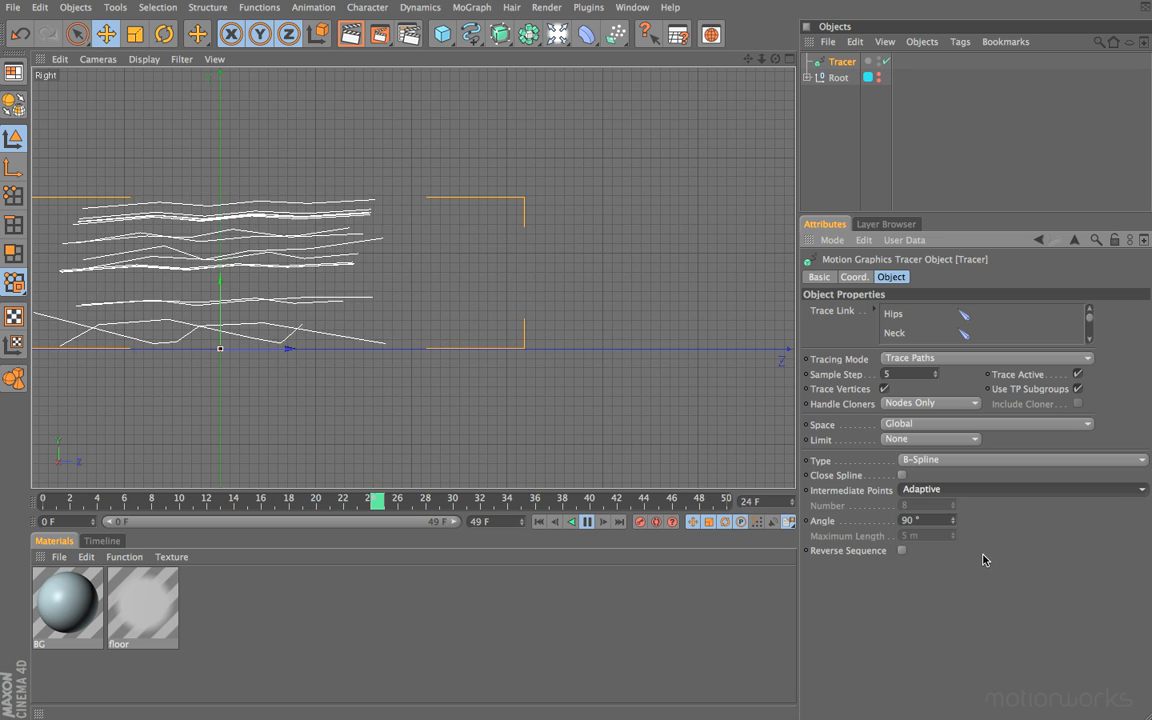
{"action": "left_click", "coordinate": [1020, 488]}
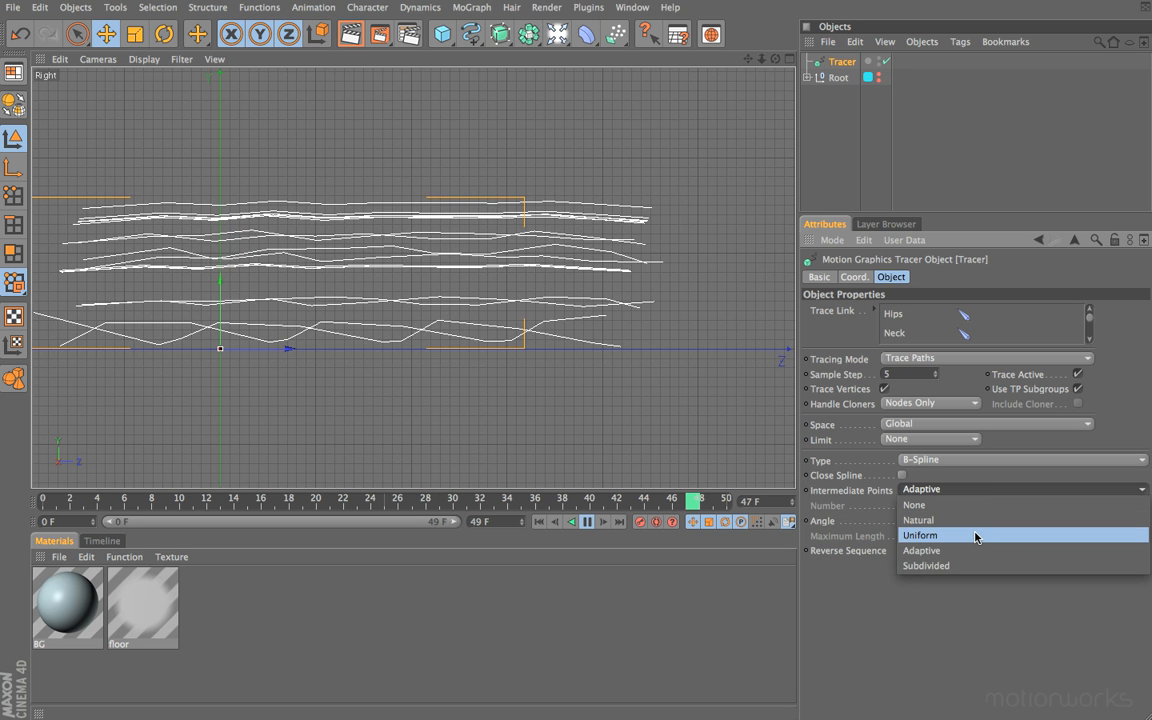
{"action": "left_click", "coordinate": [918, 520]}
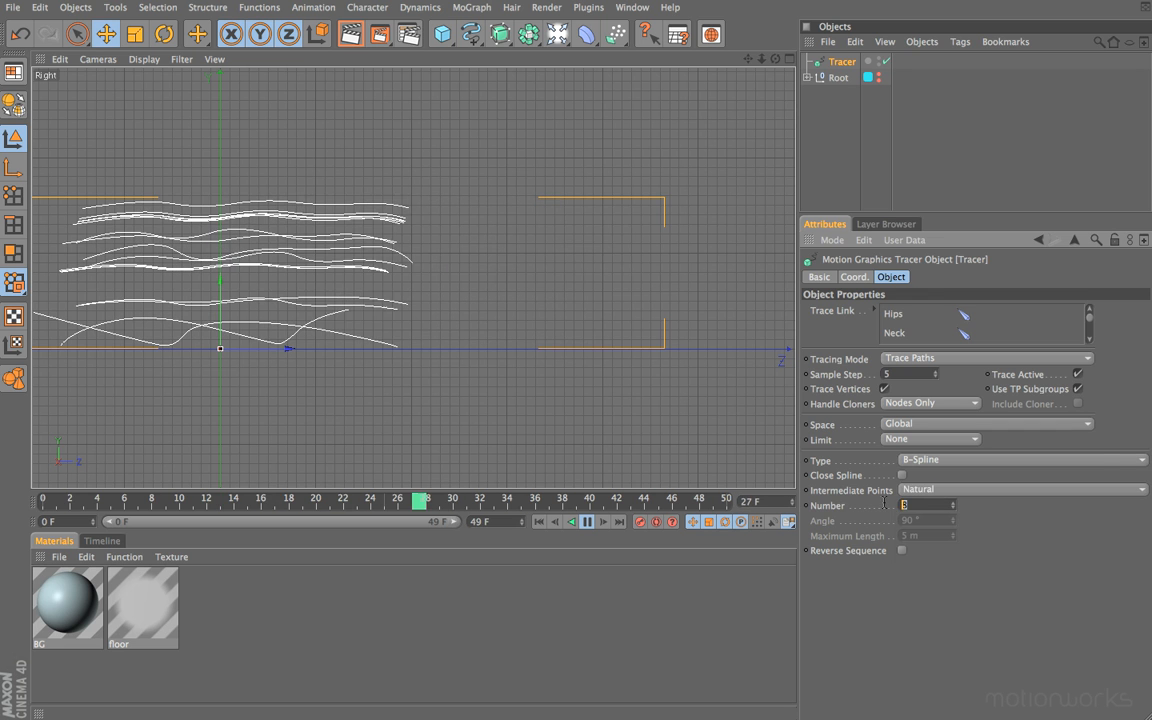
{"action": "type", "text": "2"}
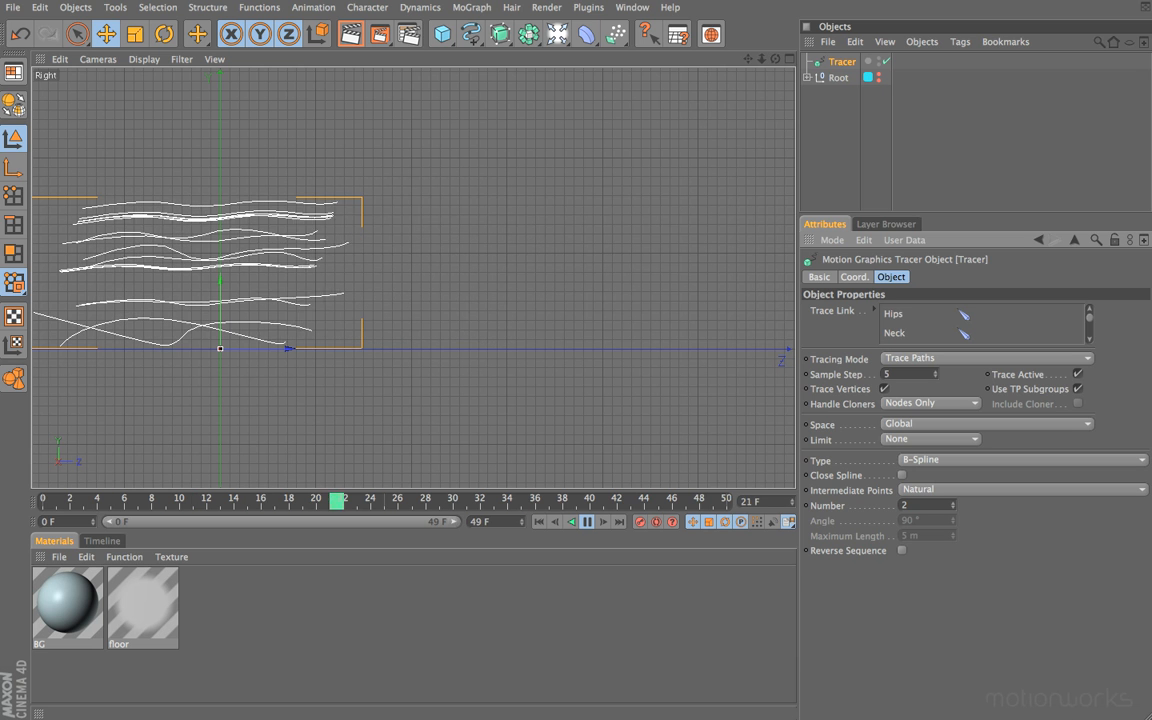
{"action": "left_click", "coordinate": [584, 522]}
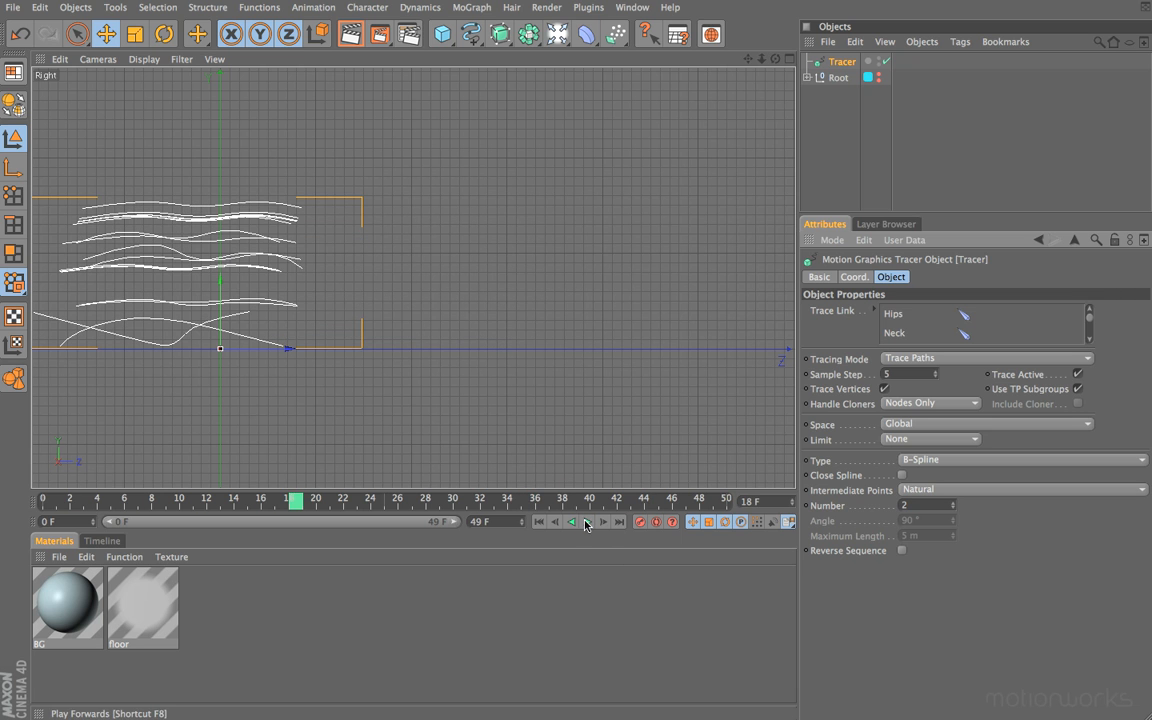
{"action": "left_click", "coordinate": [540, 520]}
{"action": "type", "text": "1"}
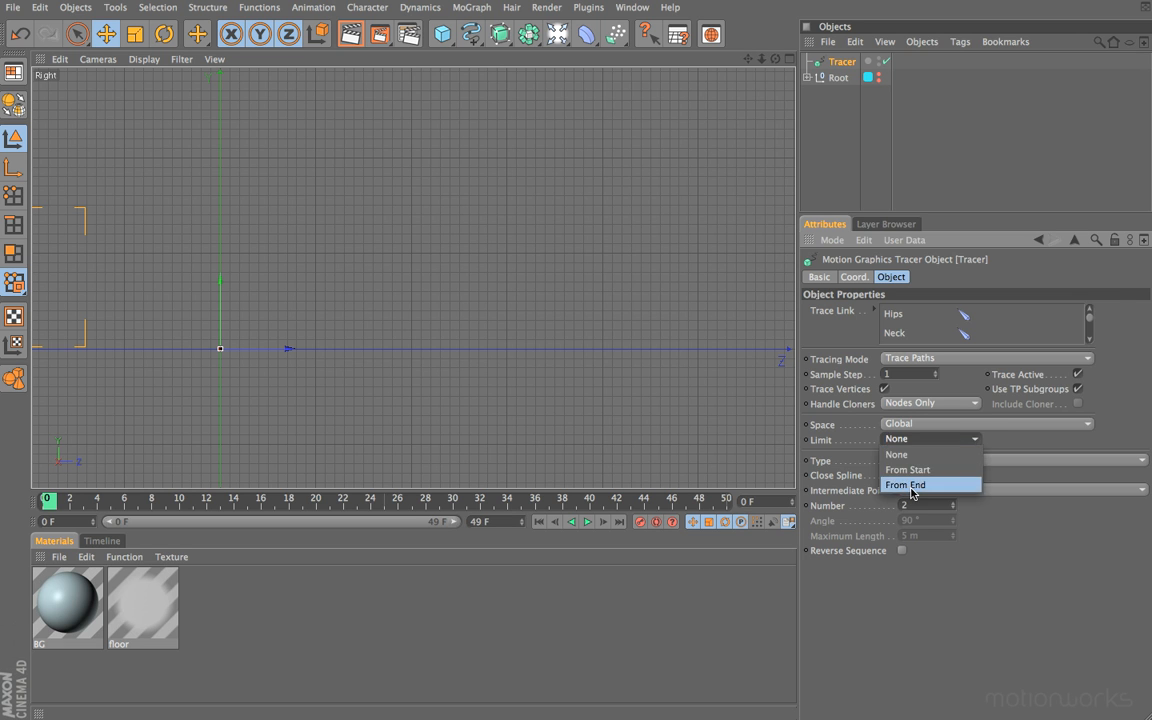
Step: Switch the trails to Cubic splines limited From End to 35 and play them back
{"action": "left_click", "coordinate": [904, 486]}
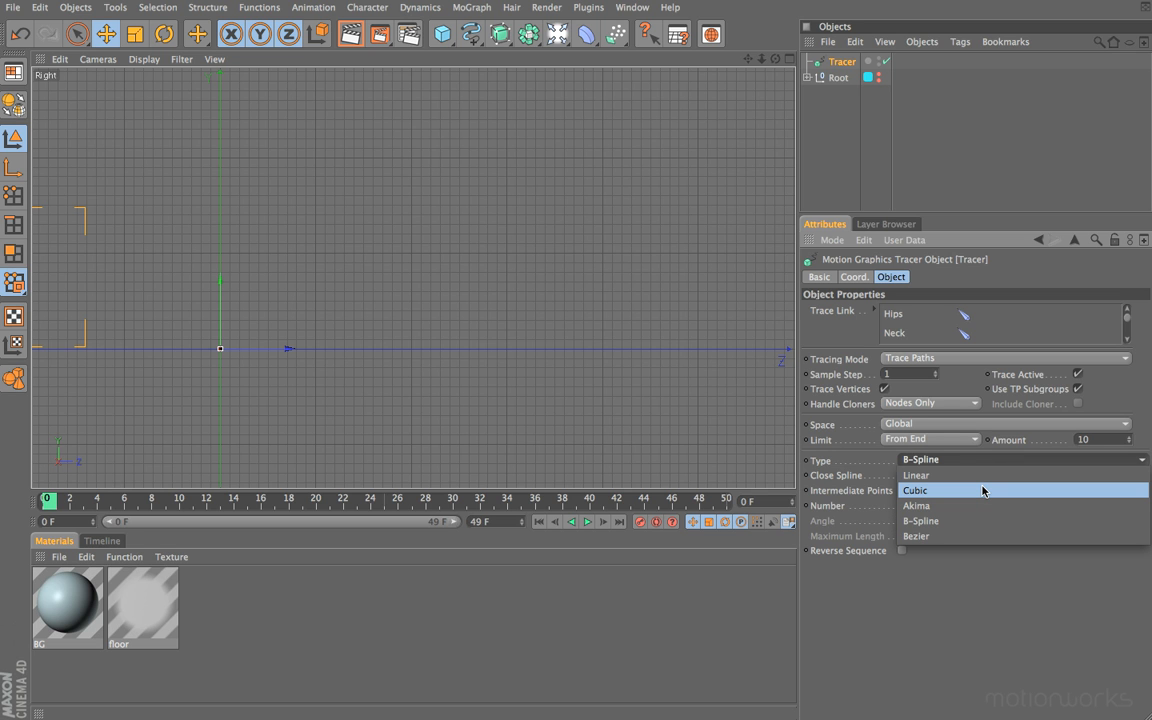
{"action": "left_click", "coordinate": [916, 490]}
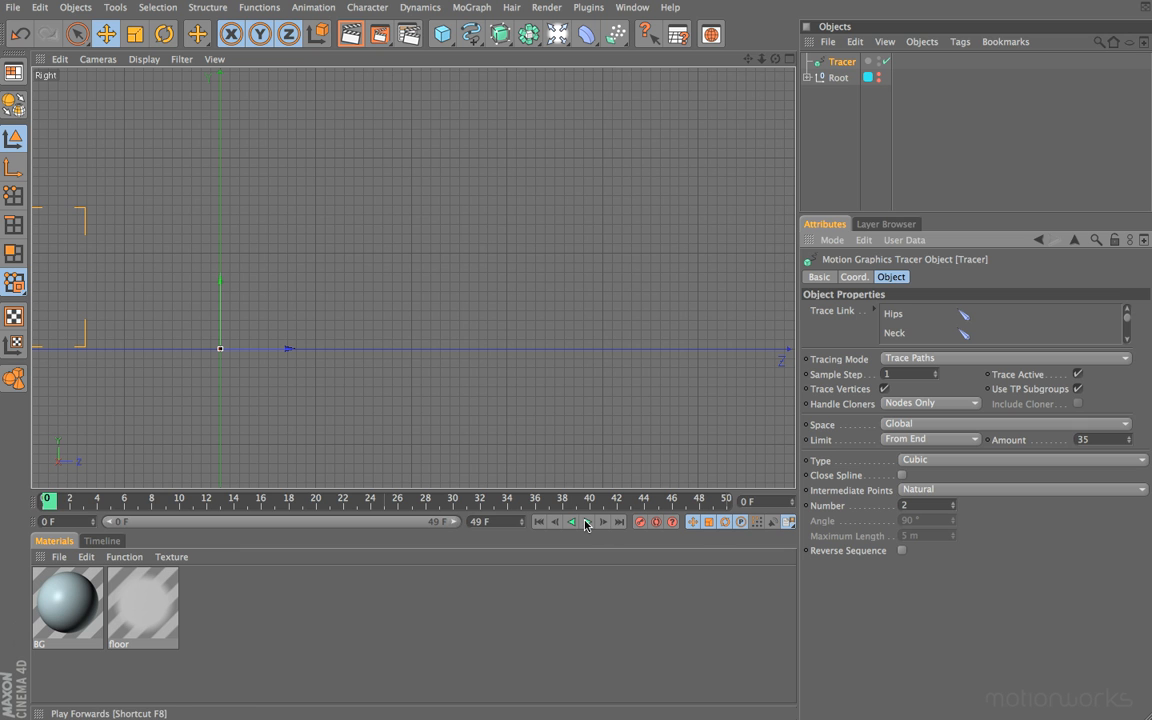
{"action": "left_click", "coordinate": [588, 520]}
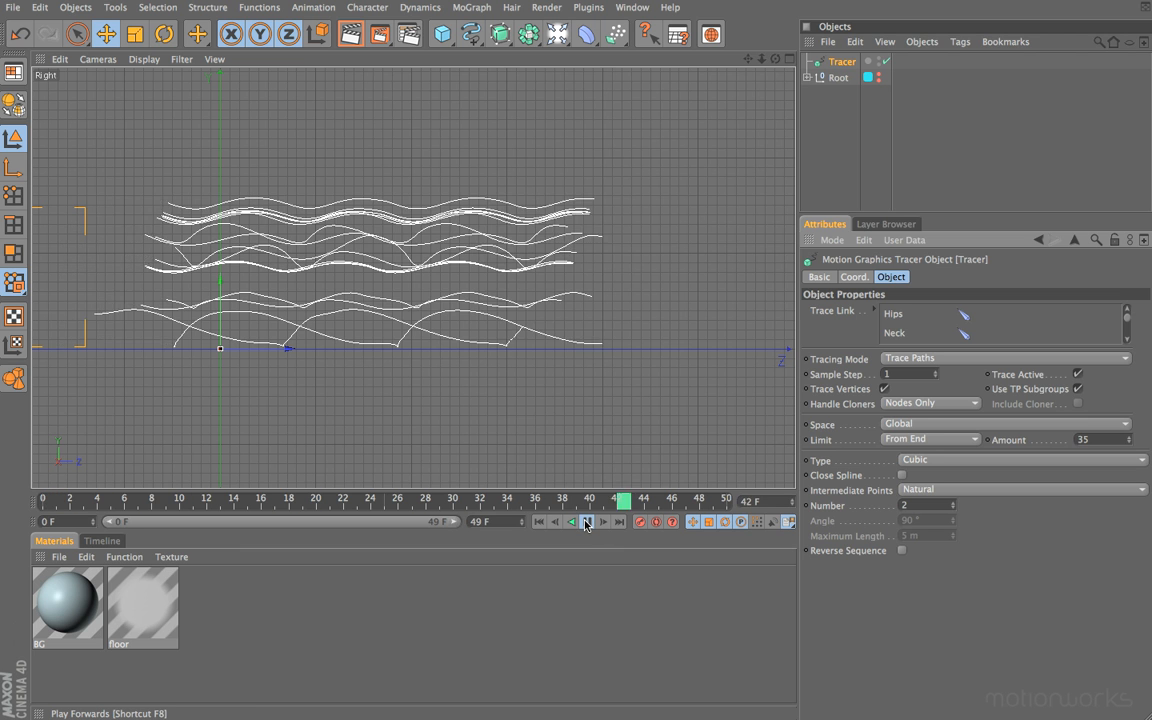
{"action": "left_click", "coordinate": [584, 522]}
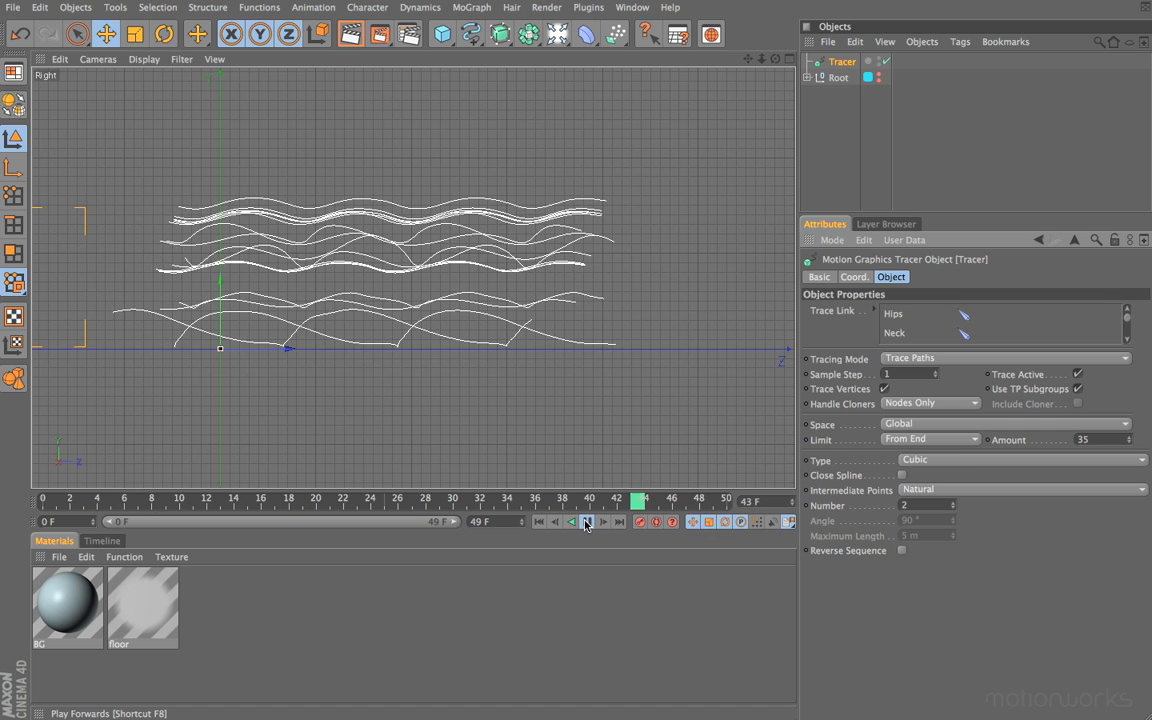
{"action": "left_click", "coordinate": [588, 520]}
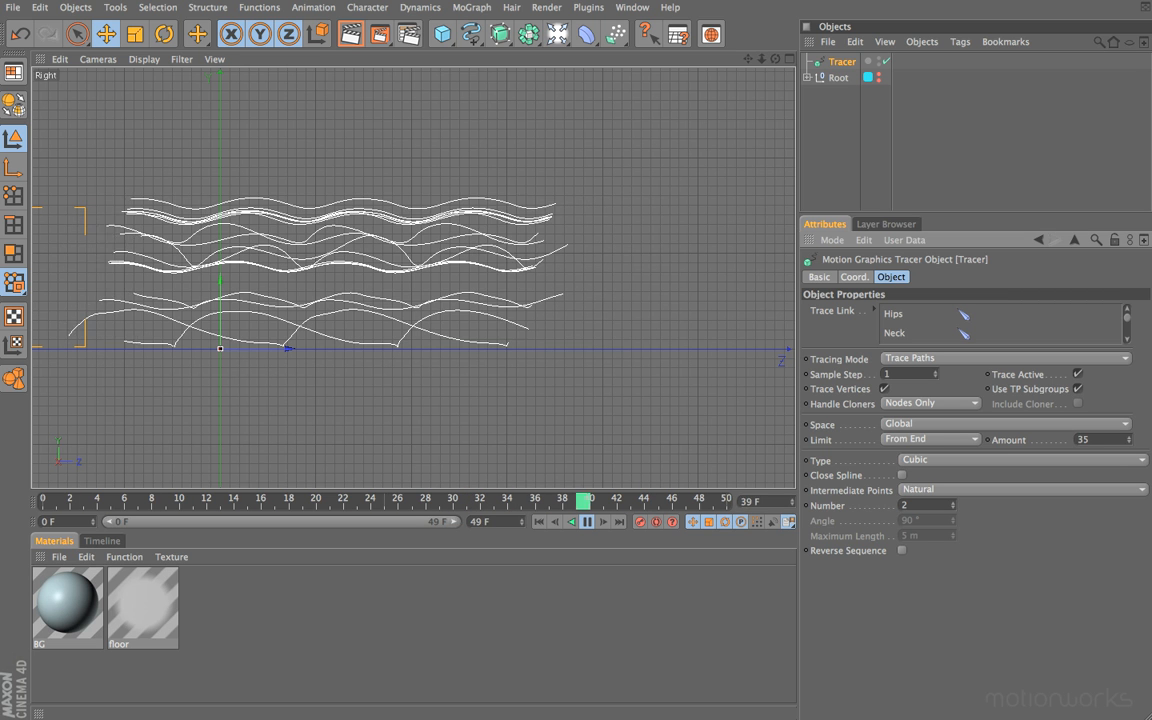
{"action": "left_click", "coordinate": [588, 520]}
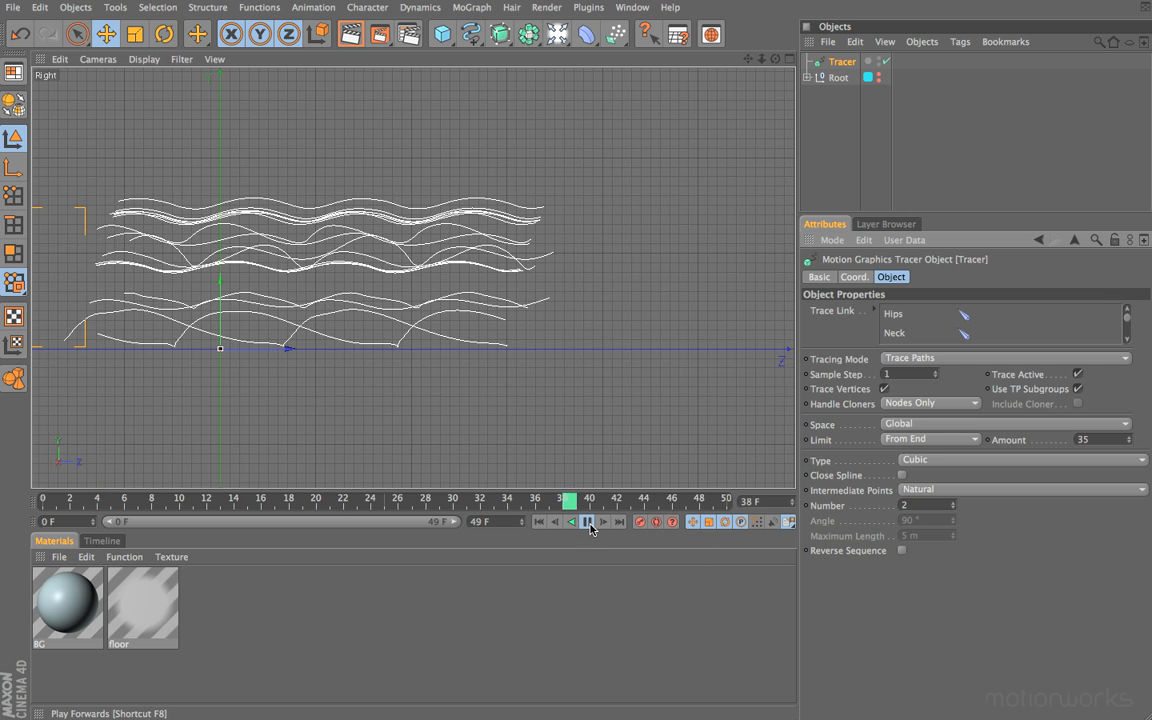
Step: Replay the walk from the start and view the trails in the Perspective camera (F1)
{"action": "left_click", "coordinate": [536, 520]}
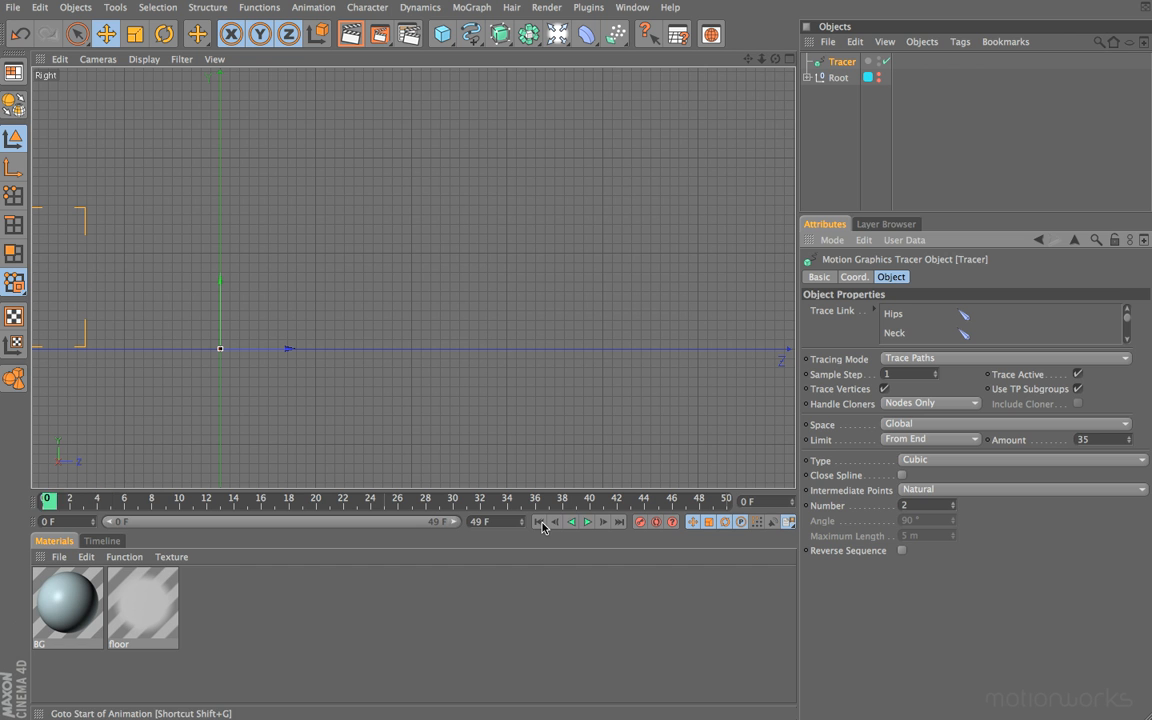
{"action": "left_click", "coordinate": [588, 520]}
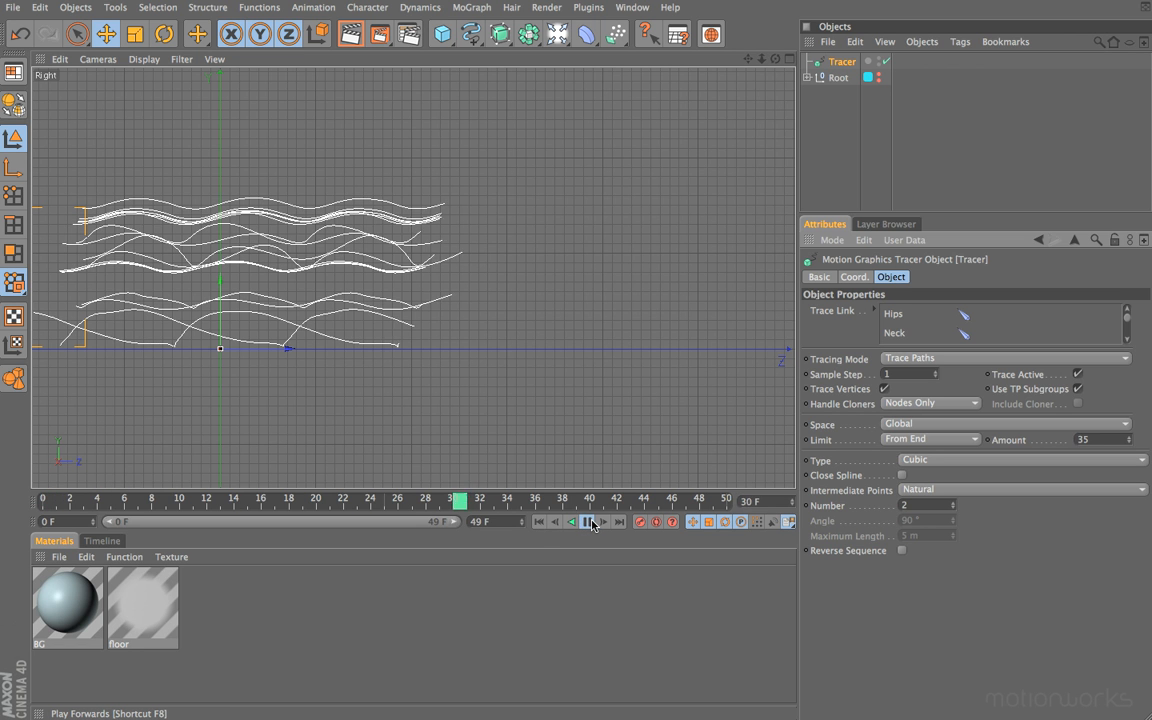
{"action": "key", "text": "F1"}
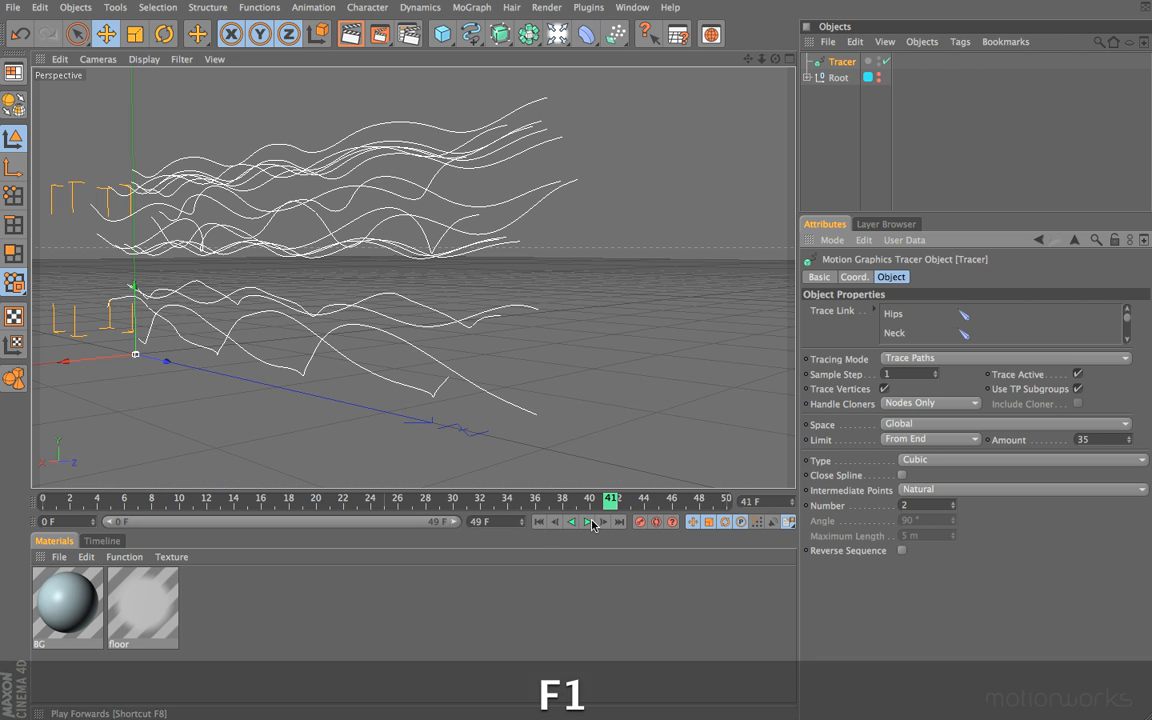
{"action": "left_click", "coordinate": [588, 520]}
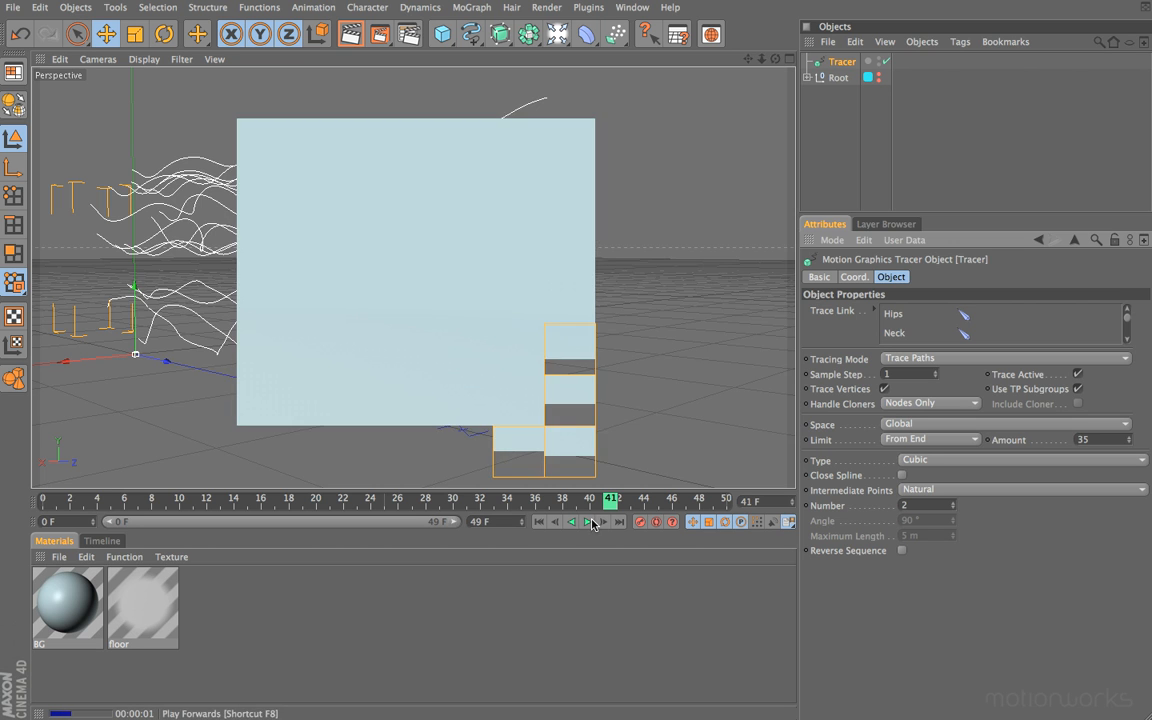